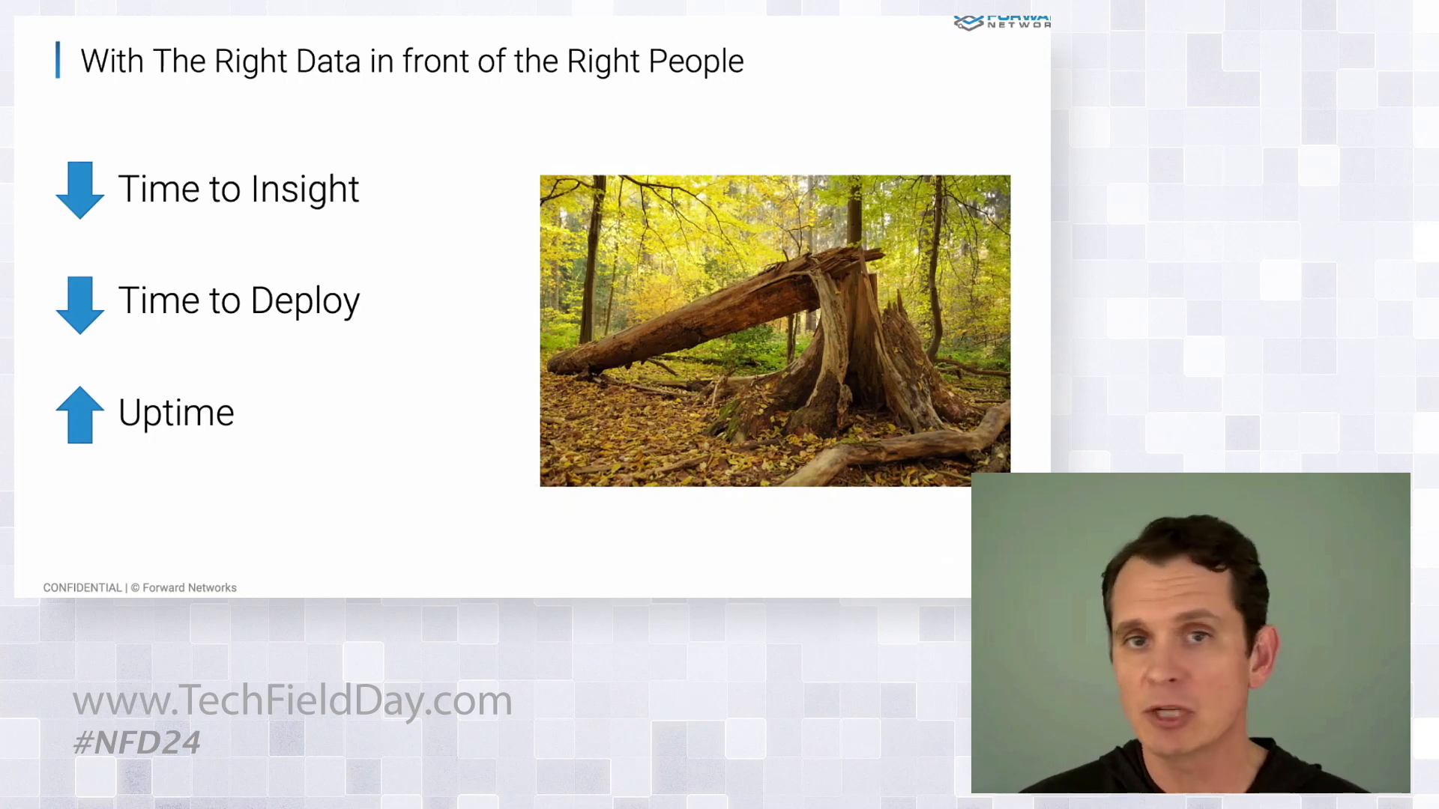
Step: Advance the deck past the API integration scenarios to the 'Let's do it!' slide
key("Right")
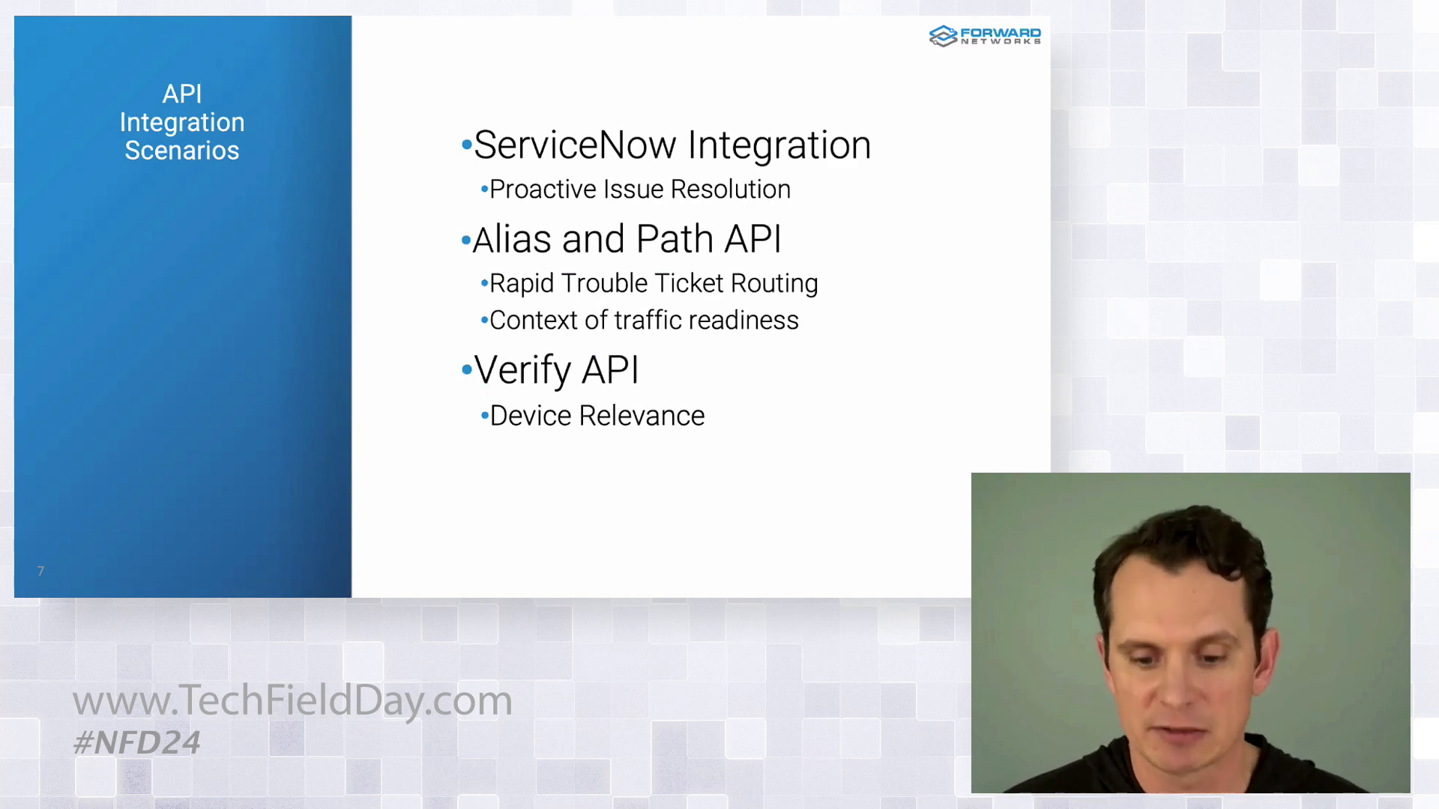
key("right")
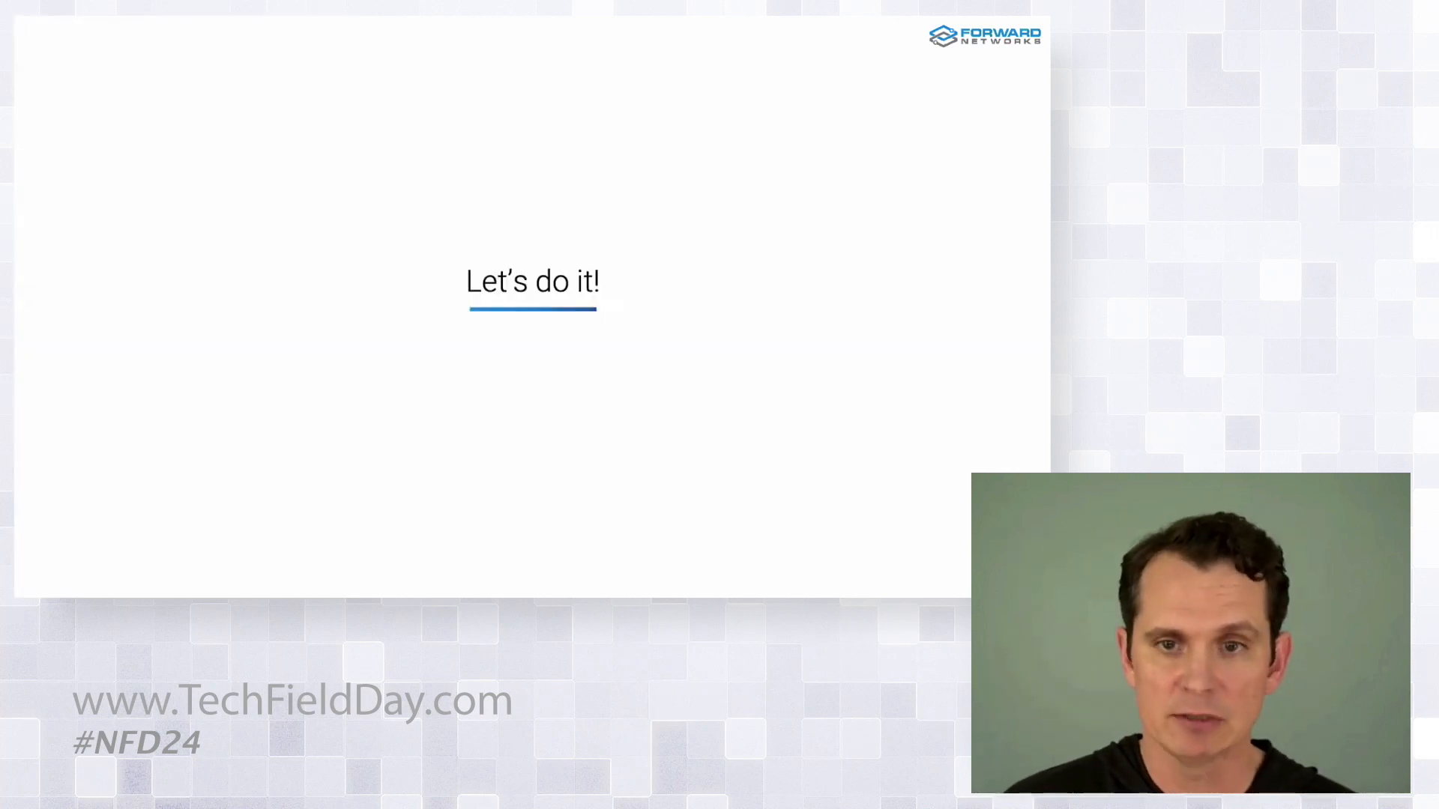
mouse_move(463, 147)
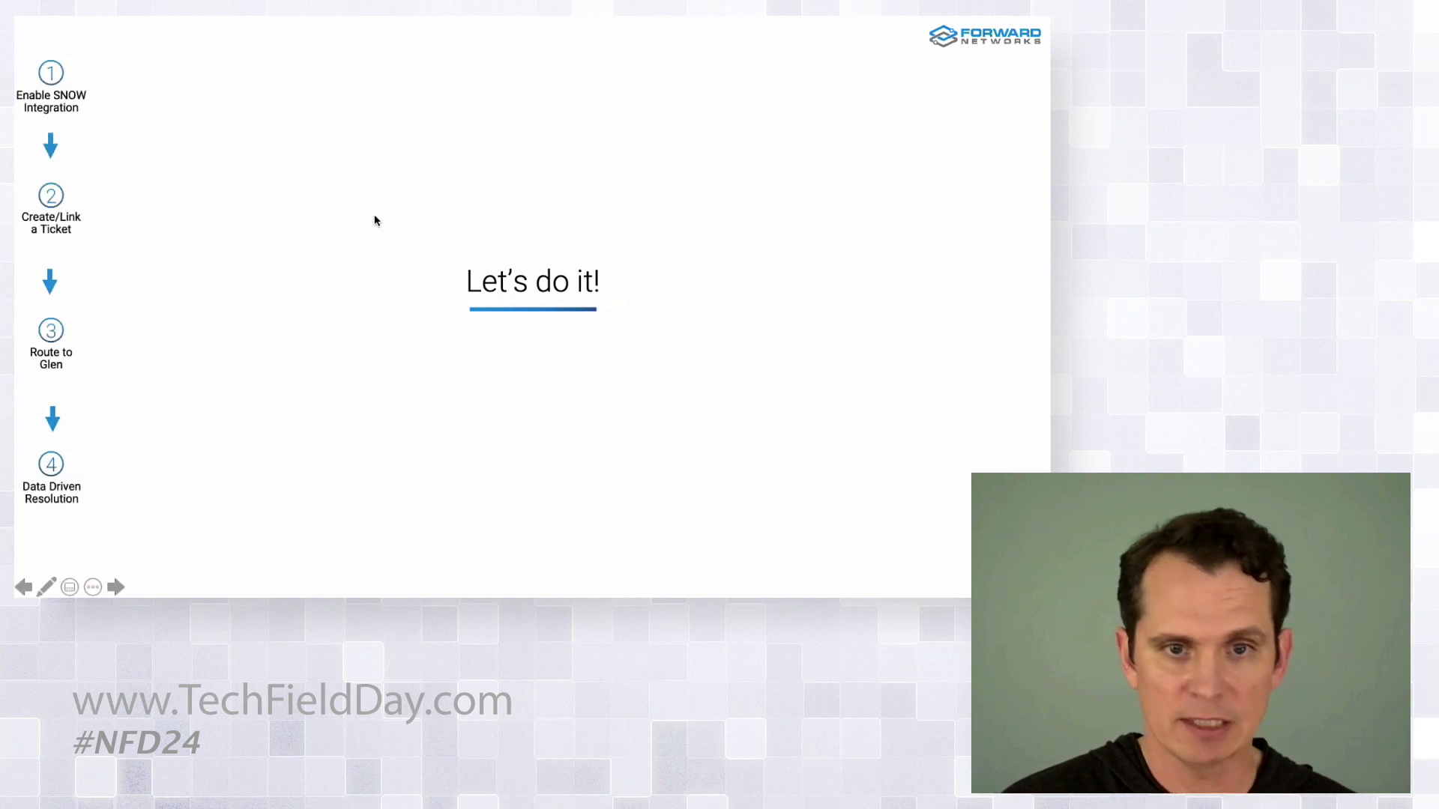
mouse_move(386, 282)
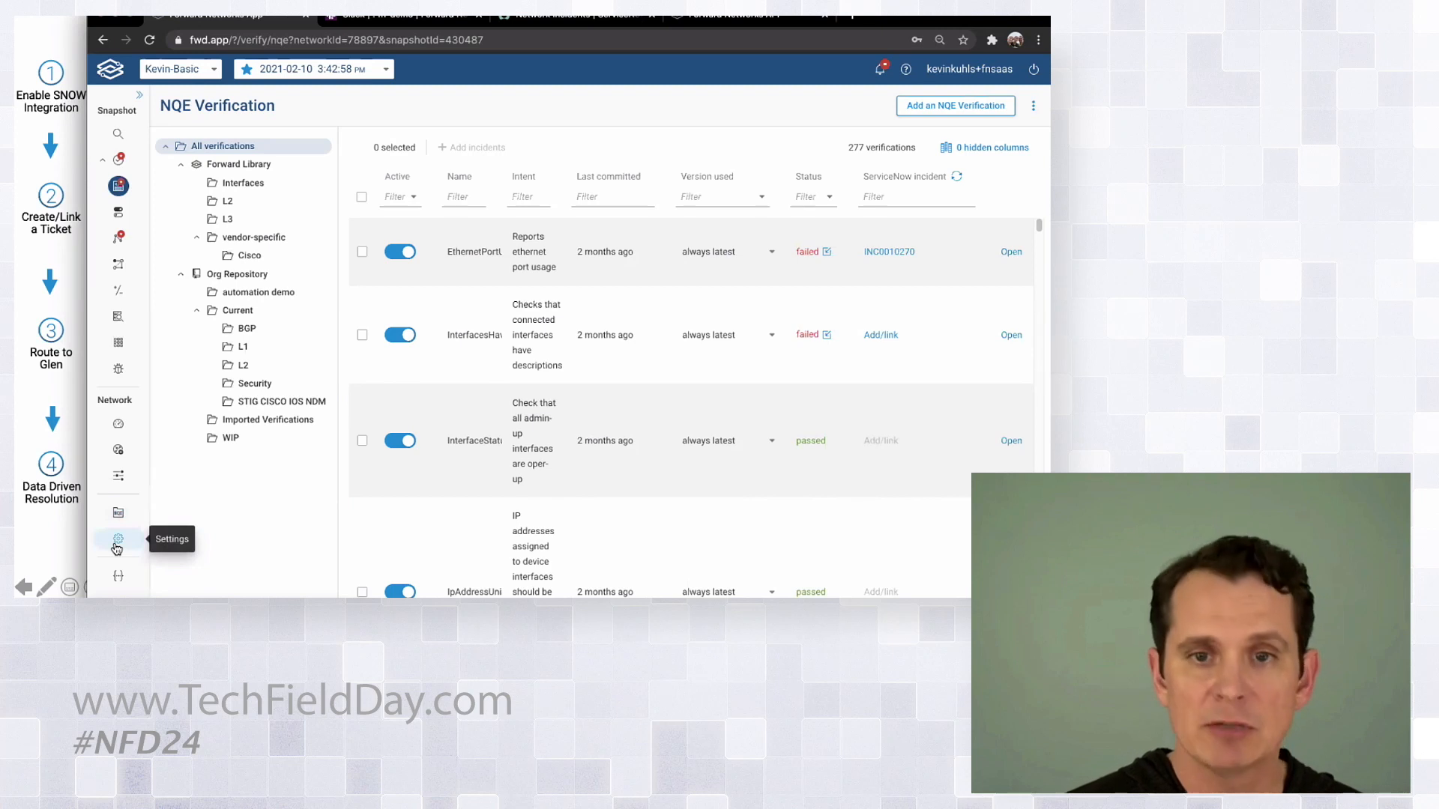
Step: Review the ServiceNow integration preferences: auto-create and auto-update incidents on, impact and urgency low
left_click(117, 538)
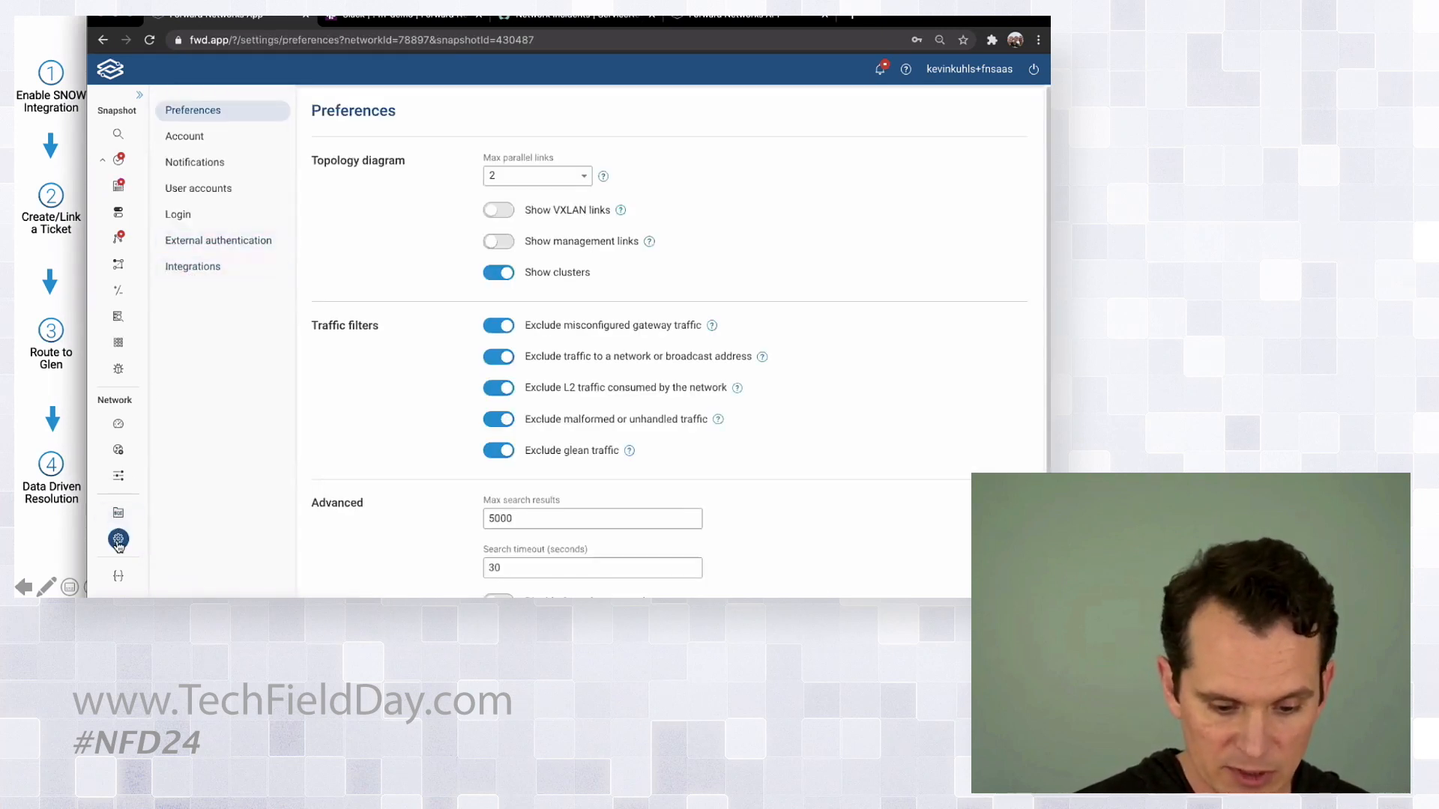
left_click(194, 266)
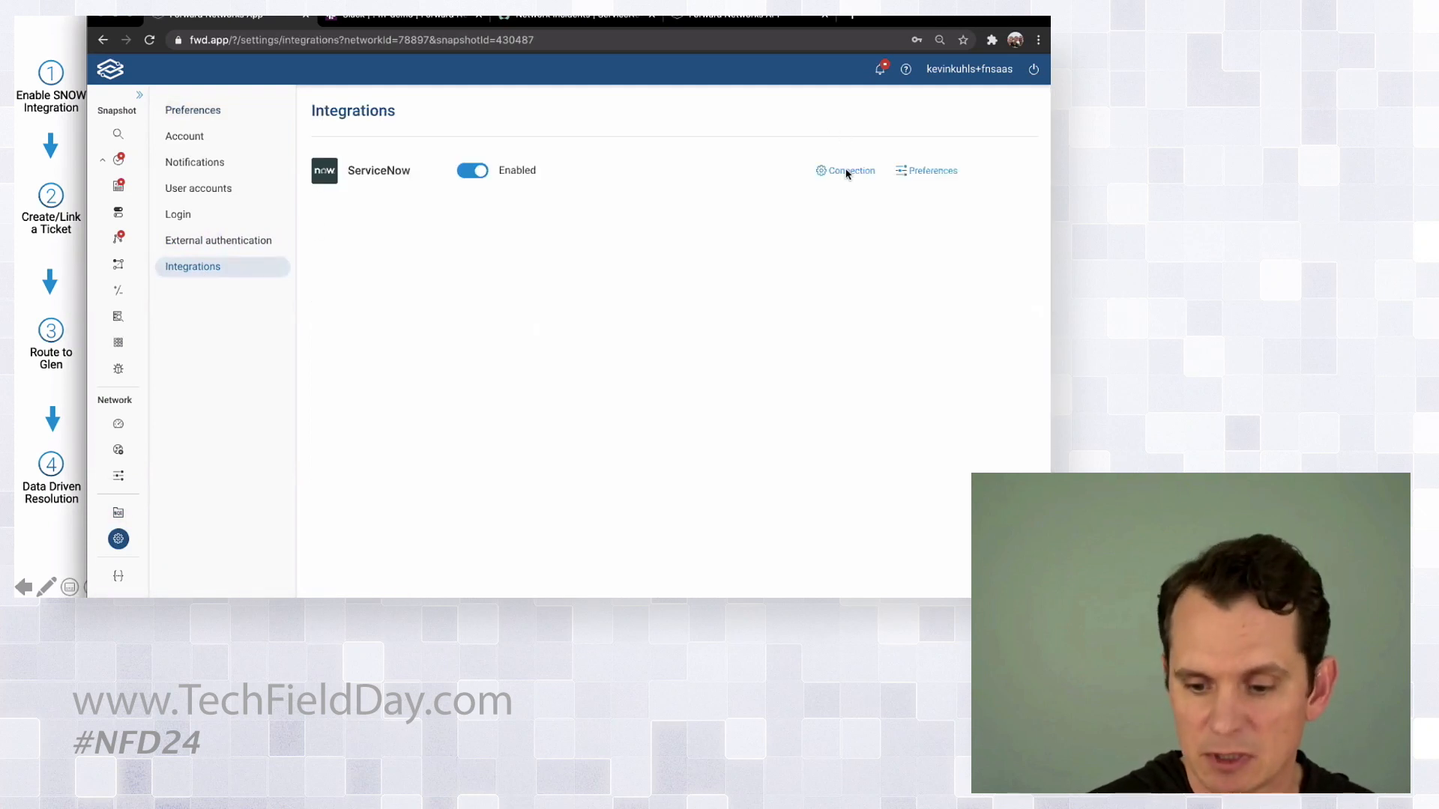
left_click(851, 170)
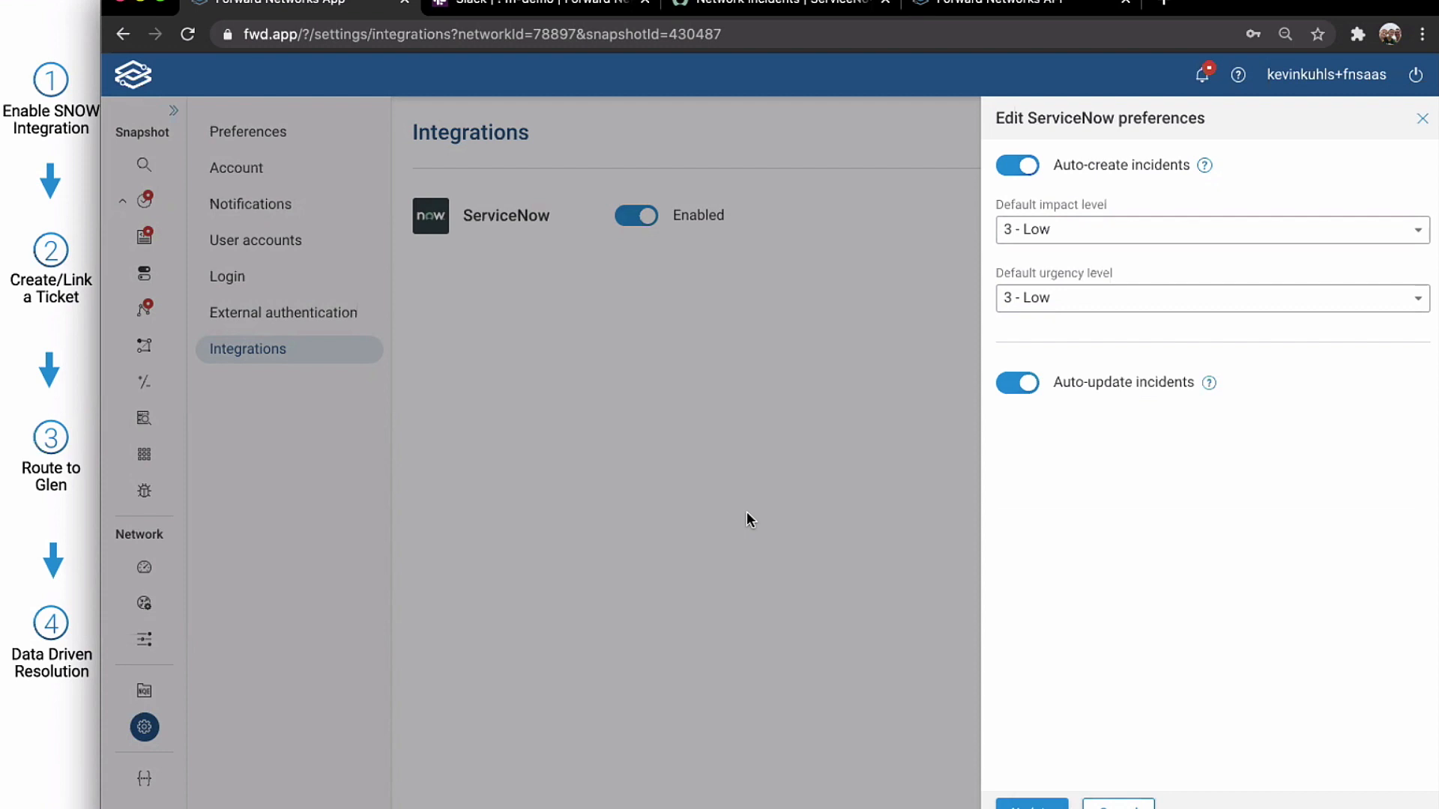
mouse_move(358, 408)
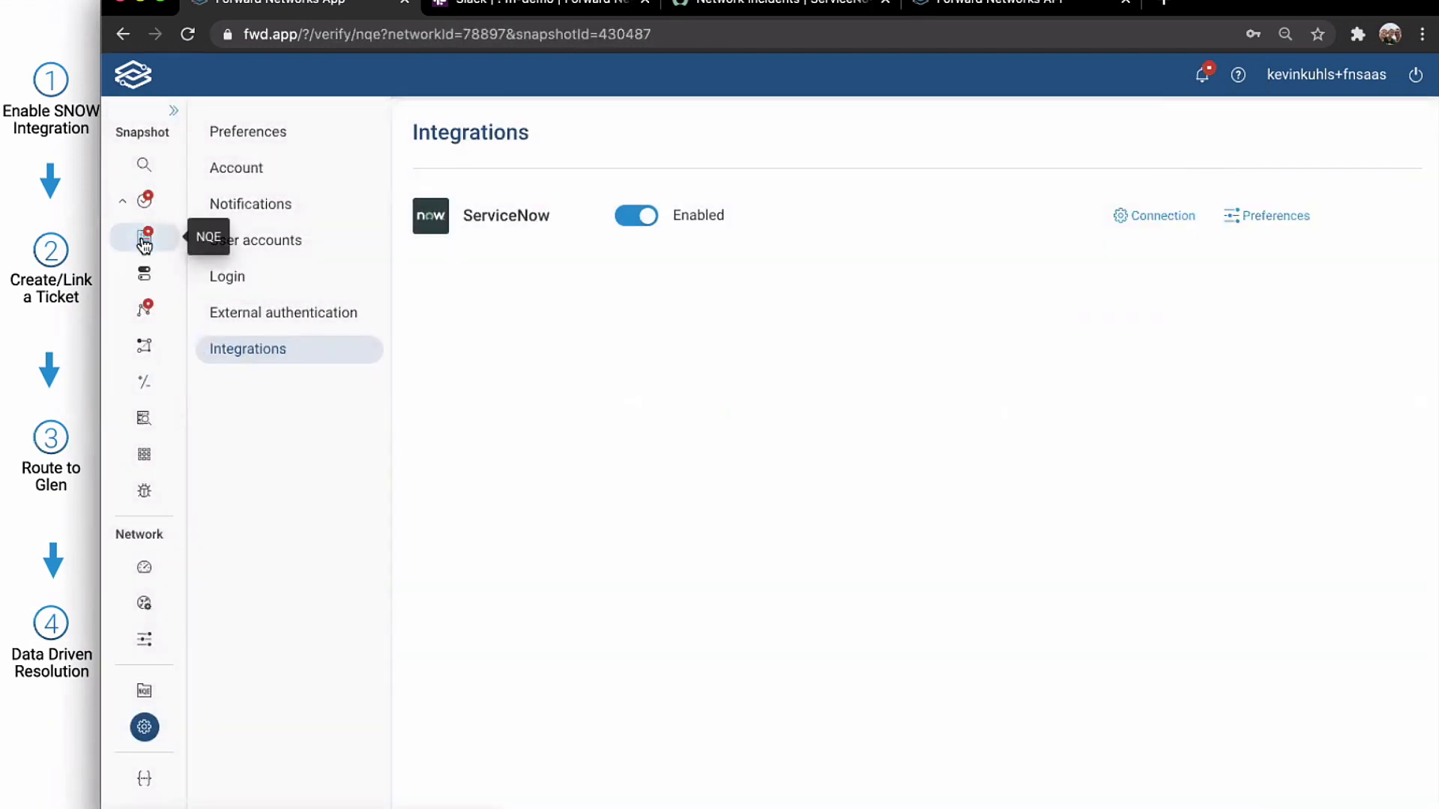
Step: Create ServiceNow incident INC0010313 for the failed InterfacesHaveDescriptions verification
left_click(143, 237)
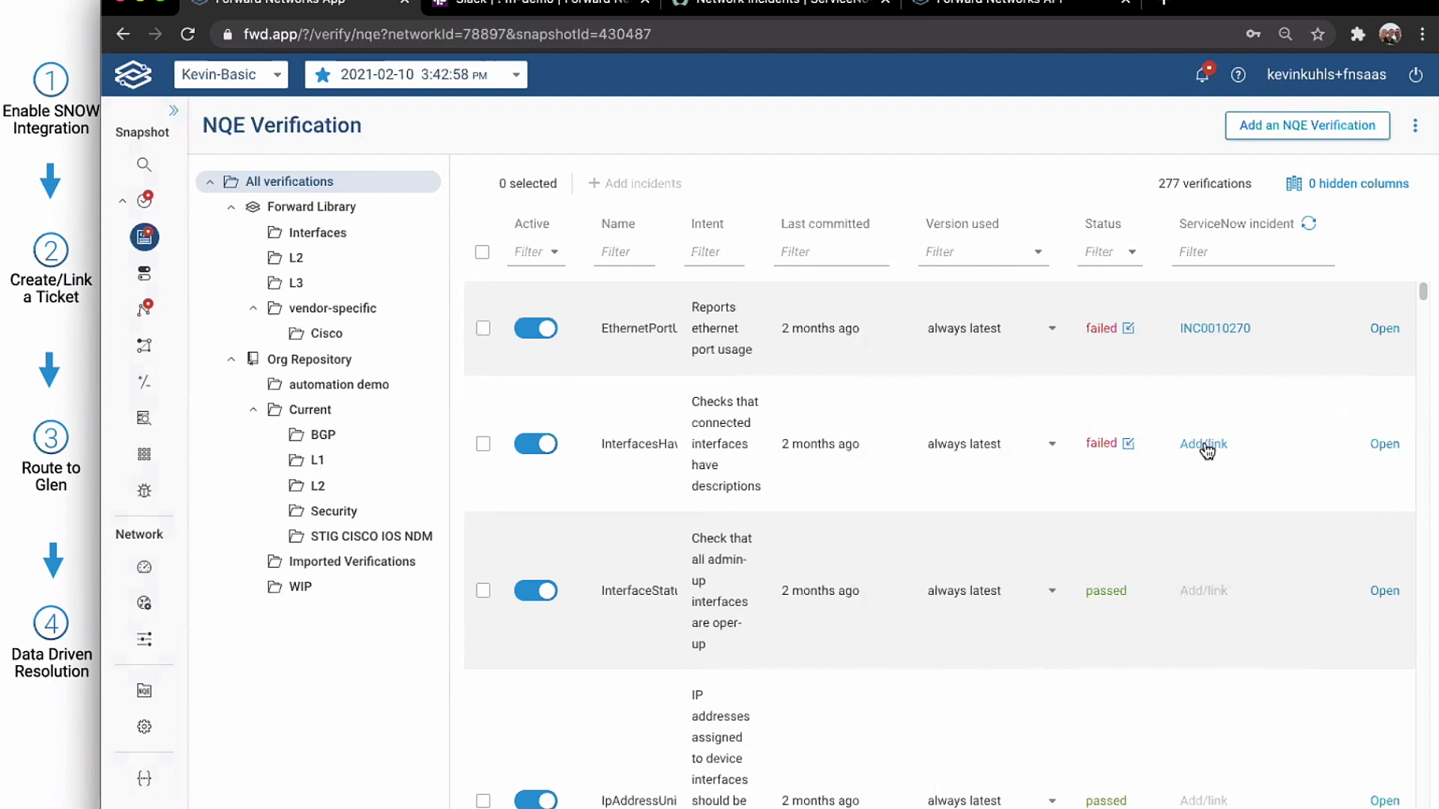
left_click(1203, 444)
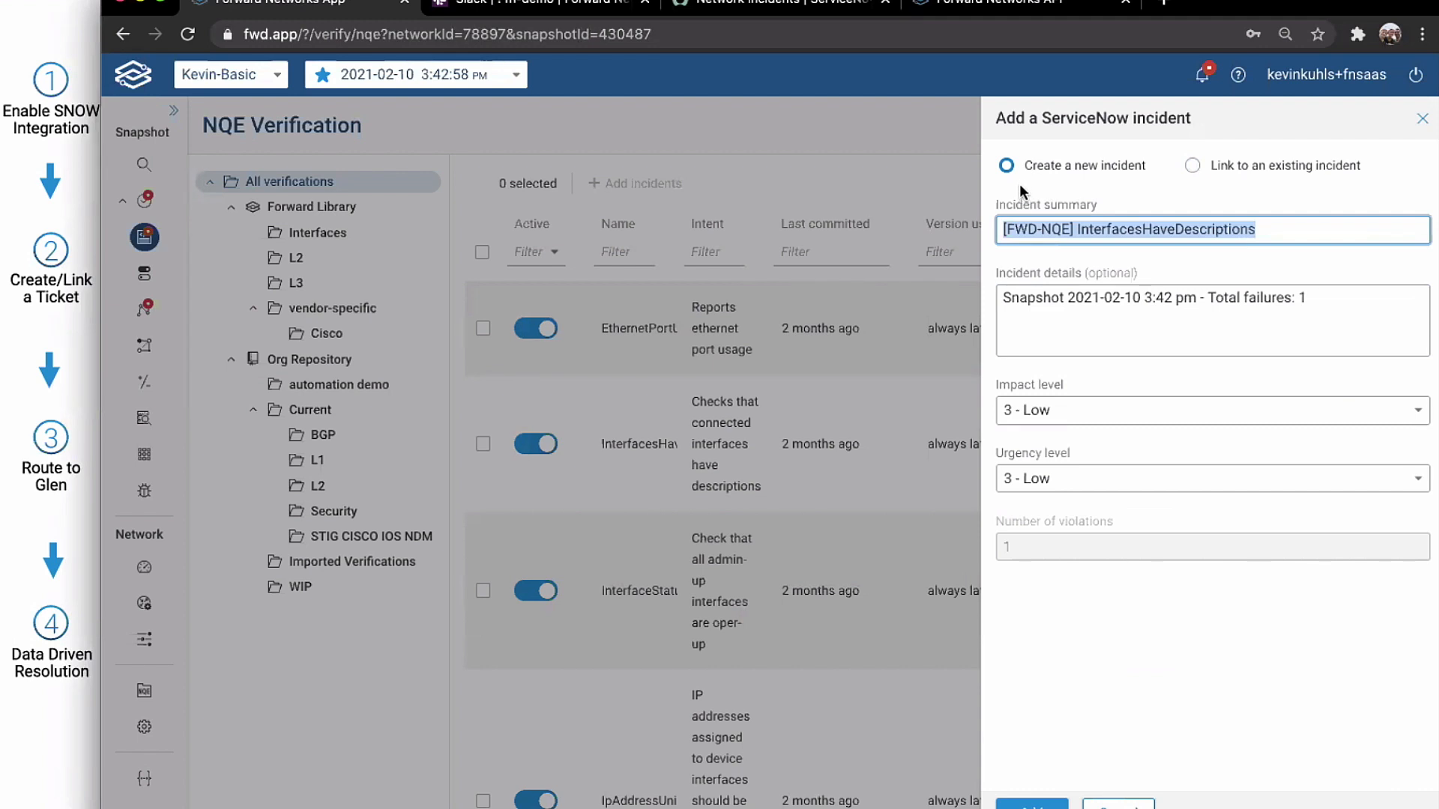
mouse_move(1291, 197)
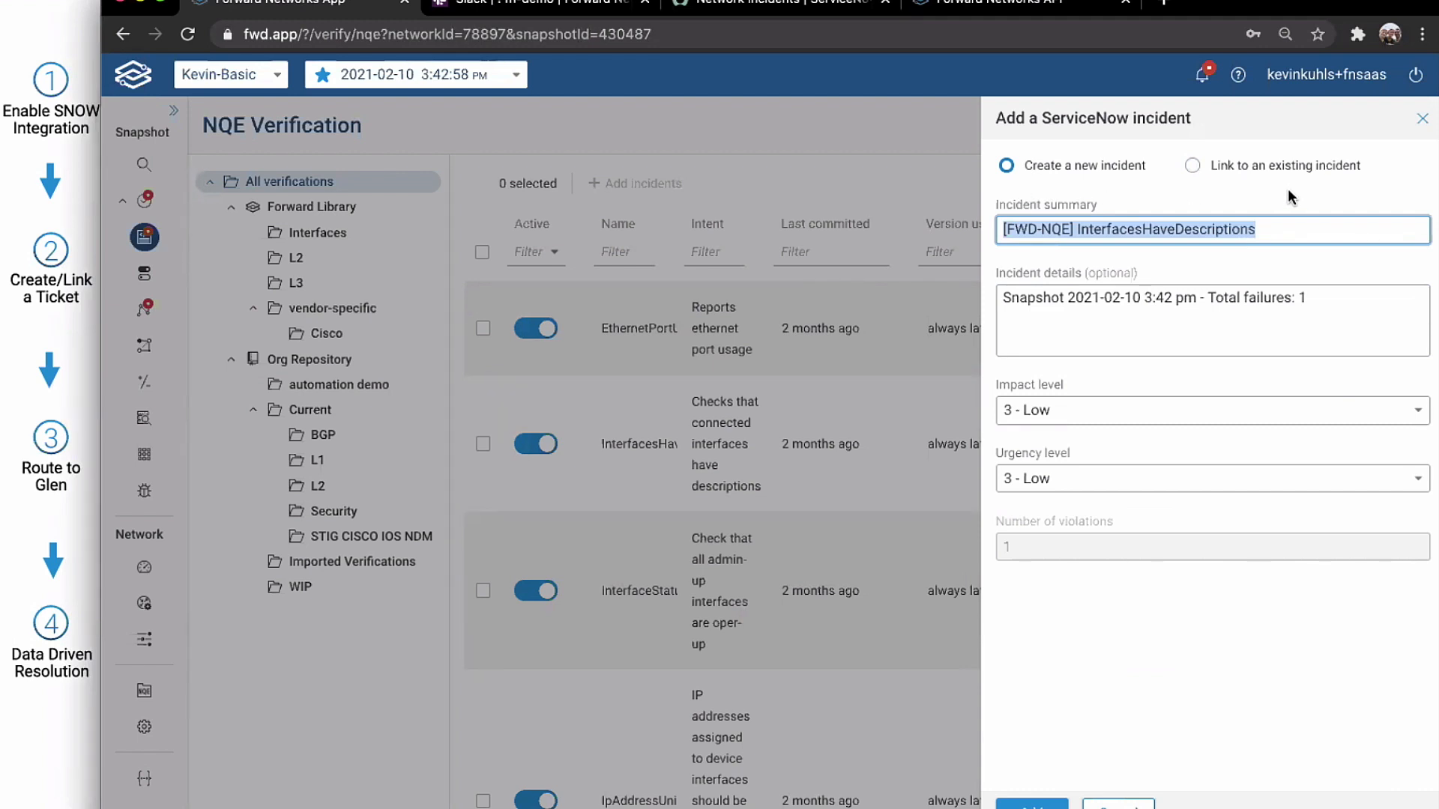
mouse_move(1167, 486)
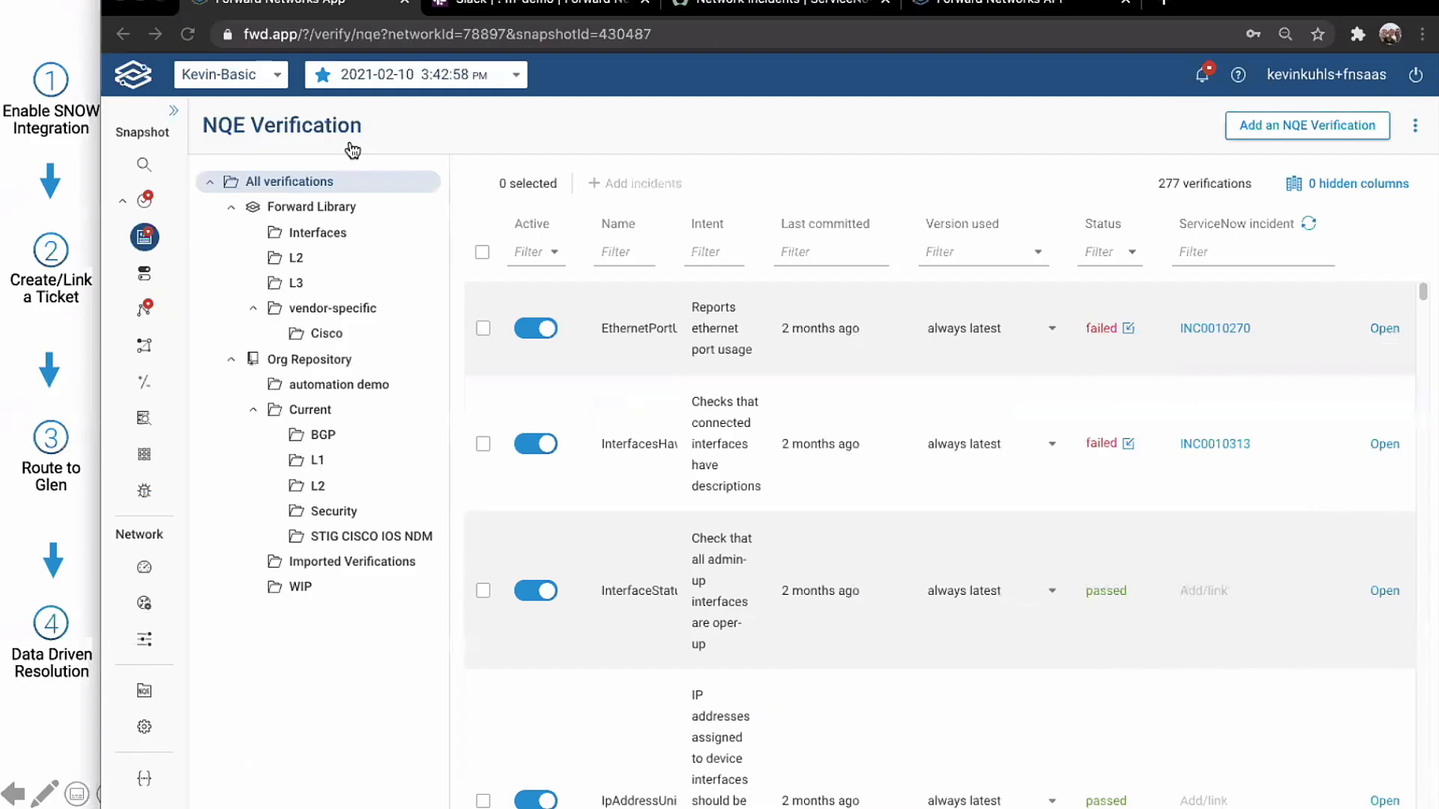
mouse_move(541, 149)
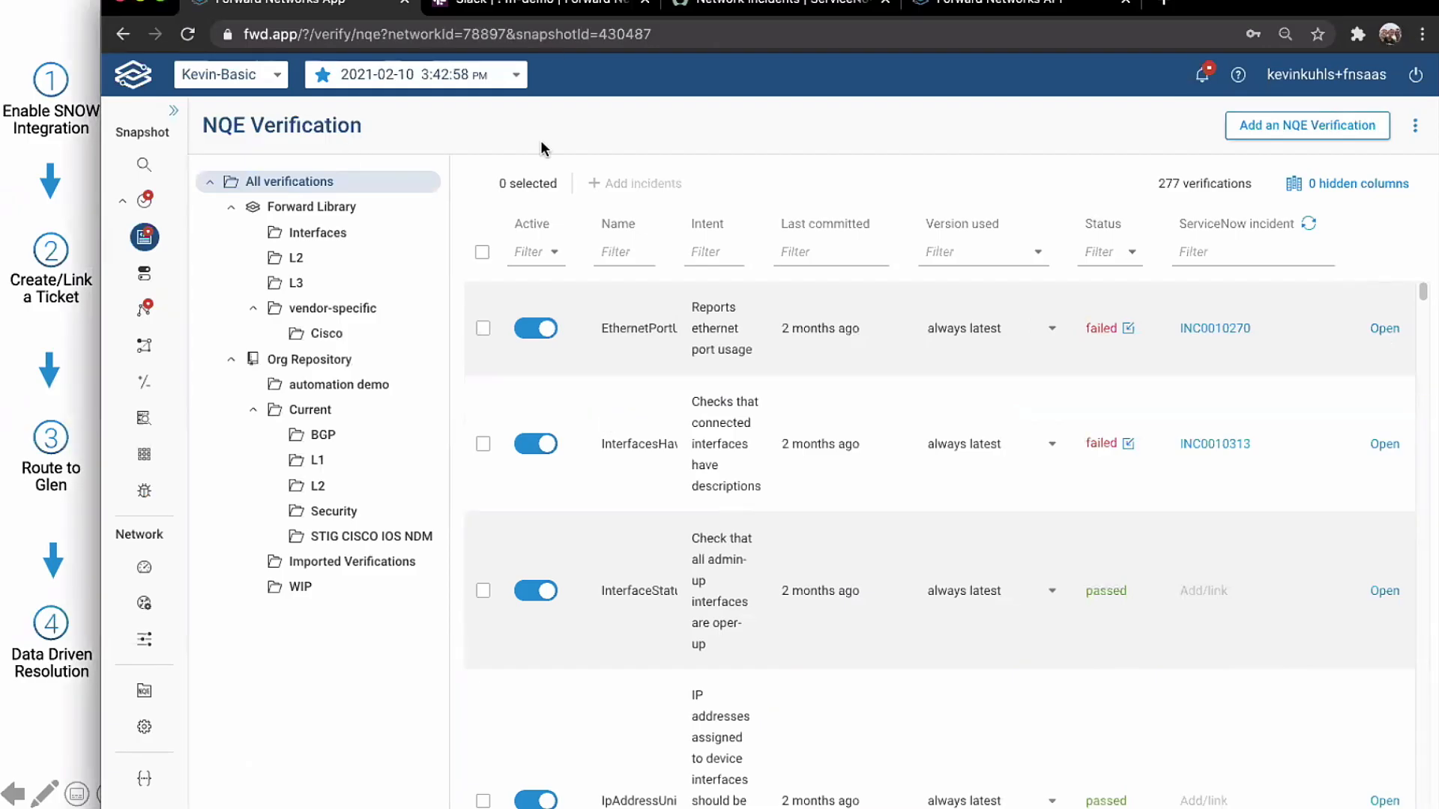
Step: Show L3 verifications on the 3:11:15 PM snapshot and review the two idle peerings failing BgpPeeringsNotEstablished
left_click(297, 284)
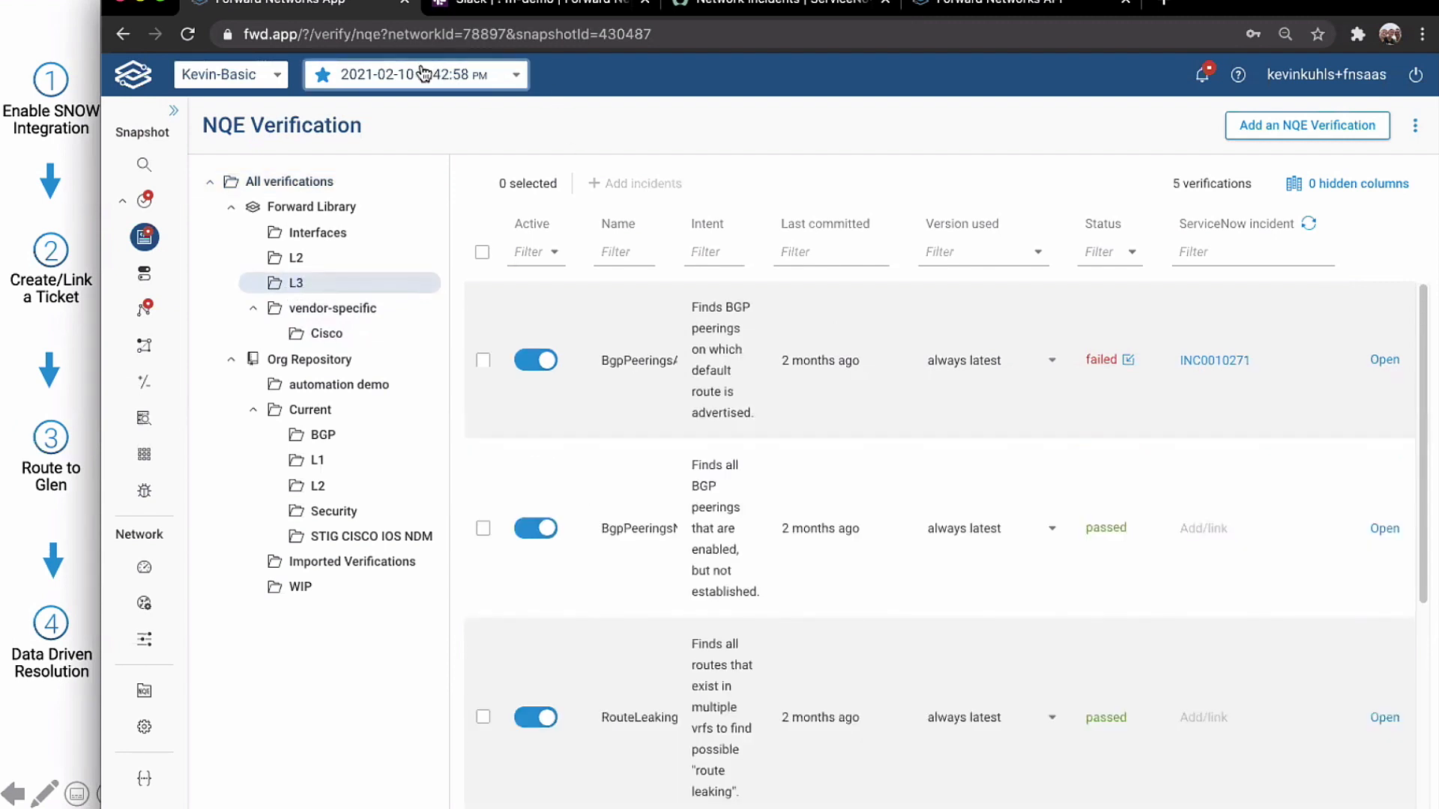
left_click(415, 75)
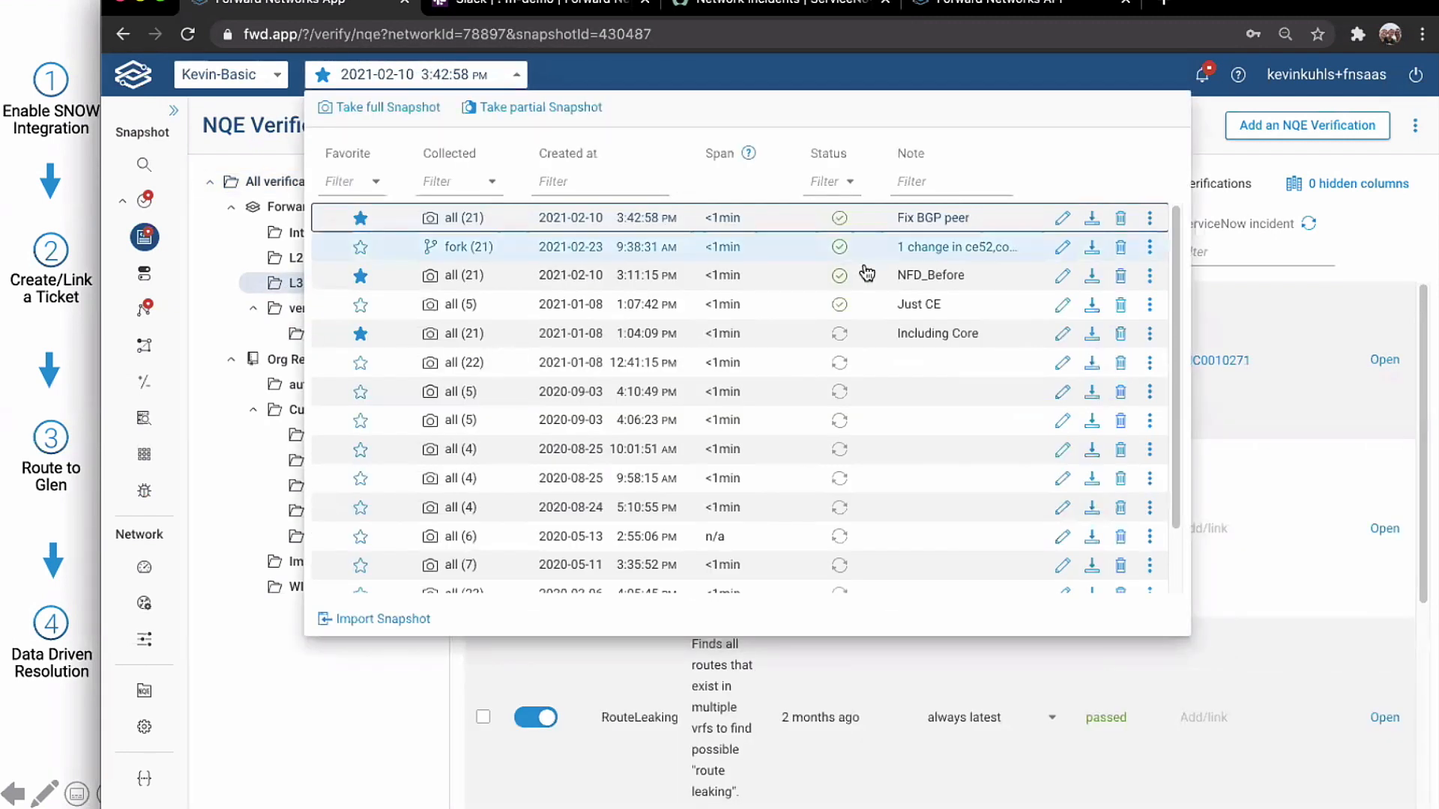
mouse_move(863, 280)
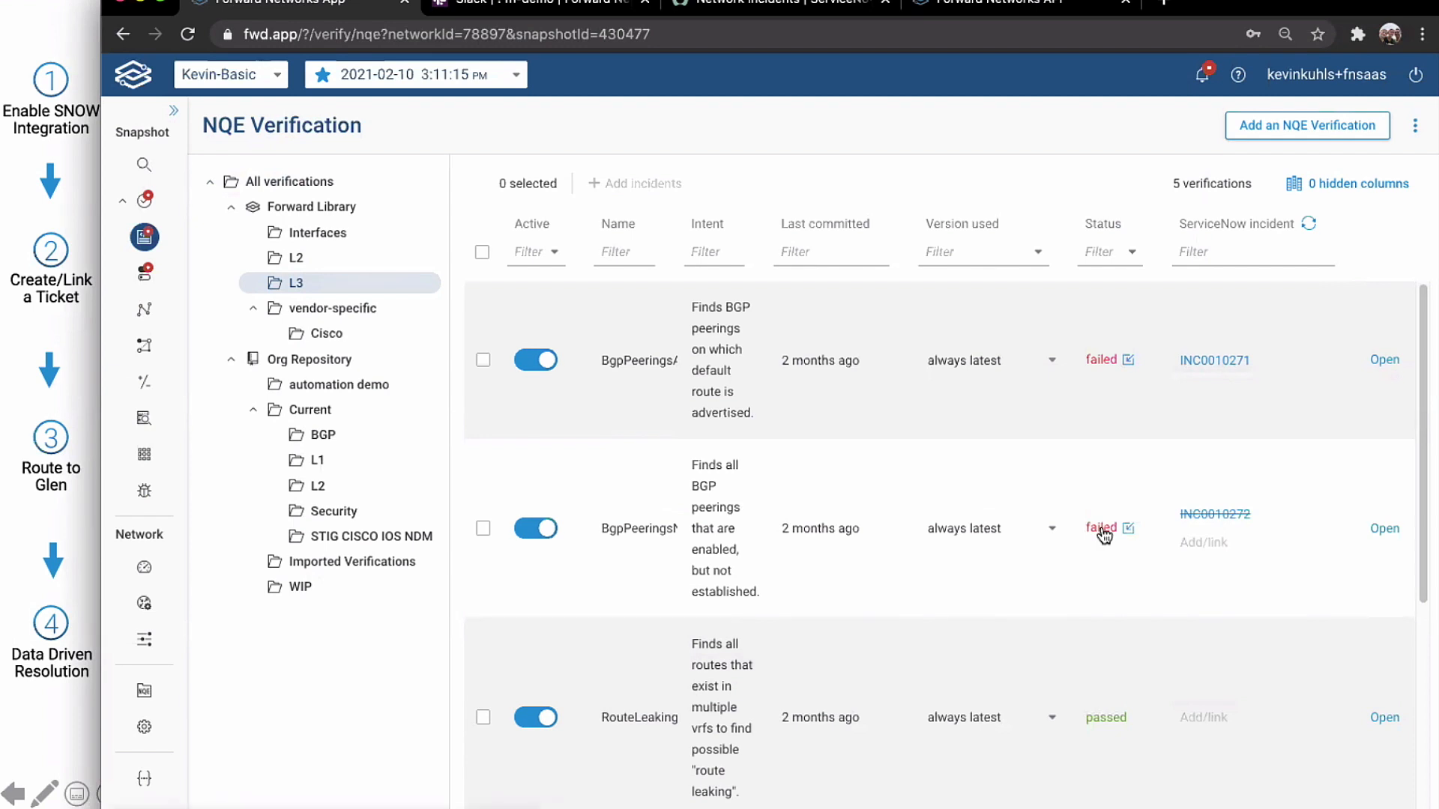
left_click(1102, 530)
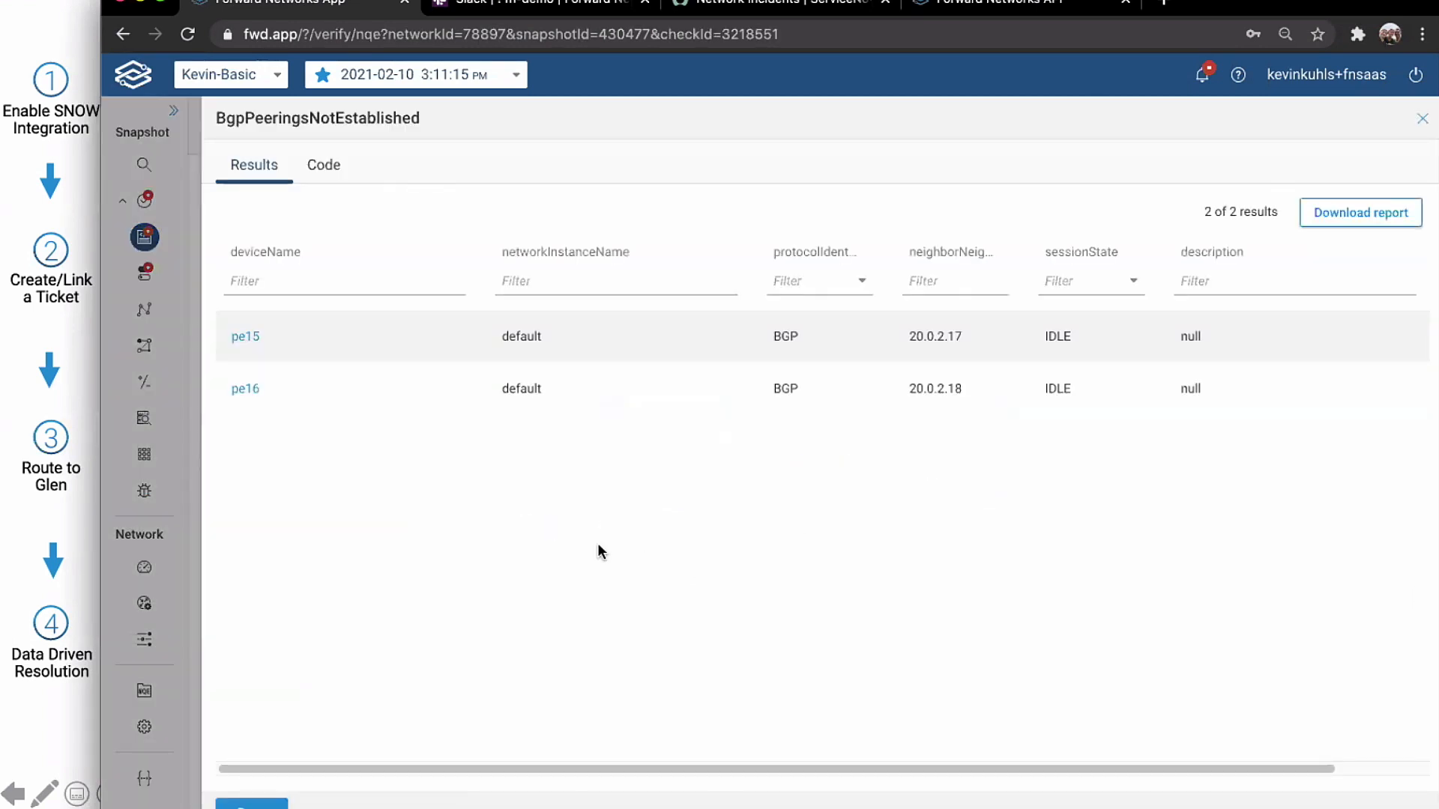
mouse_move(638, 534)
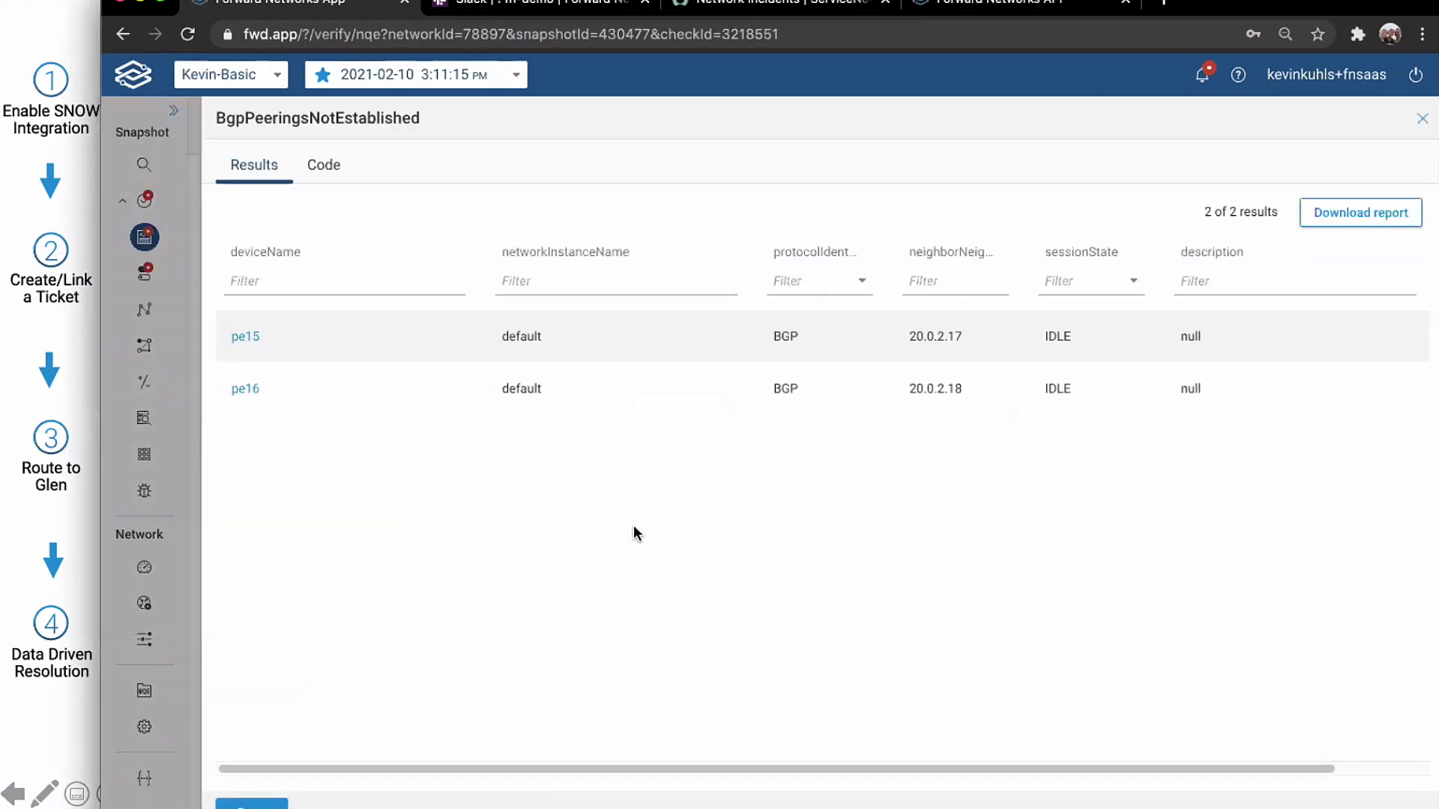
mouse_move(1009, 303)
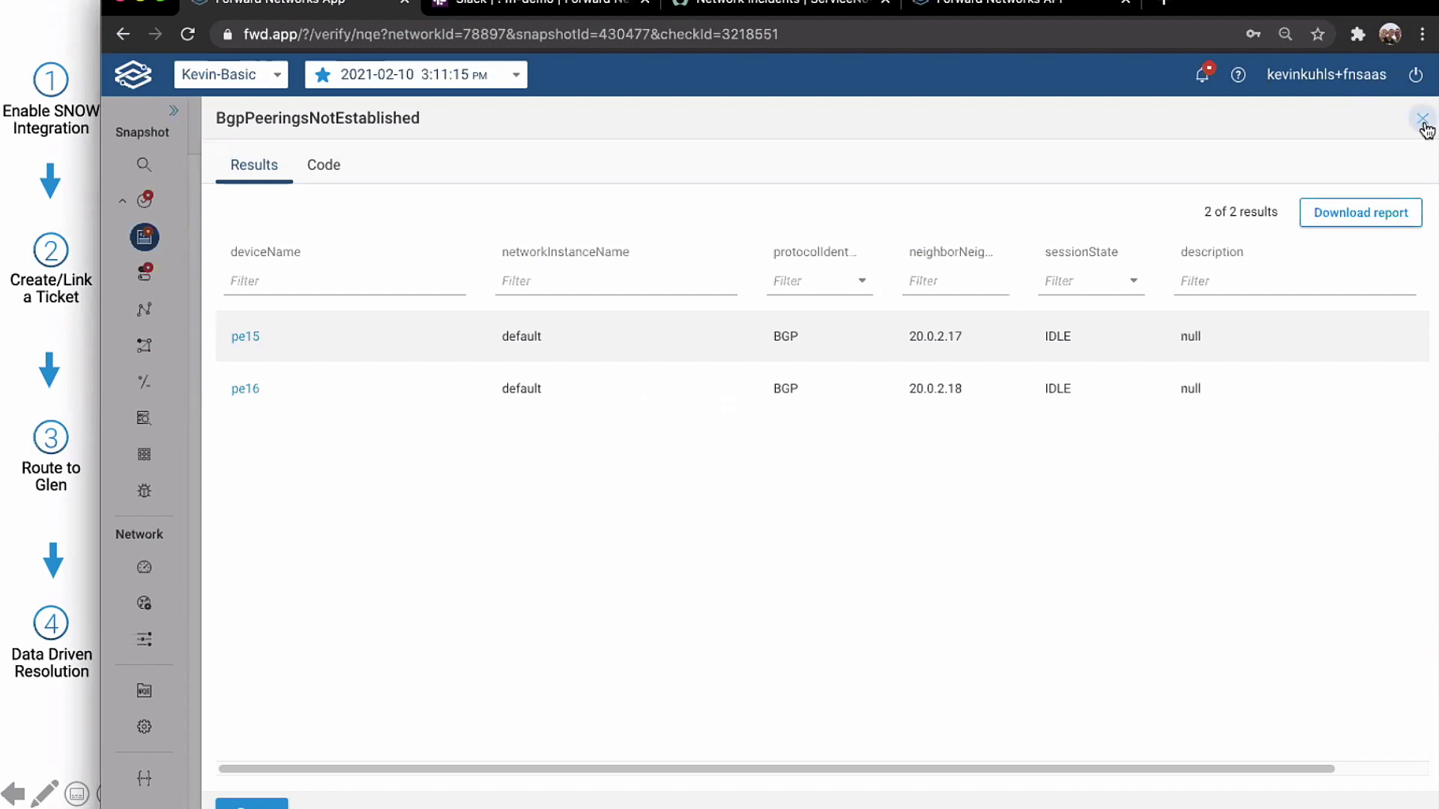
left_click(1424, 120)
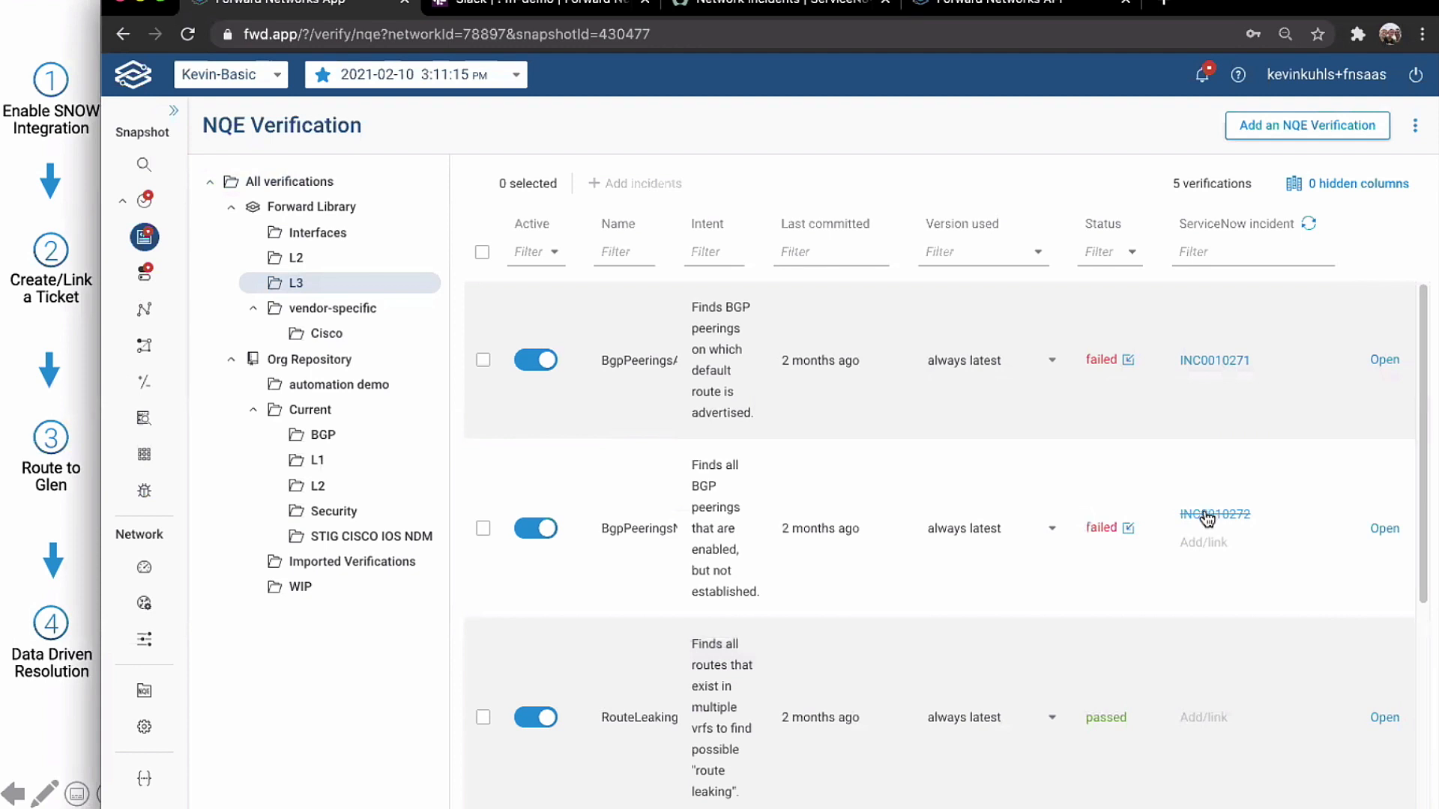
Step: View incident INC0010272 details and follow its link to the Closed ServiceNow record
left_click(1214, 514)
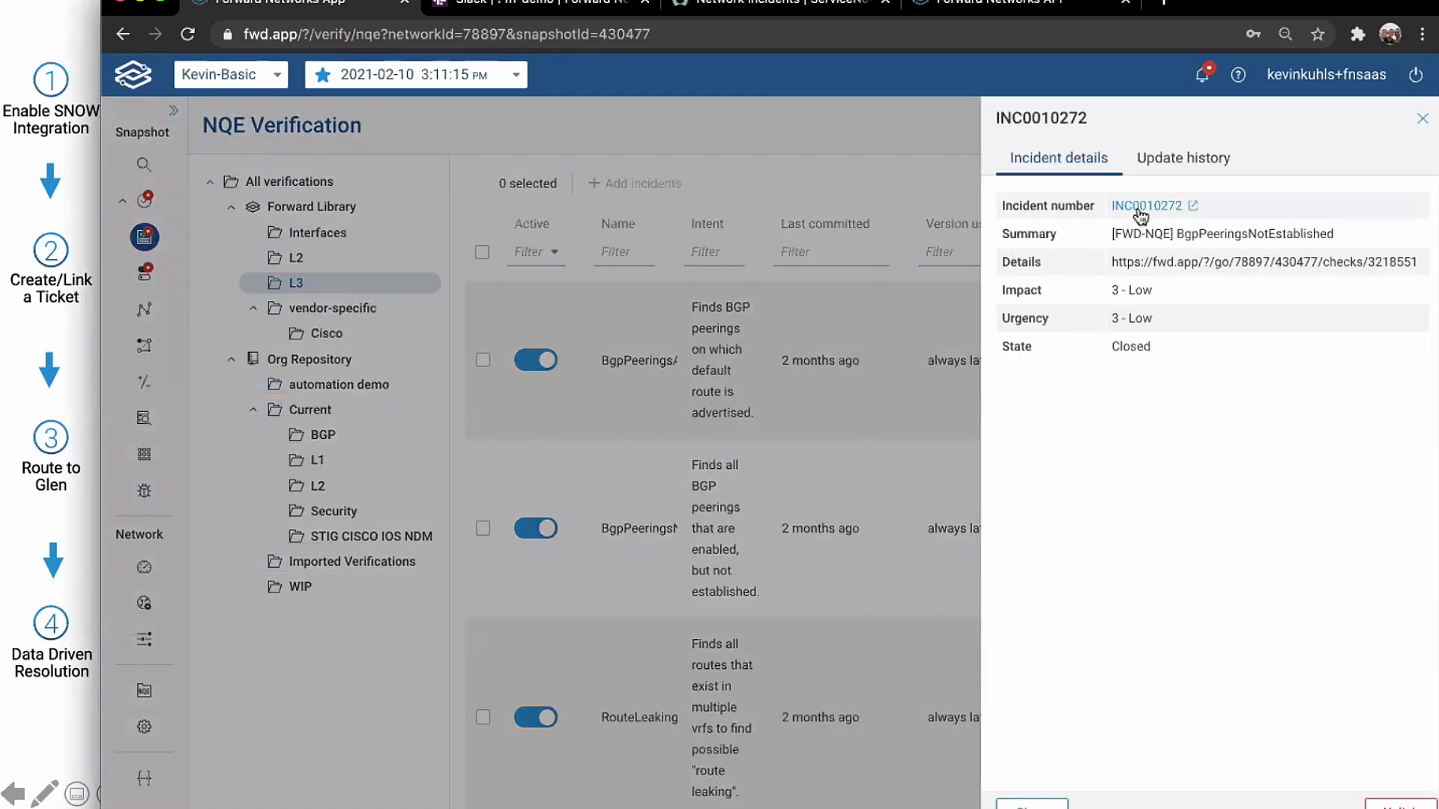
left_click(1145, 205)
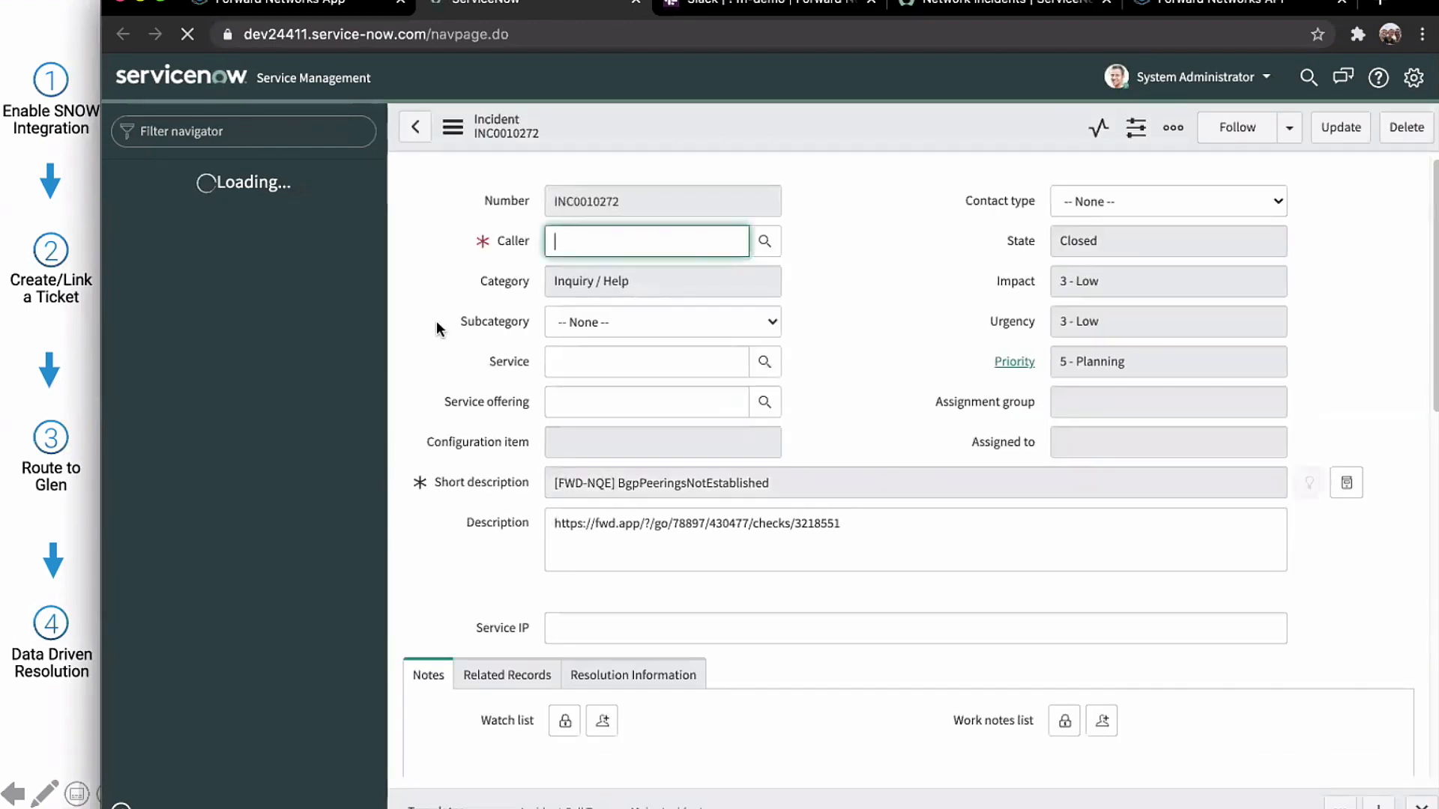
Step: Follow the Forward check URL in INC0010272's description back to Forward Enterprise
left_click(646, 240)
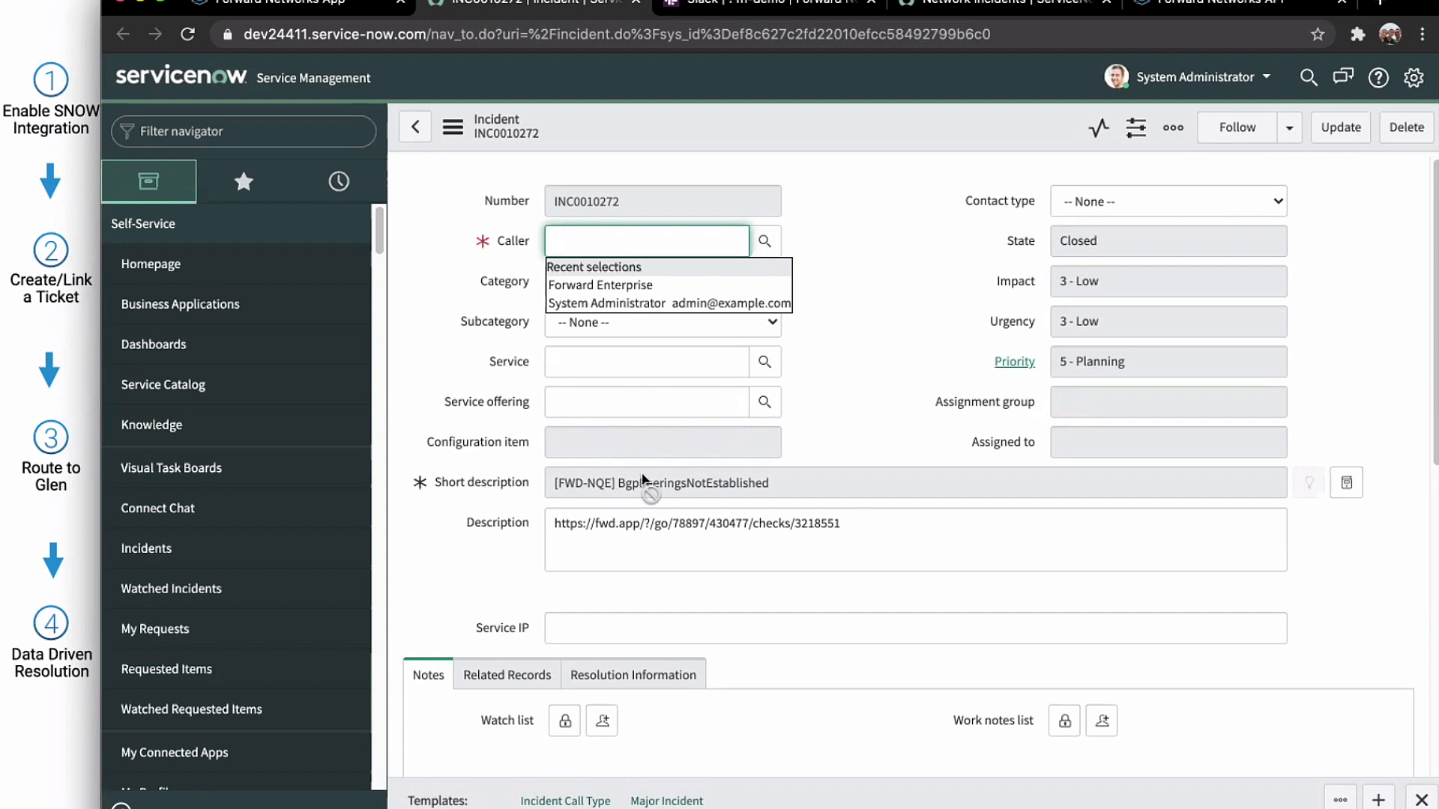
mouse_move(770, 501)
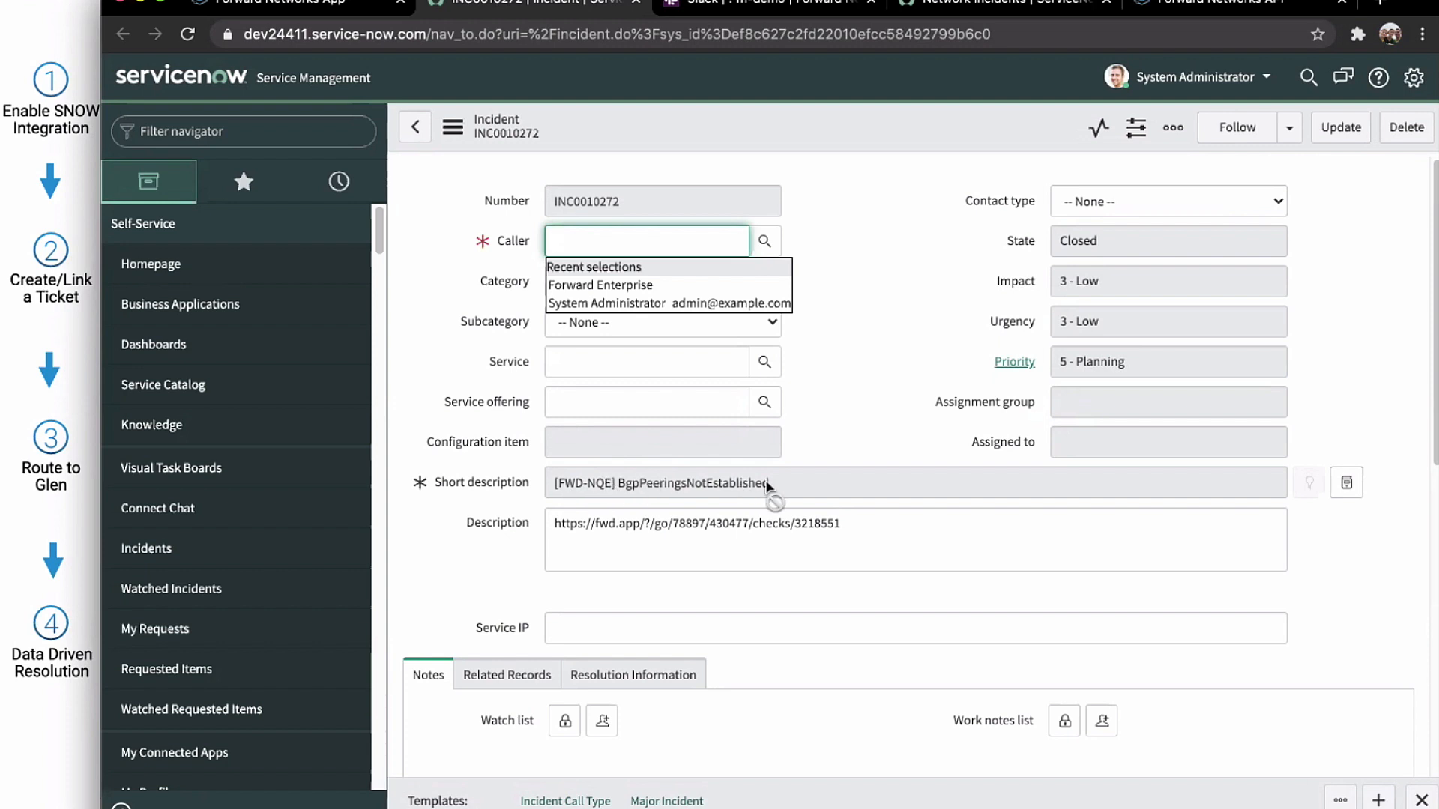
mouse_move(632, 504)
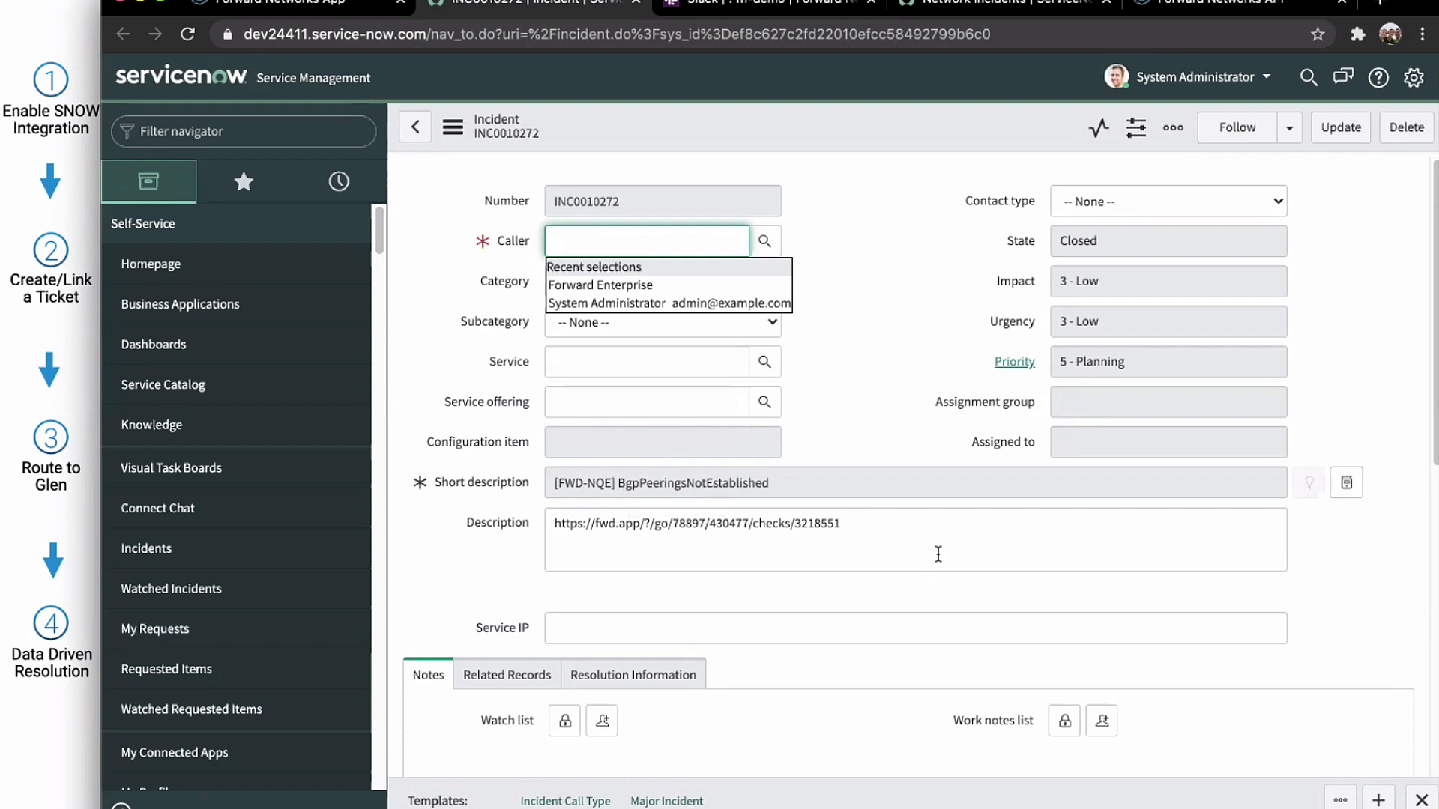
mouse_move(872, 538)
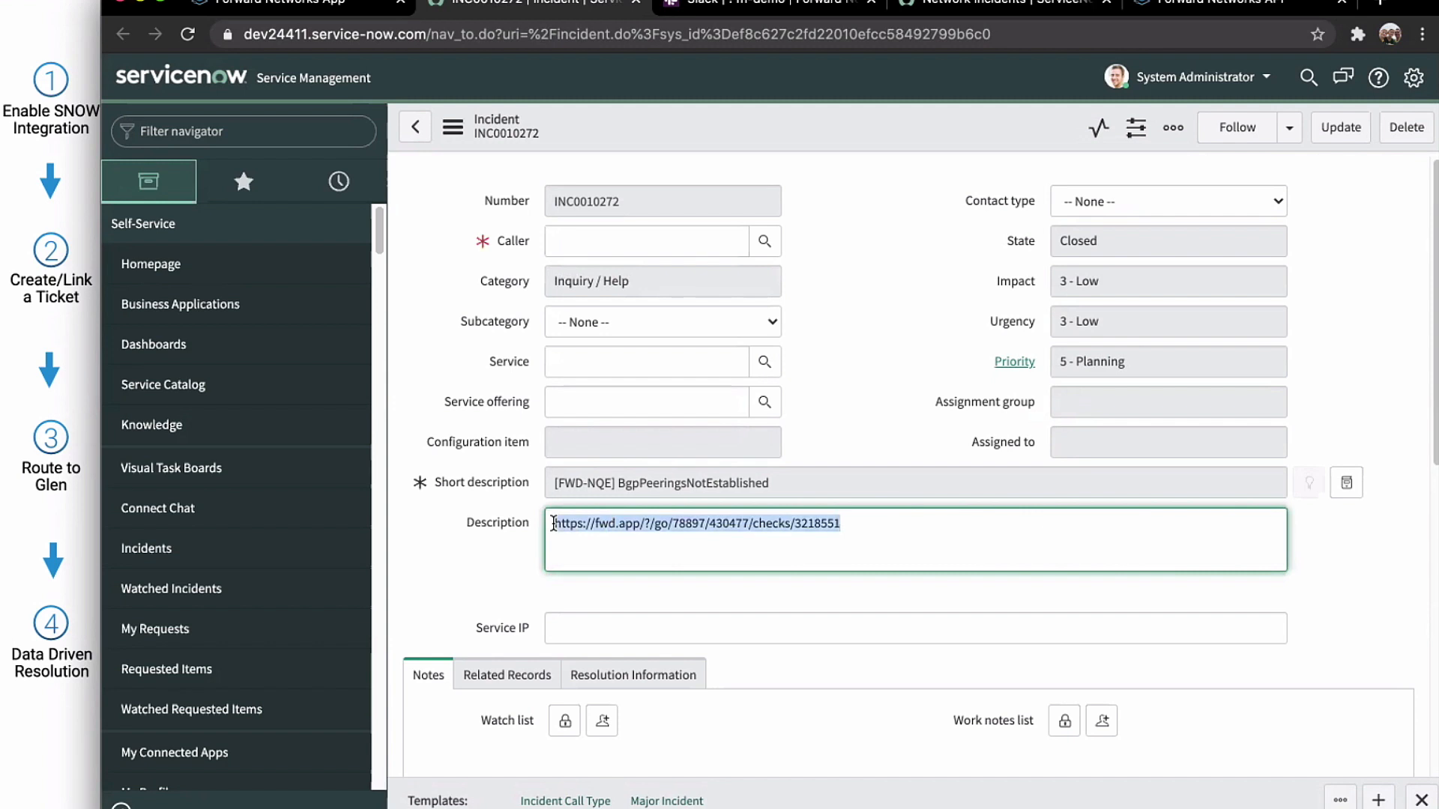
right_click(694, 521)
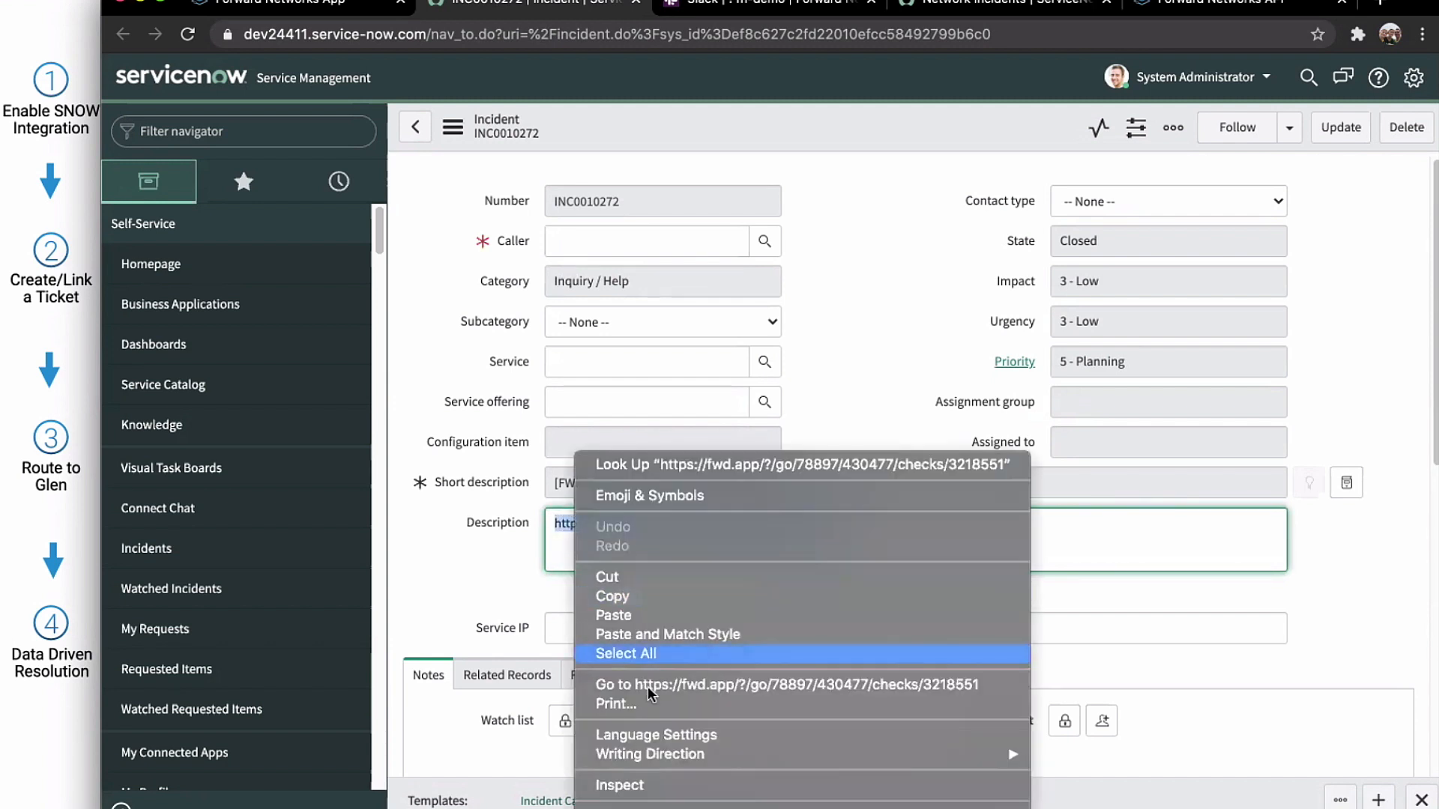
left_click(784, 685)
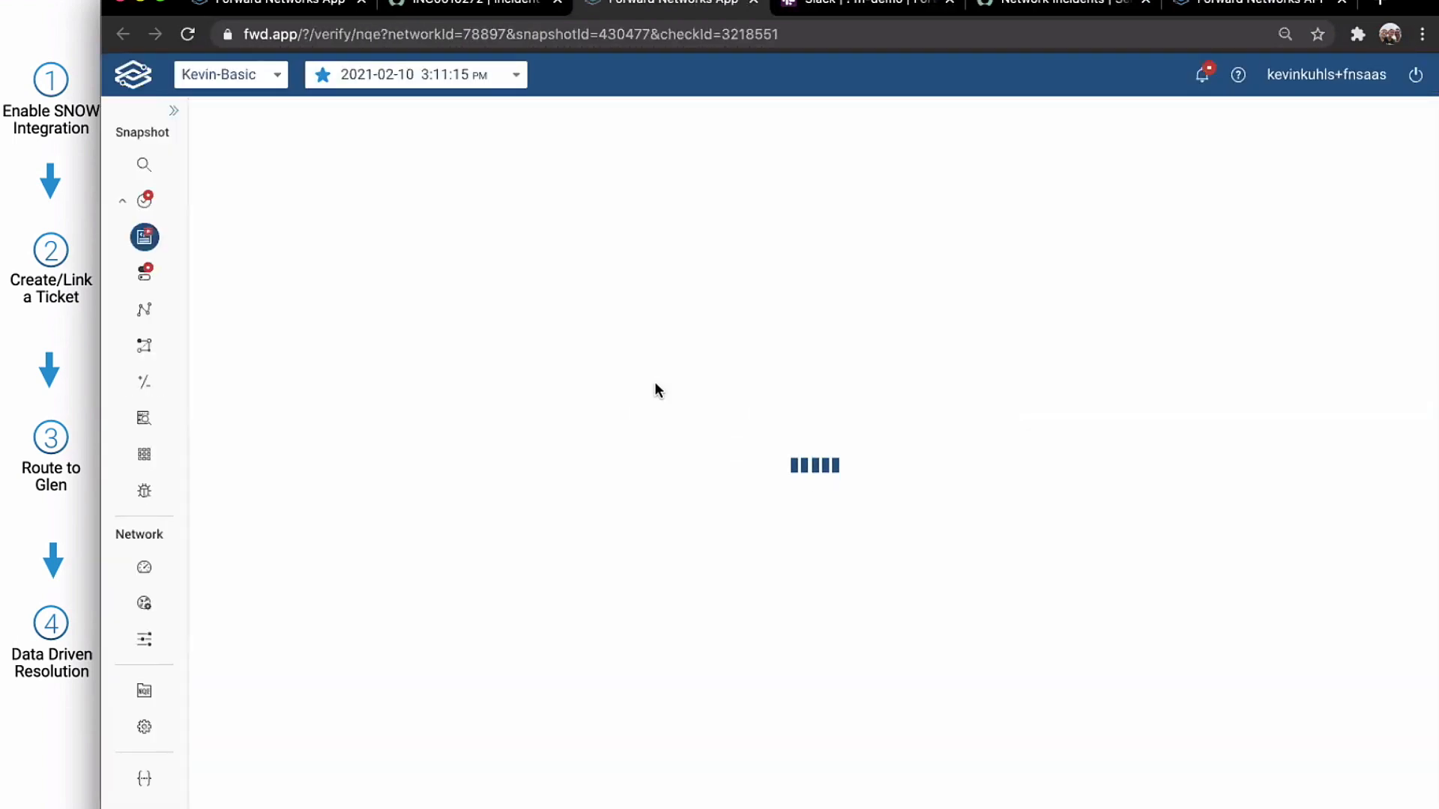
Step: Search device pe15 and view its BGP summary showing neighbor 20.0.2.17 Idle, never established
left_click(144, 237)
type("pe15")
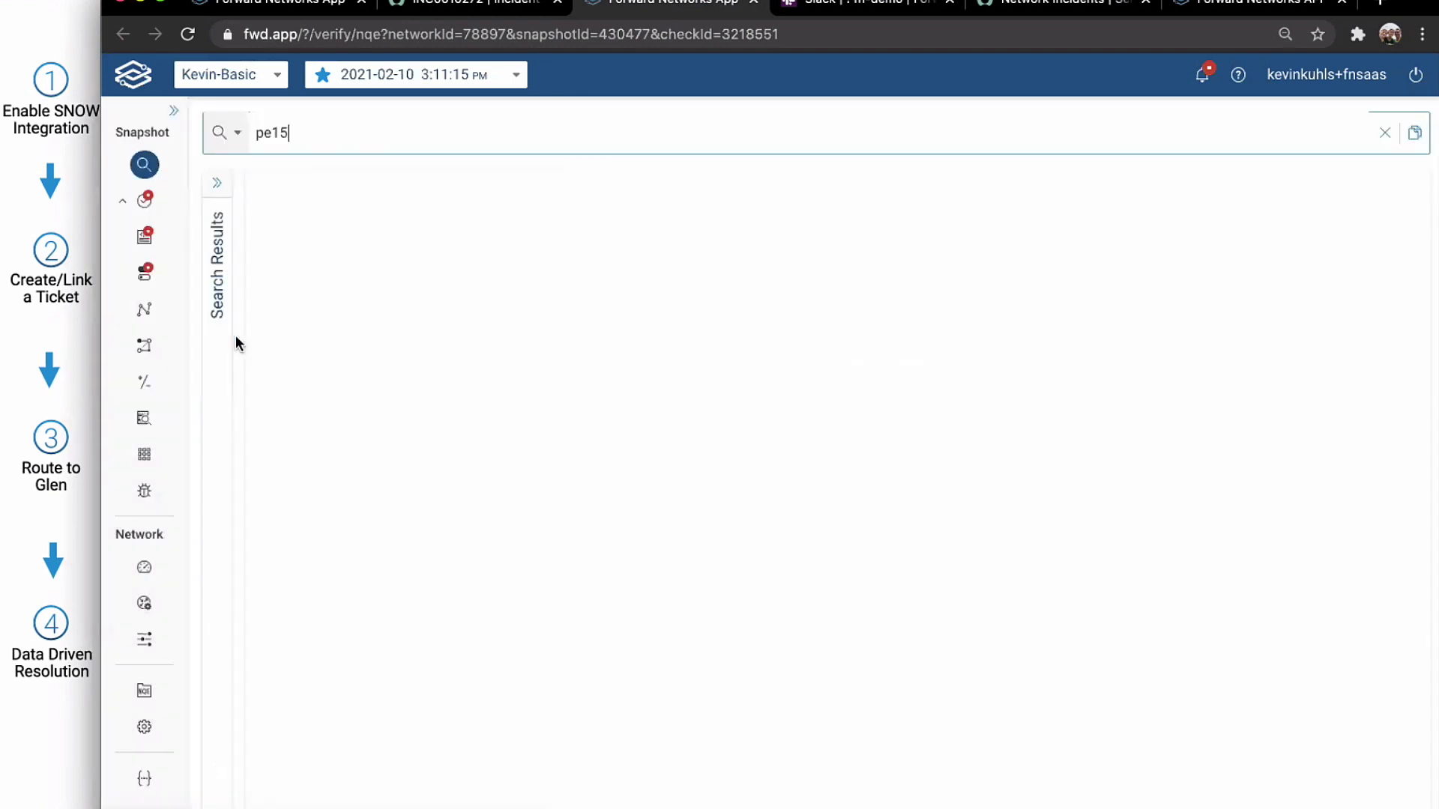
key("Enter")
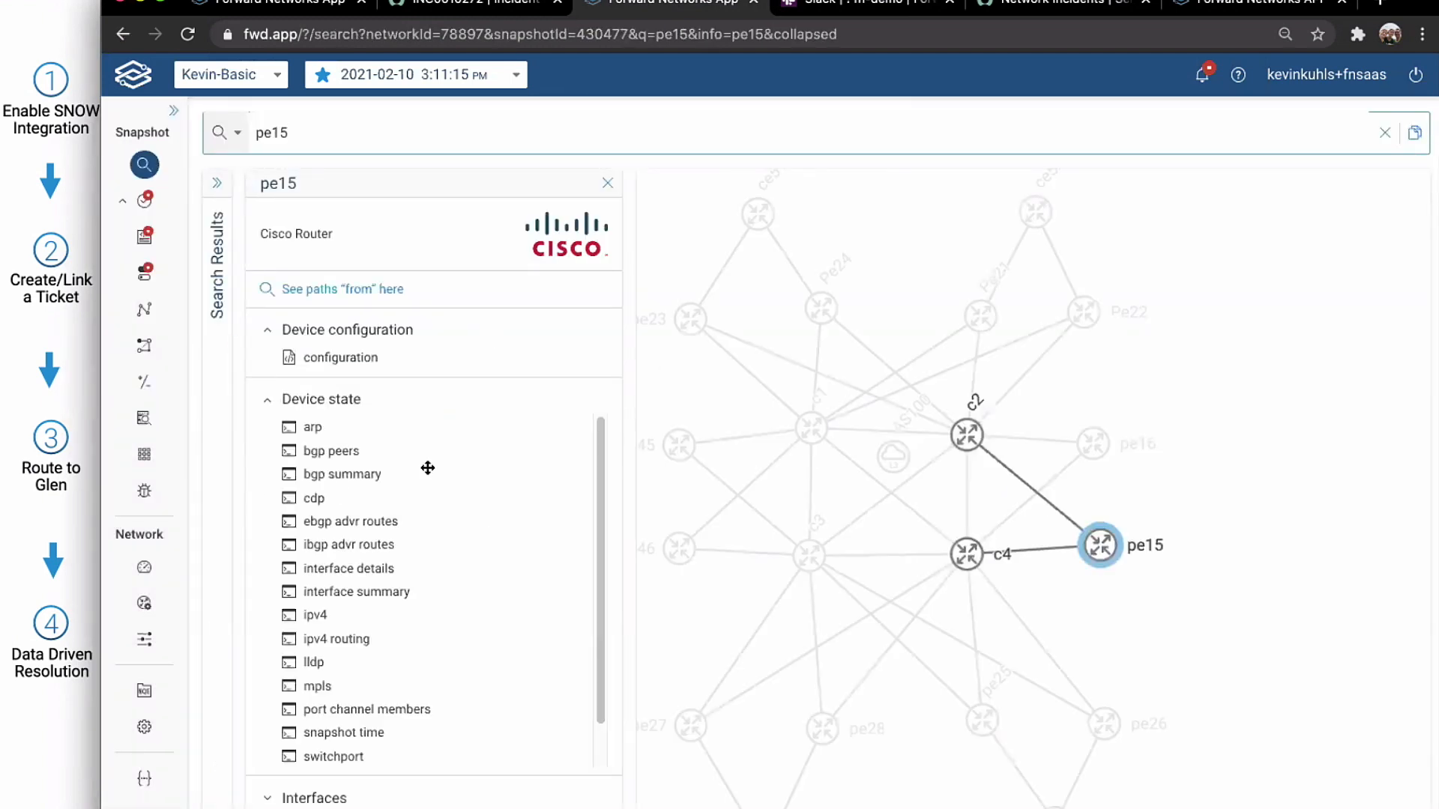
left_click(342, 473)
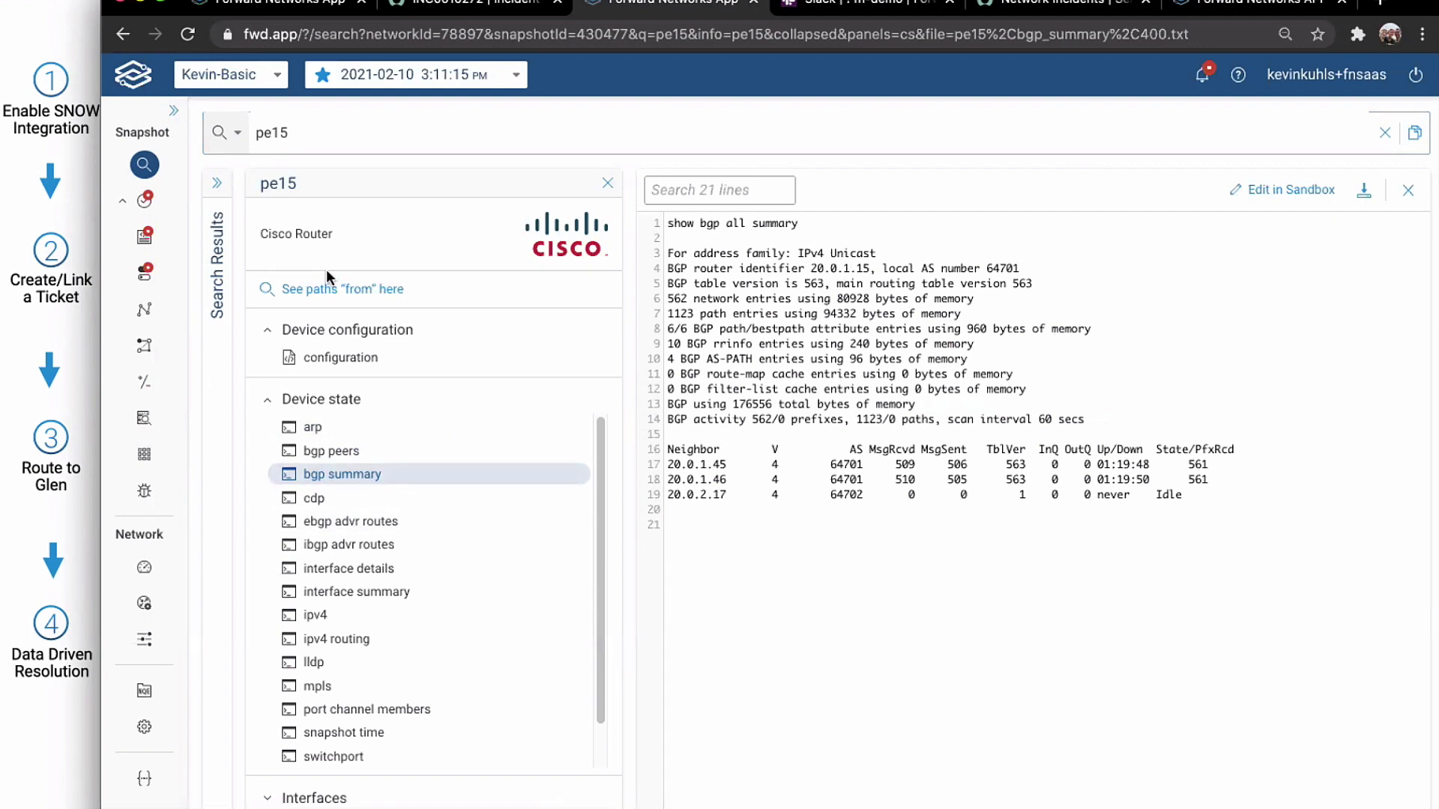
left_click(144, 235)
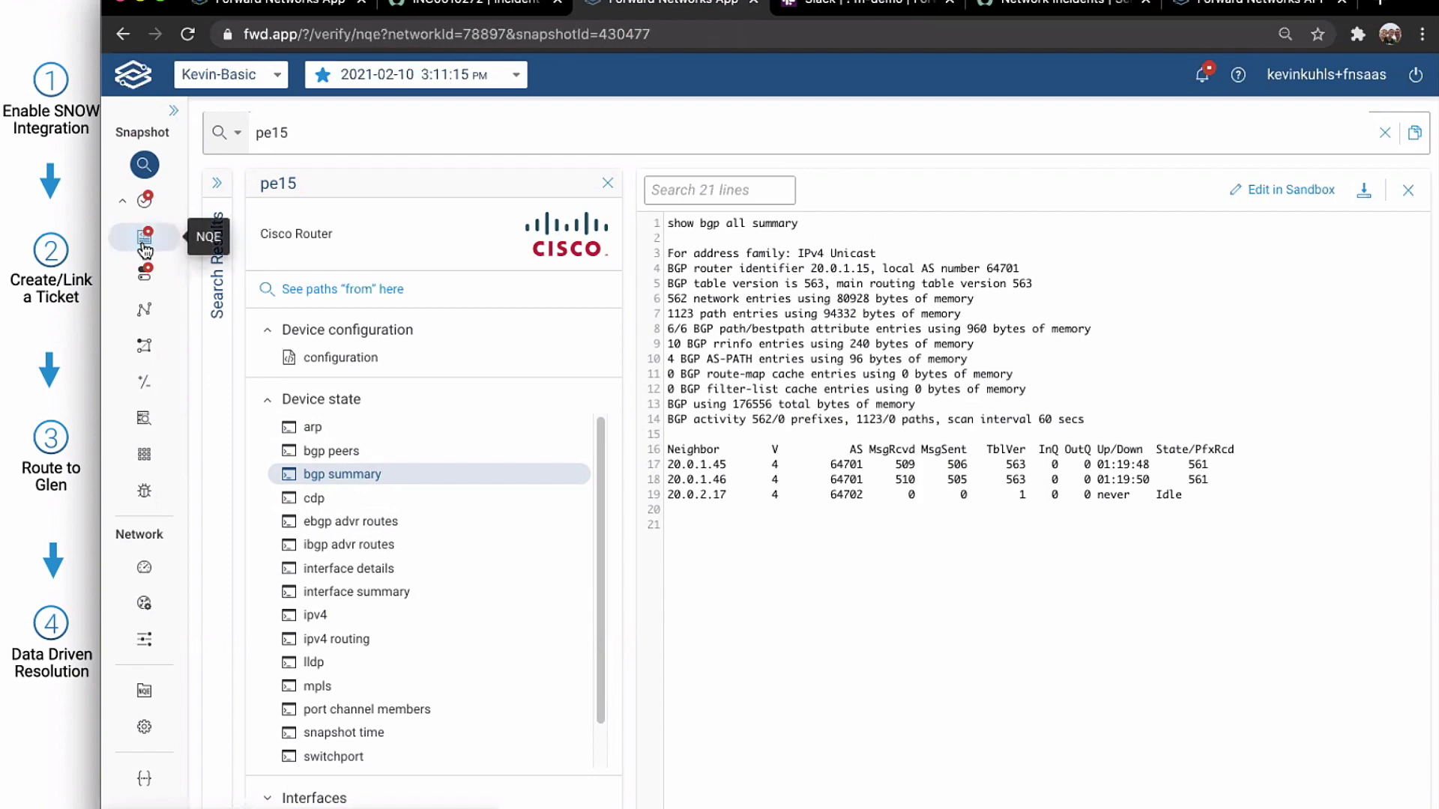
Step: Show the L3 verifications on the 3:42:58 PM snapshot, where BgpPeeringsNotEstablished now passes
left_click(144, 237)
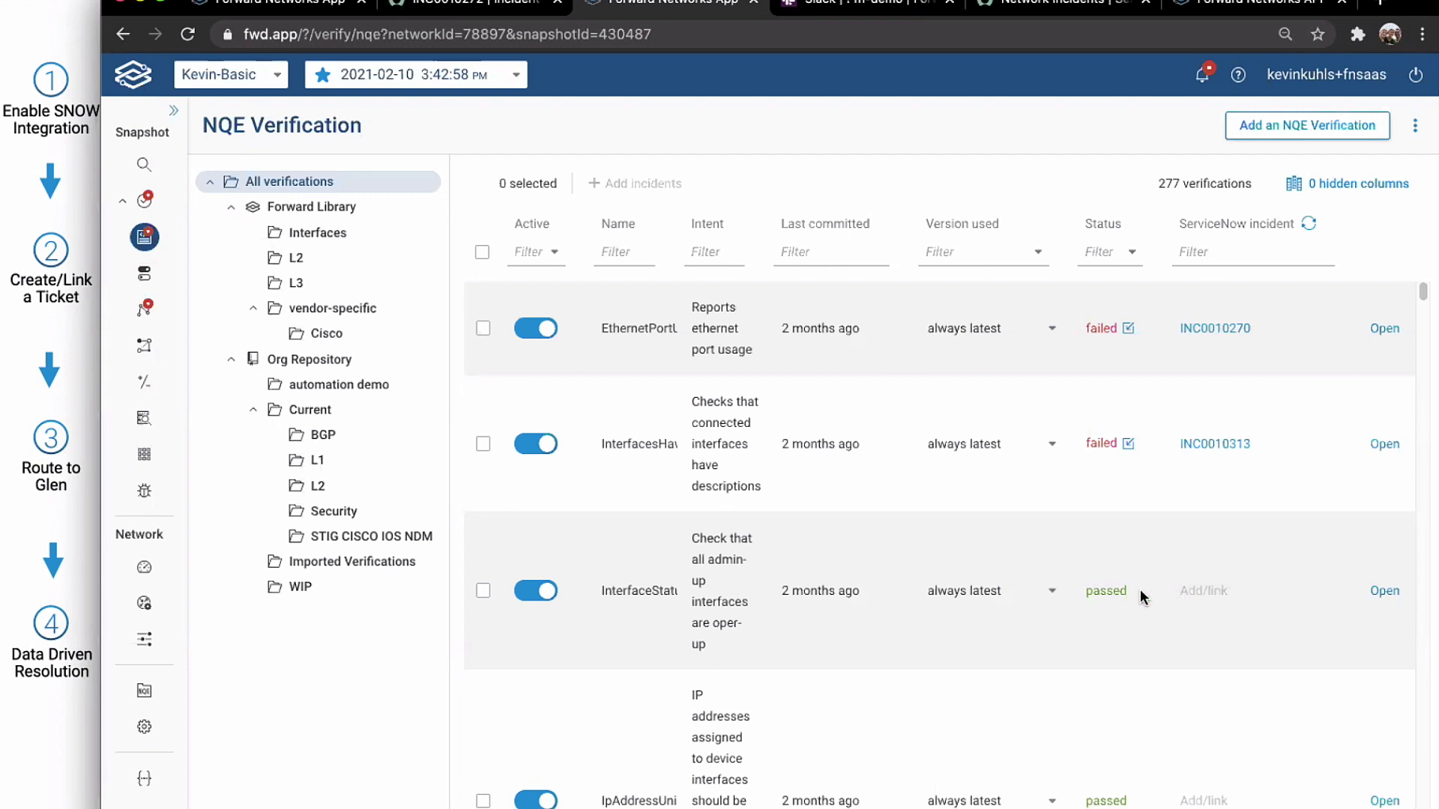
mouse_move(618, 605)
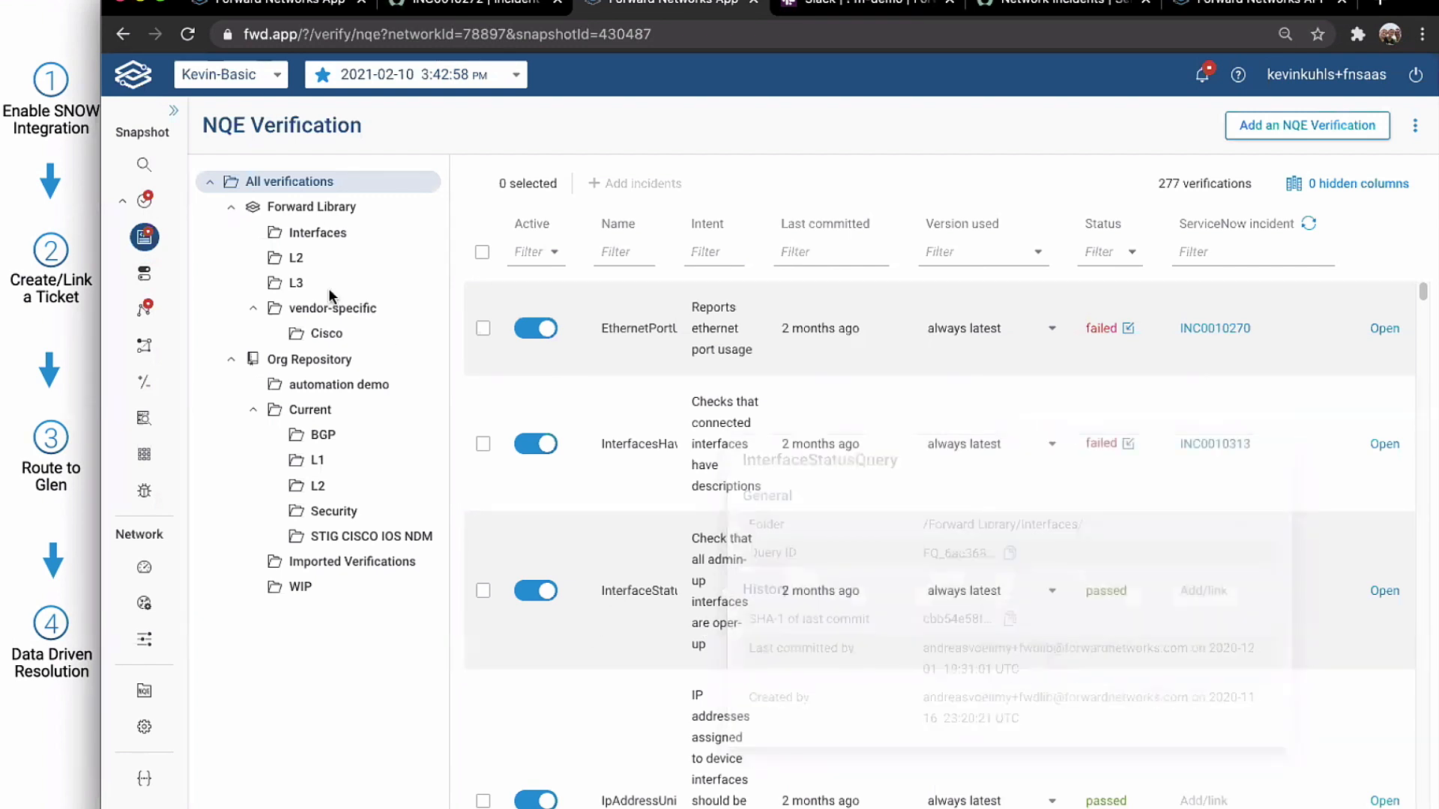
left_click(297, 284)
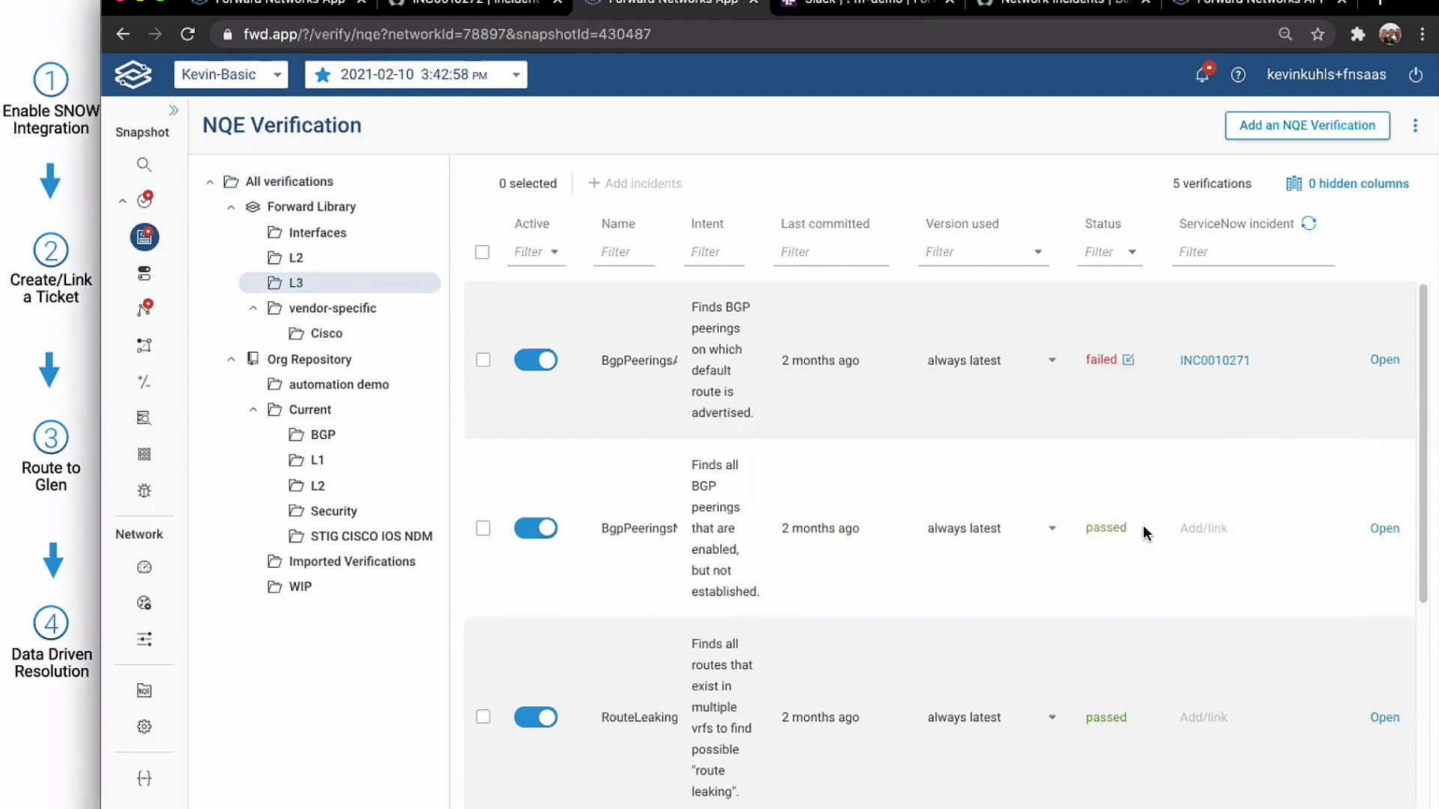
mouse_move(1143, 528)
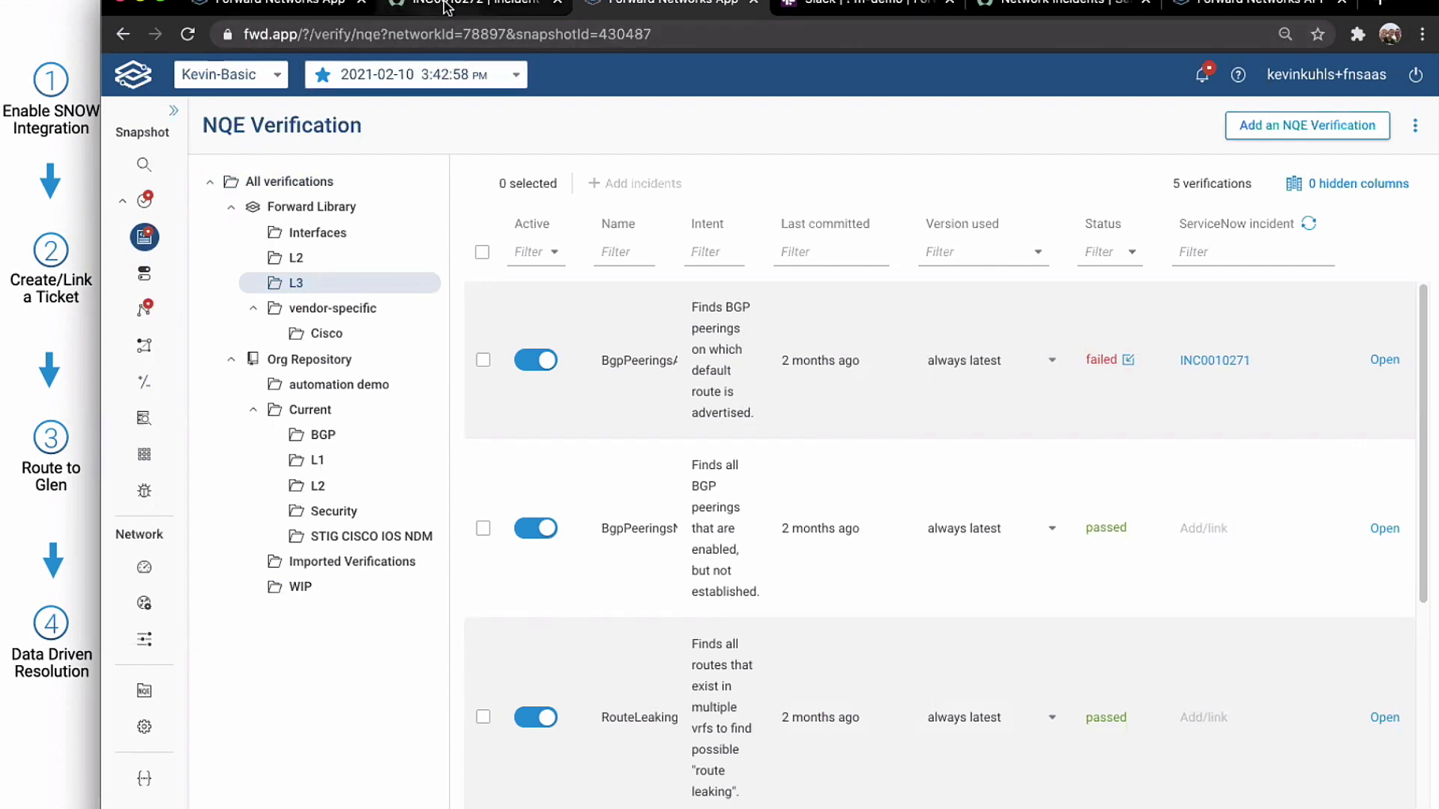
Step: Return to ServiceNow incident INC0010272 and review the zero-failures work note and Closed state
left_click(471, 3)
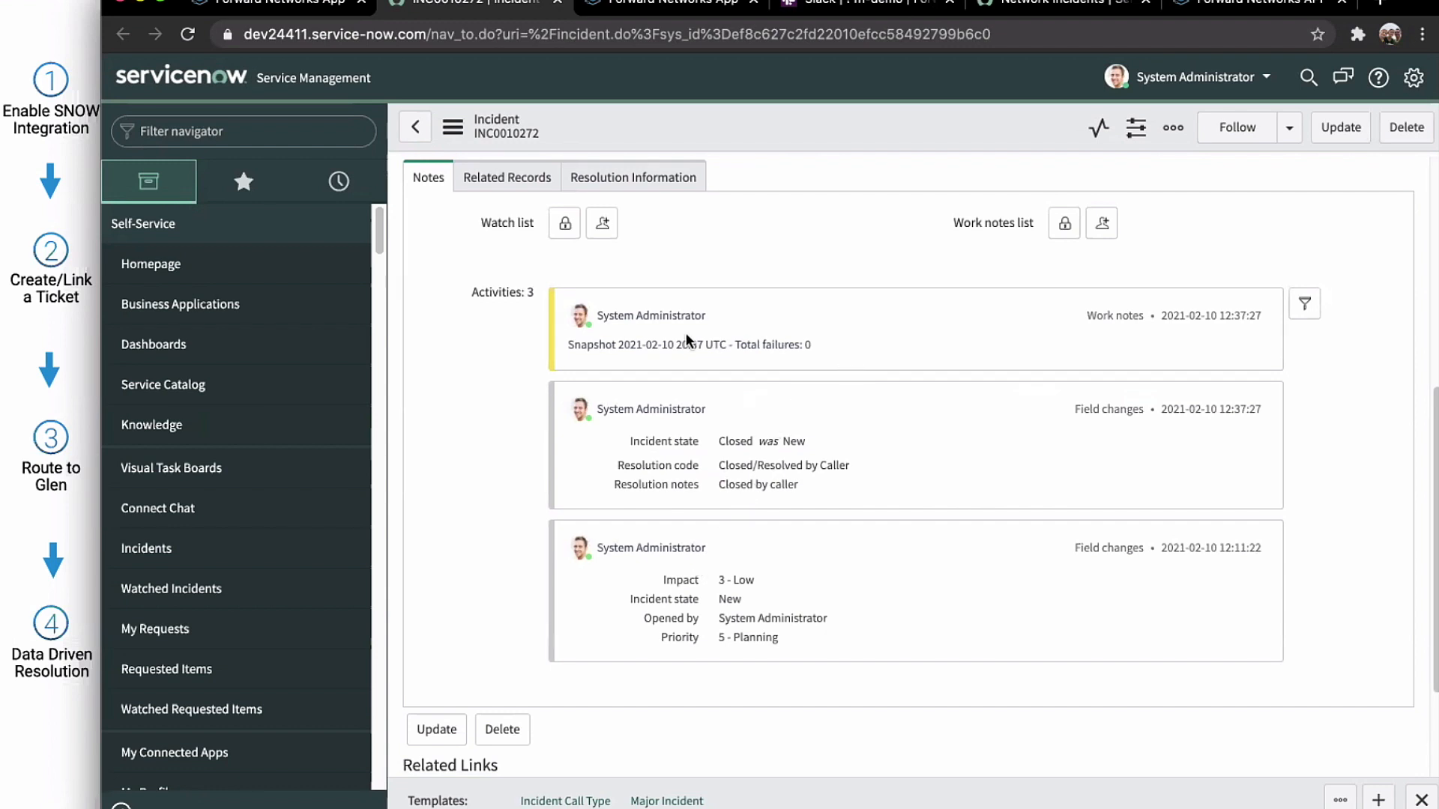
mouse_move(680, 475)
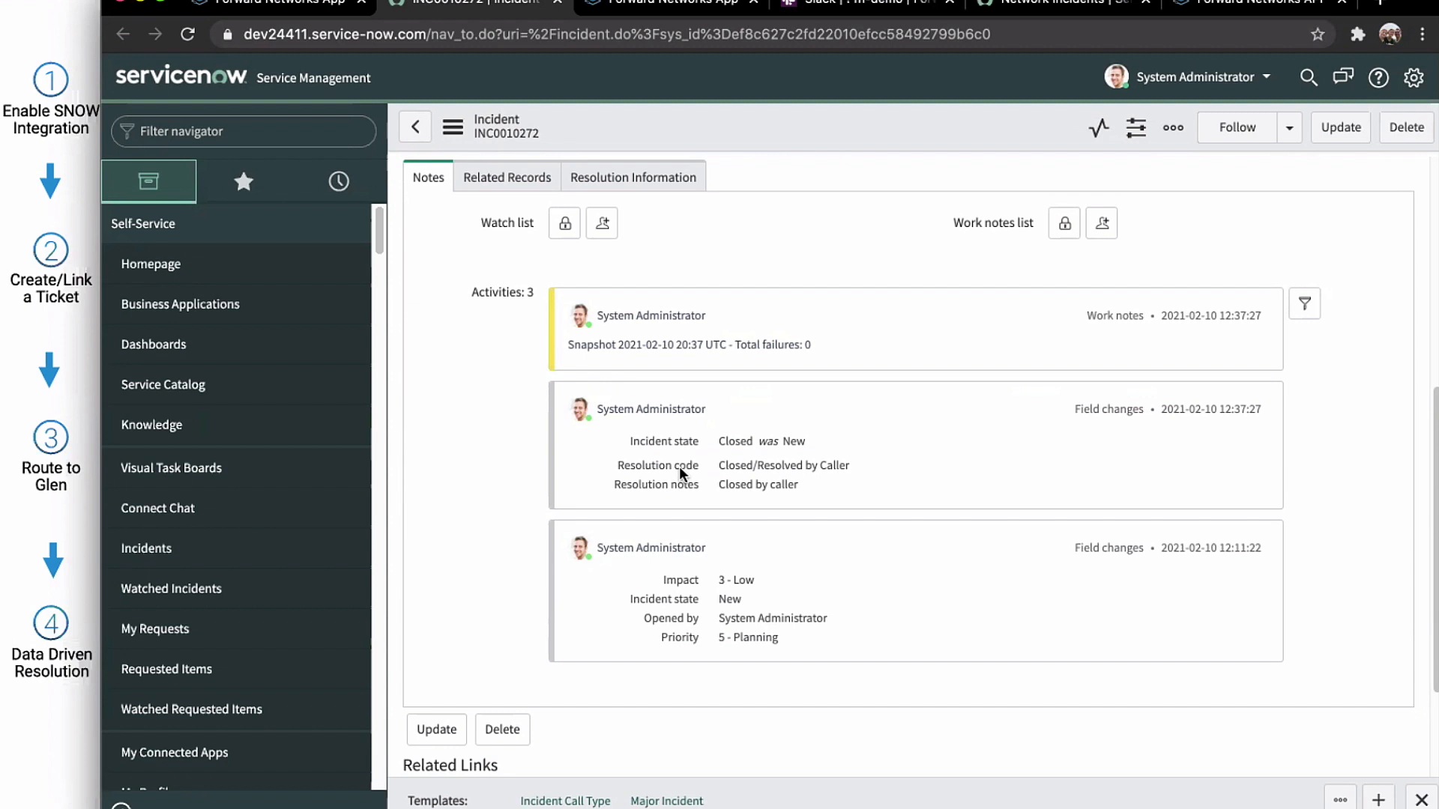
mouse_move(734, 443)
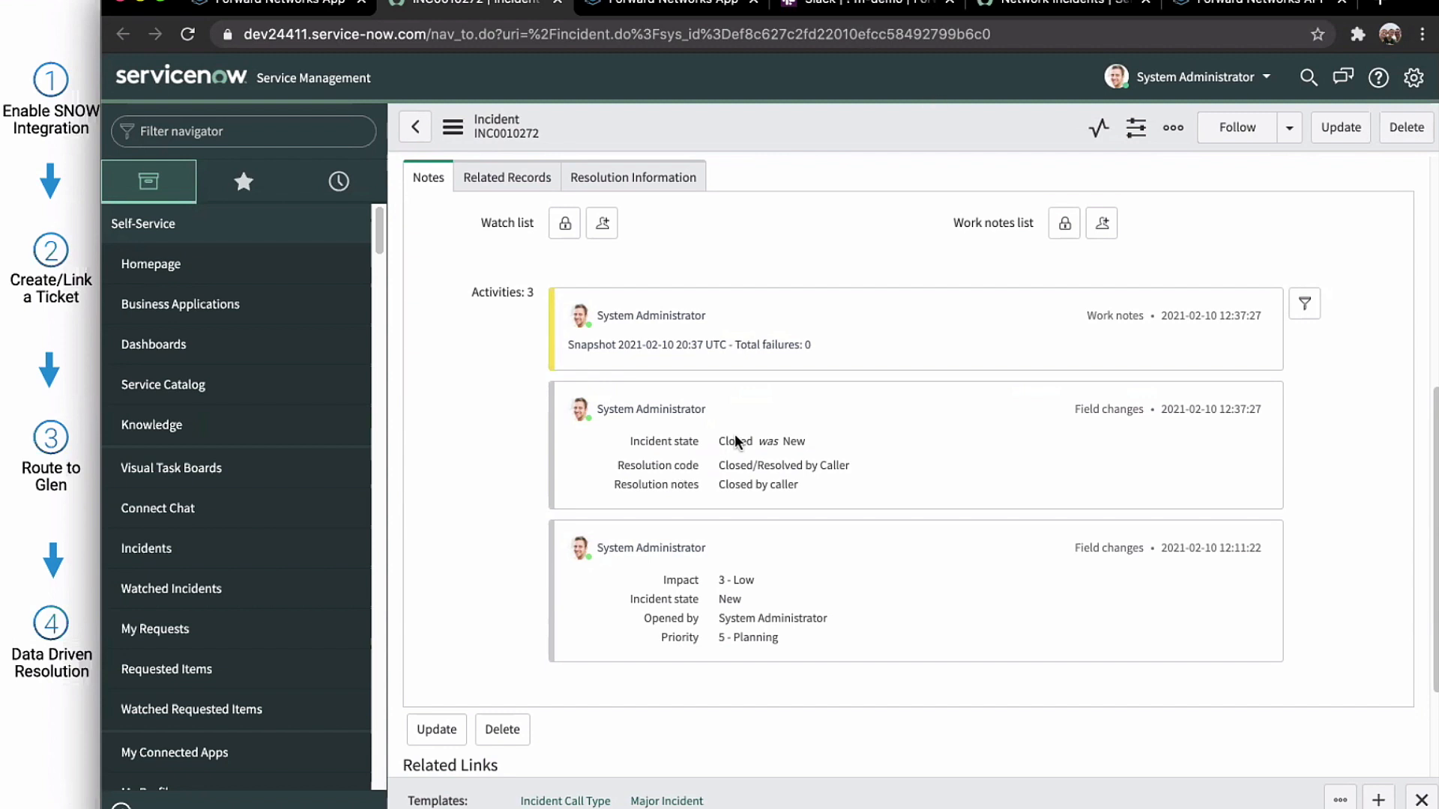
mouse_move(730, 542)
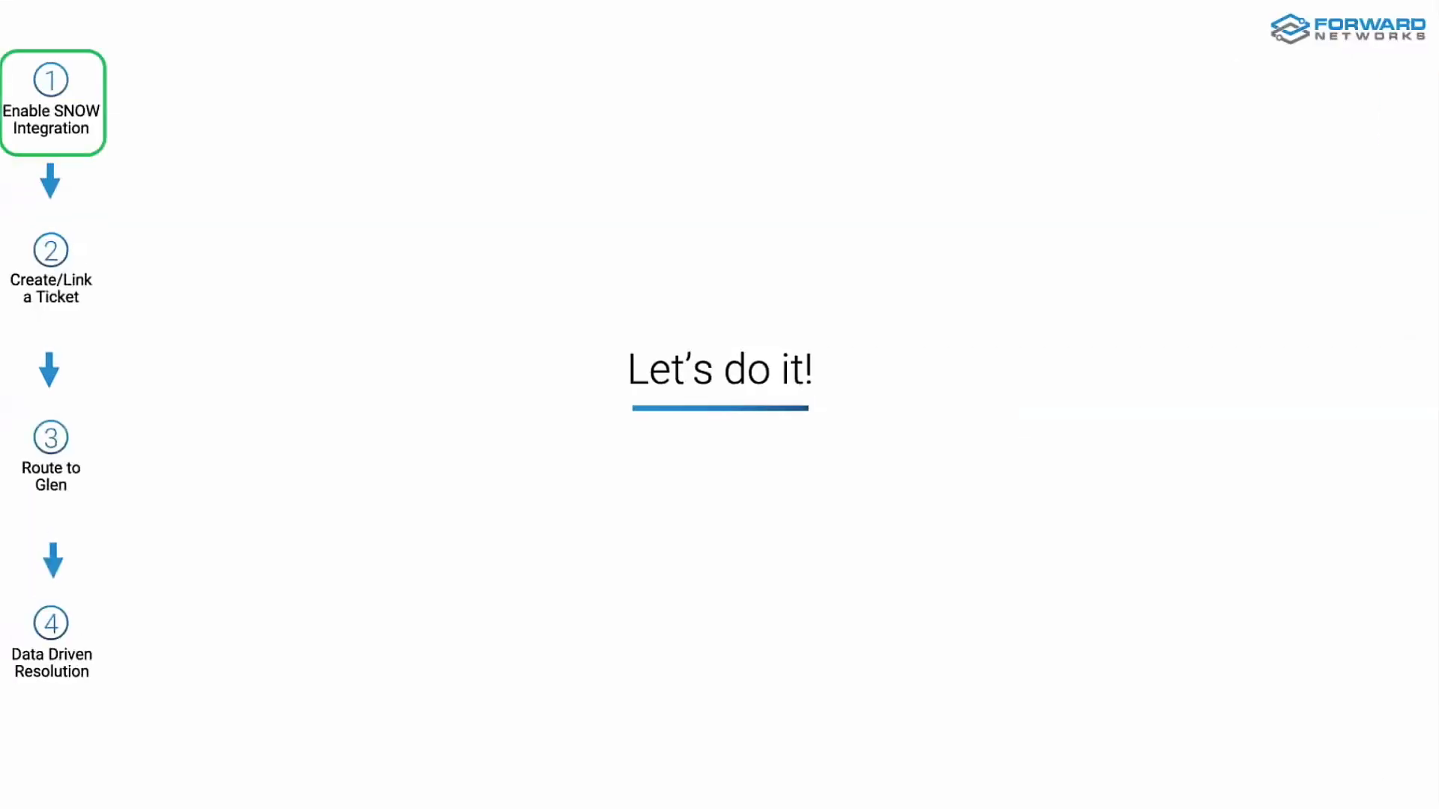
Step: Advance the deck past the ServiceNow Integration slide to 'APIs are a 2 way Street'
key("Right")
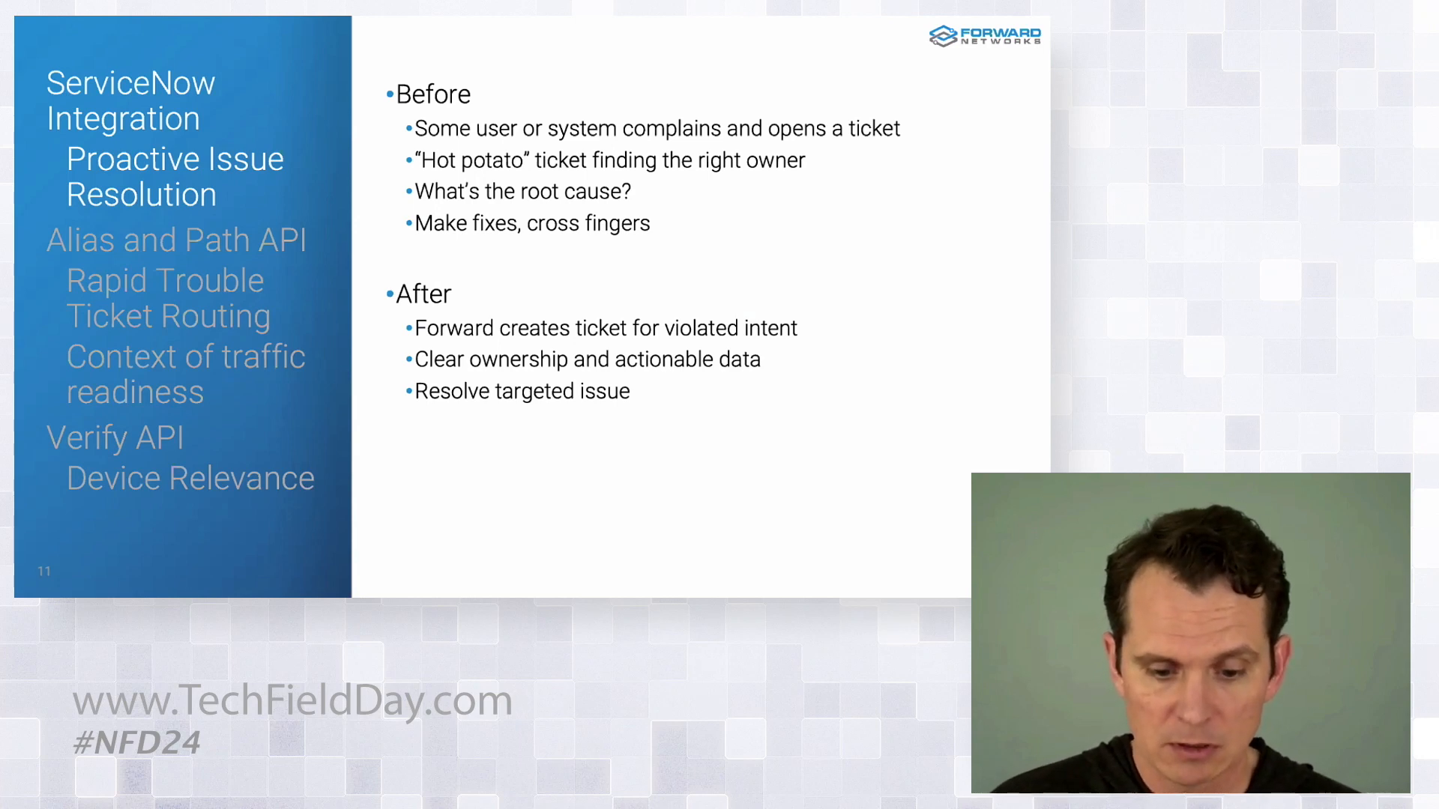
key("Right")
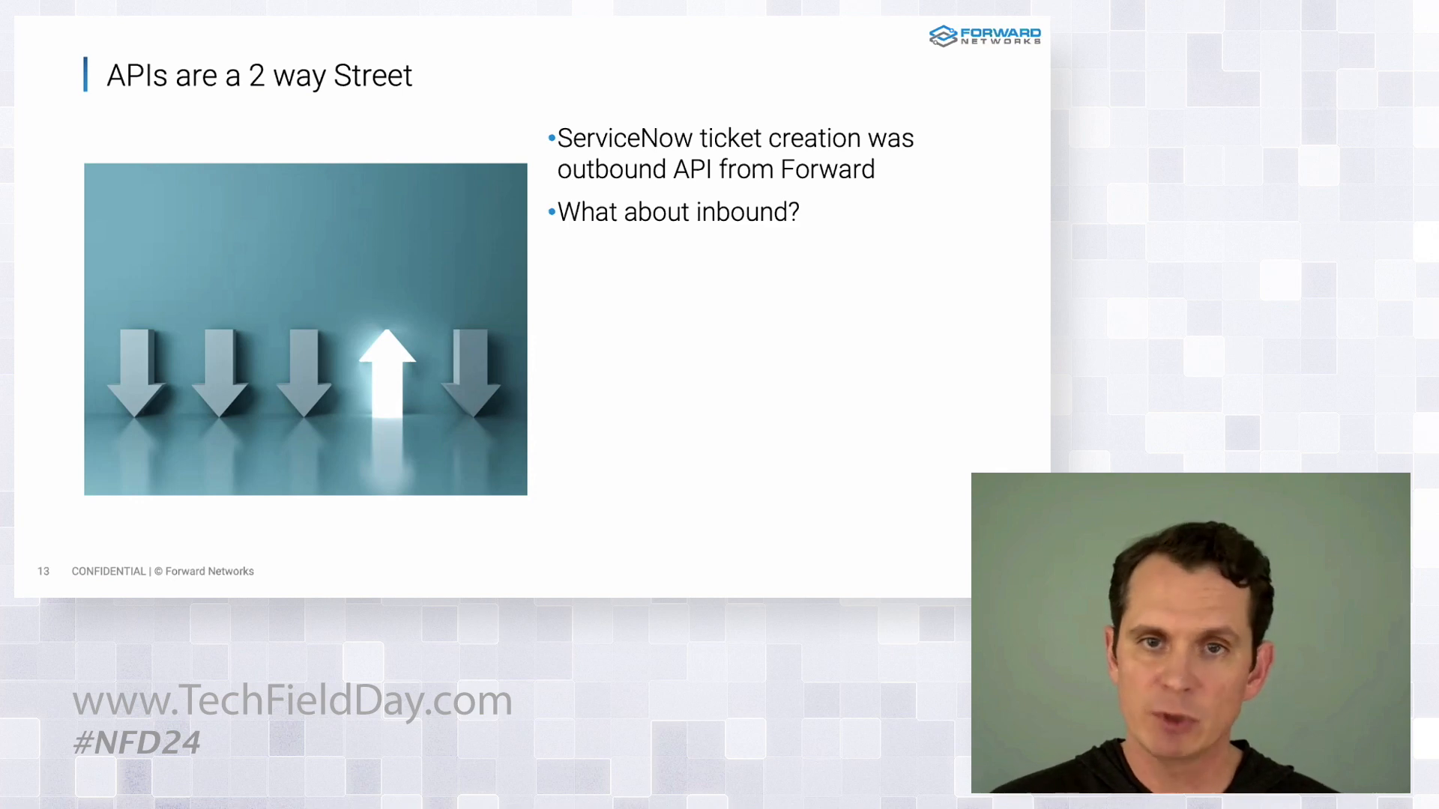
Step: Advance the deck to the Objects (Alias) slide on grouping IPs into aliases
key("right")
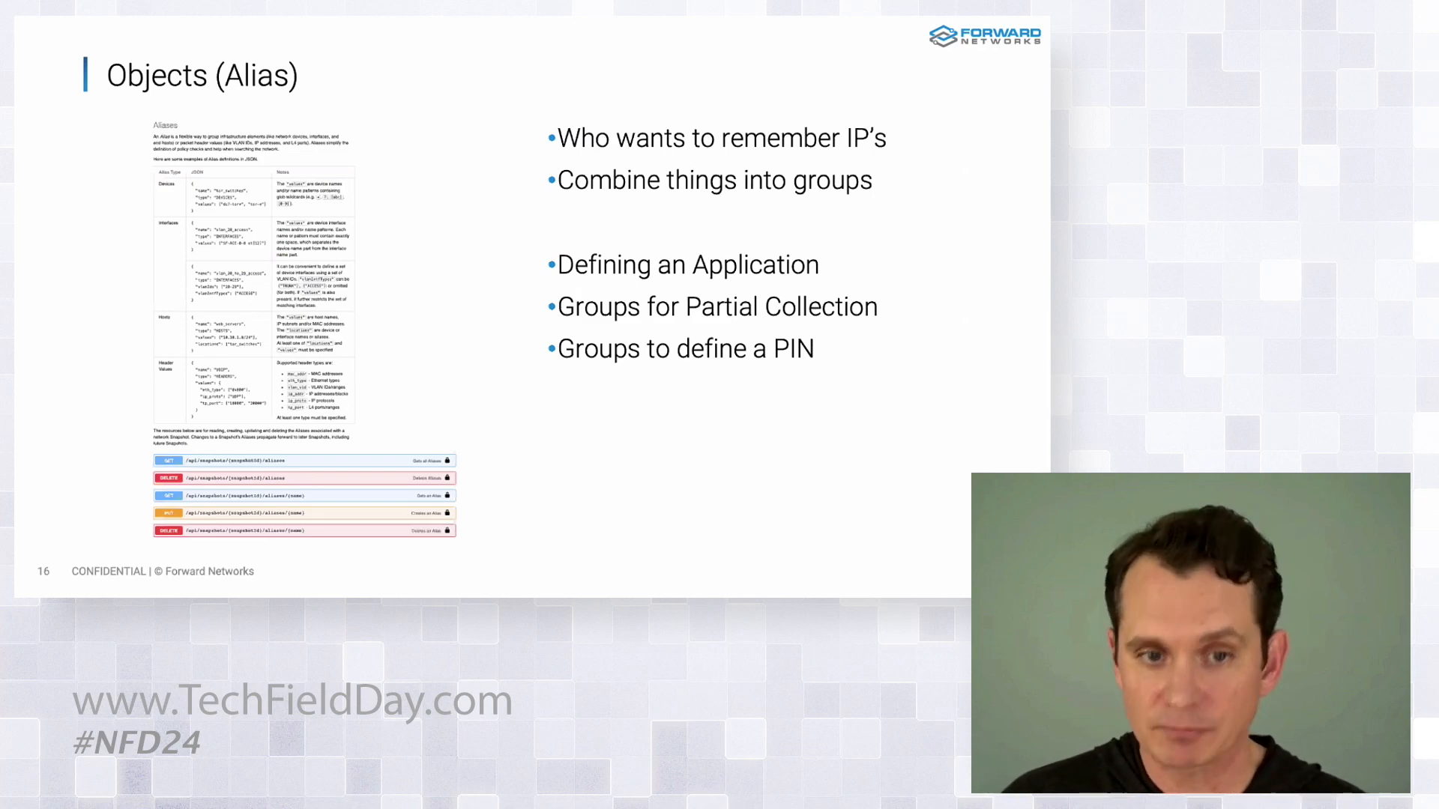
Step: Leave the slide deck and bring up the #fn-demo Slack channel
key("Right")
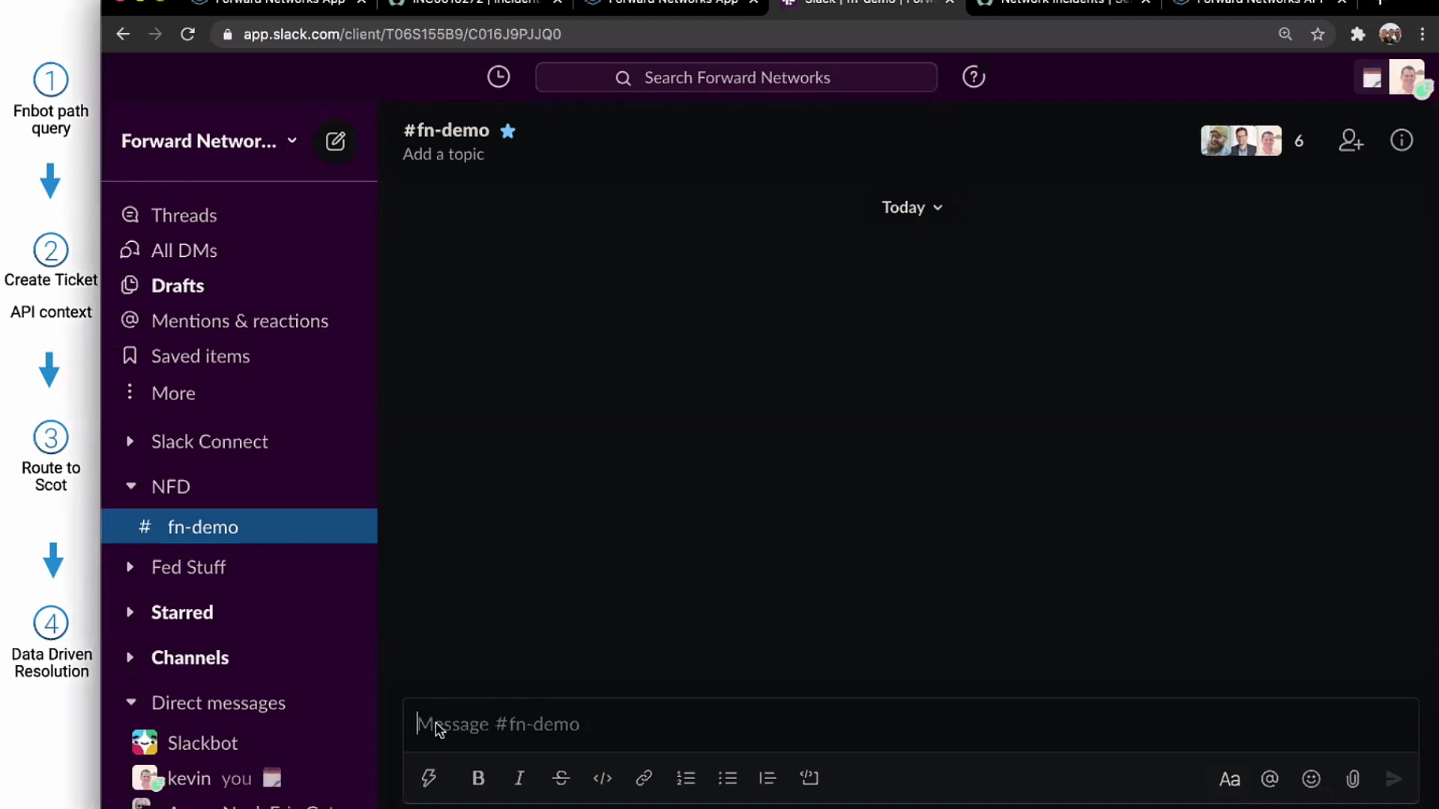
type("!path_search src=51.51.51.10 dst=52.52.52.10 protocol=tcp dstport=443")
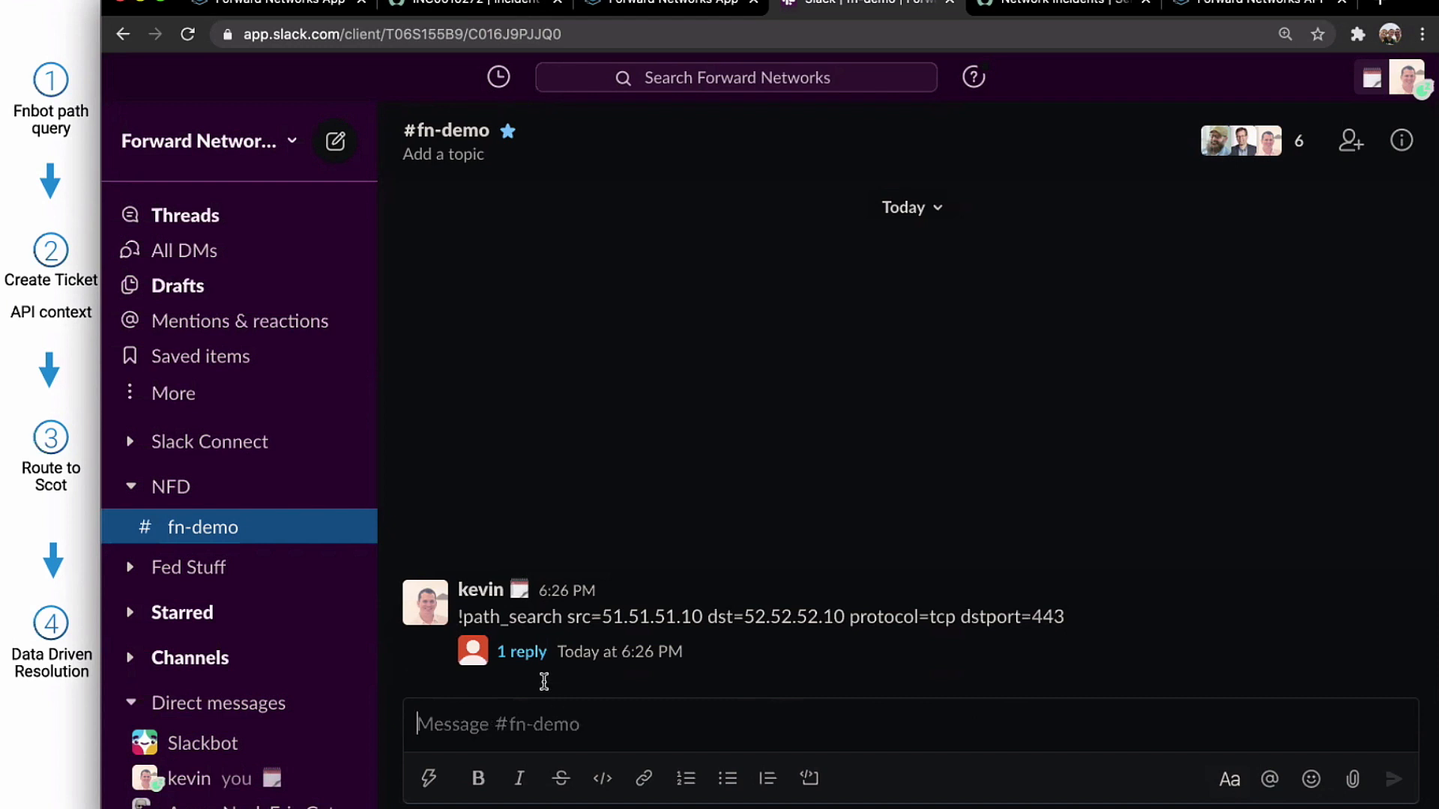
left_click(521, 652)
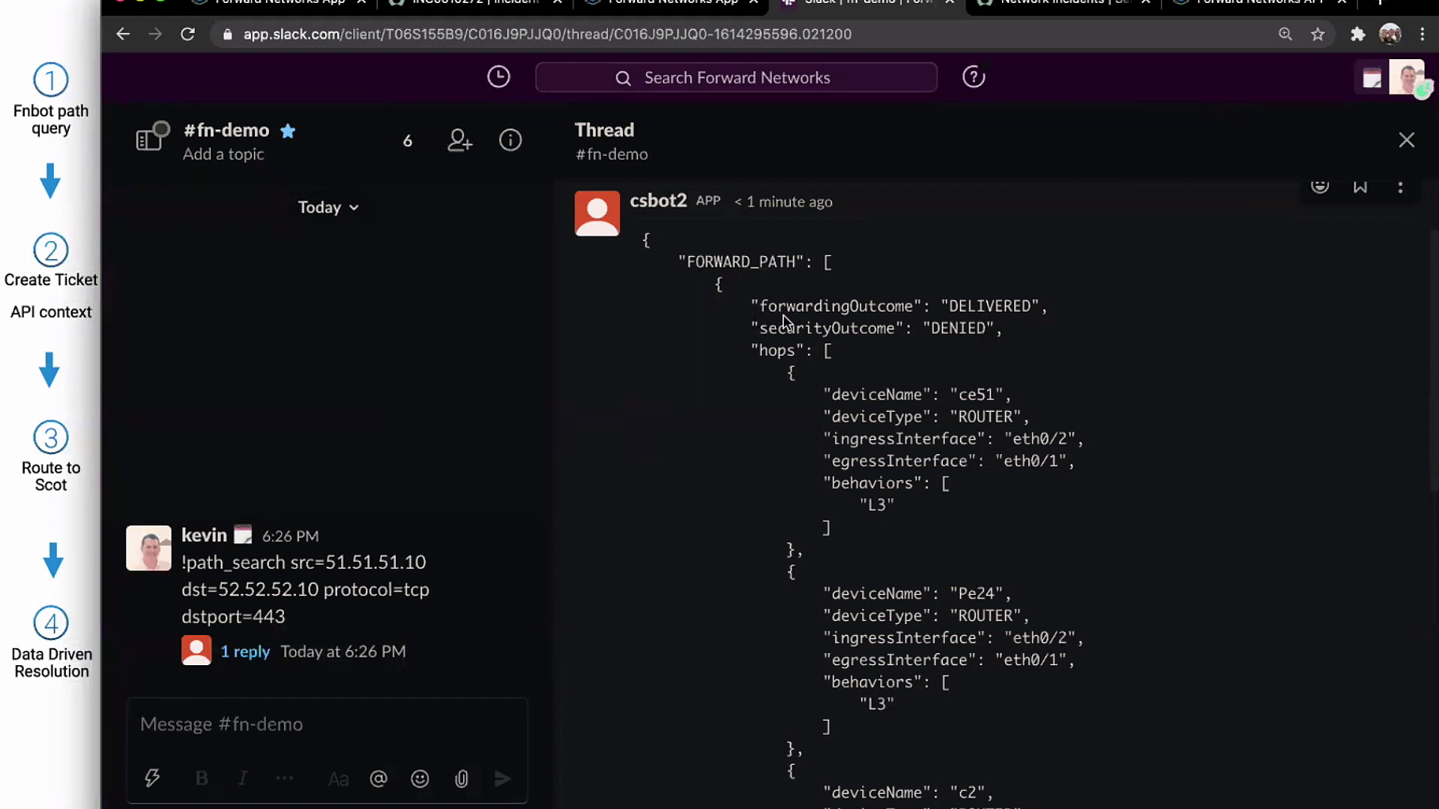
double_click(835, 306)
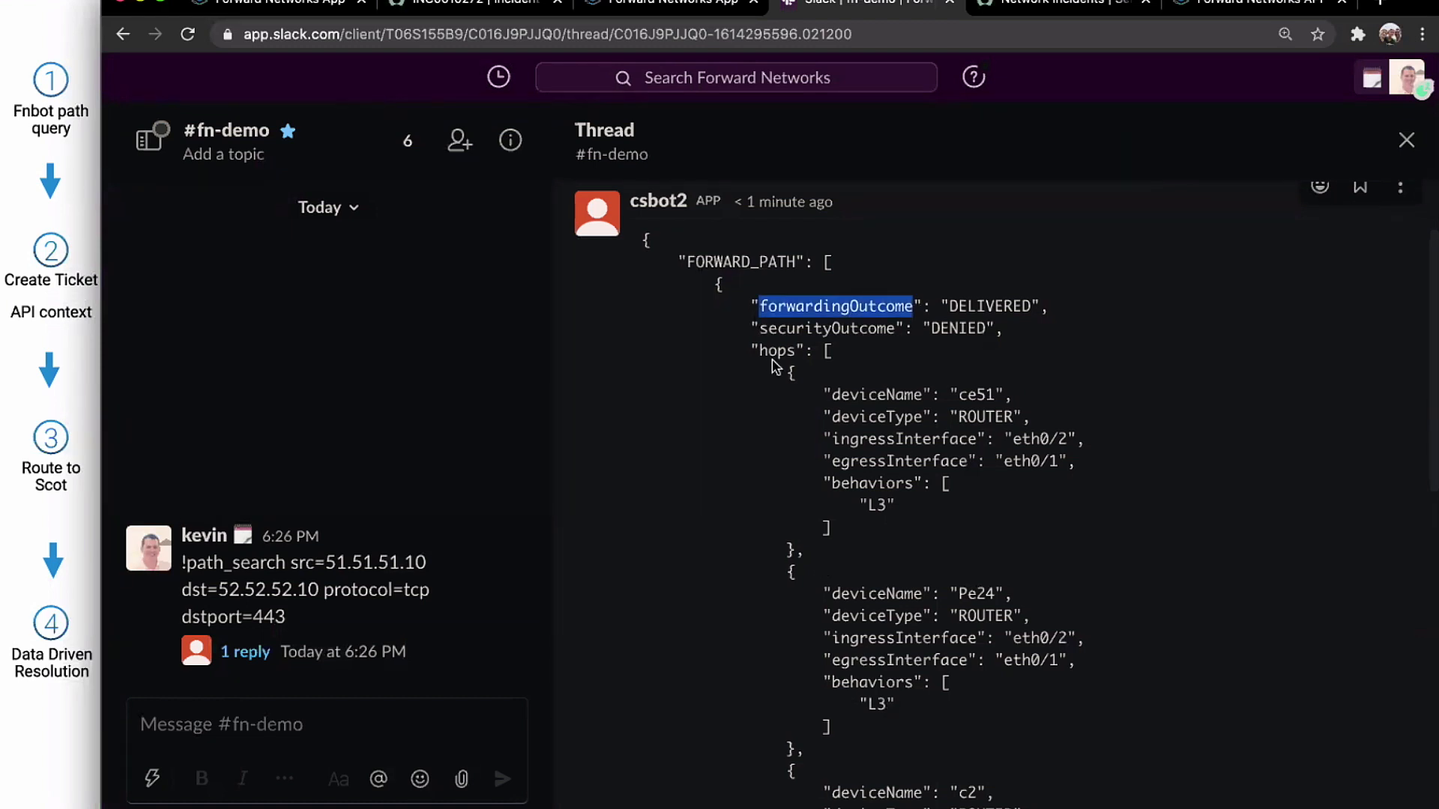
double_click(828, 328)
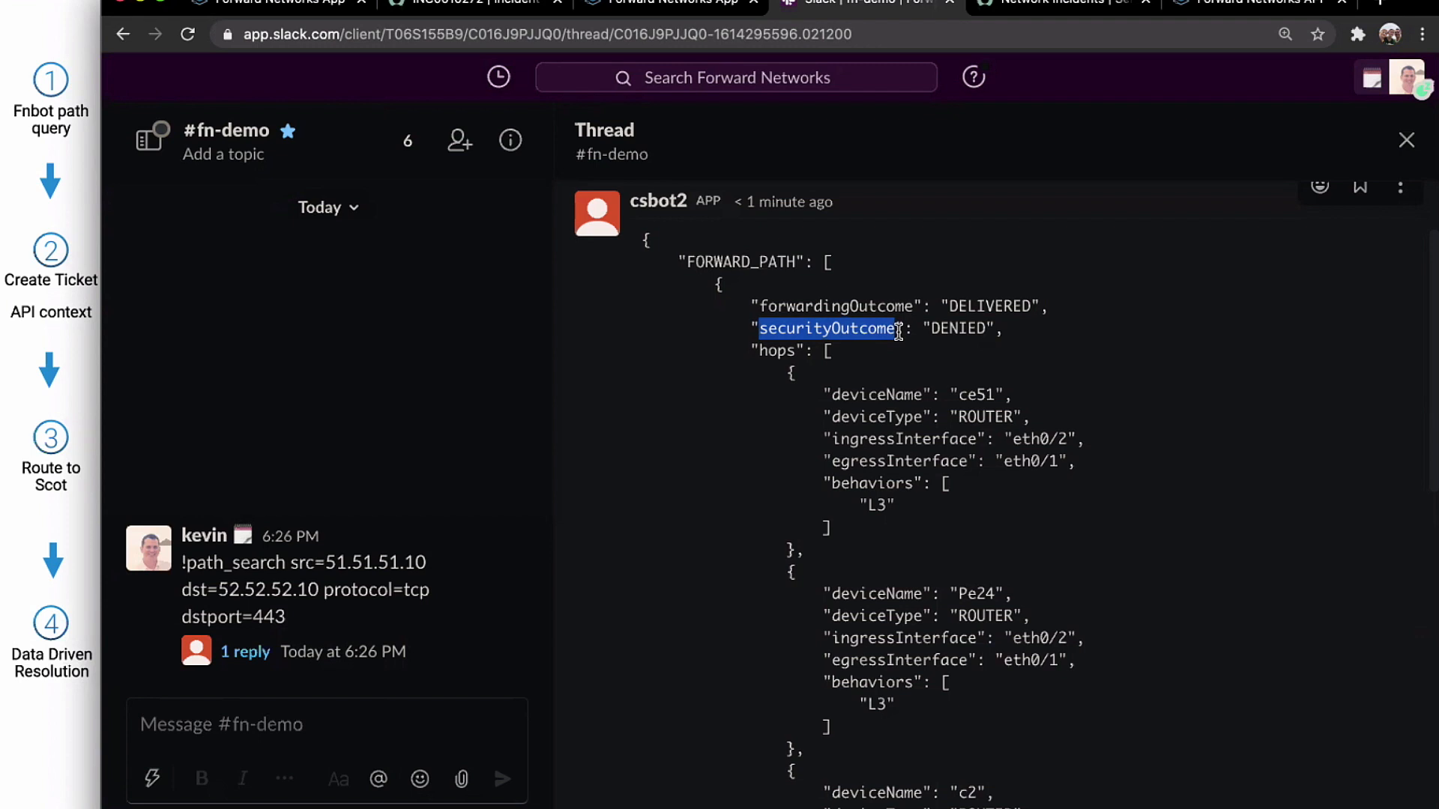
mouse_move(632, 224)
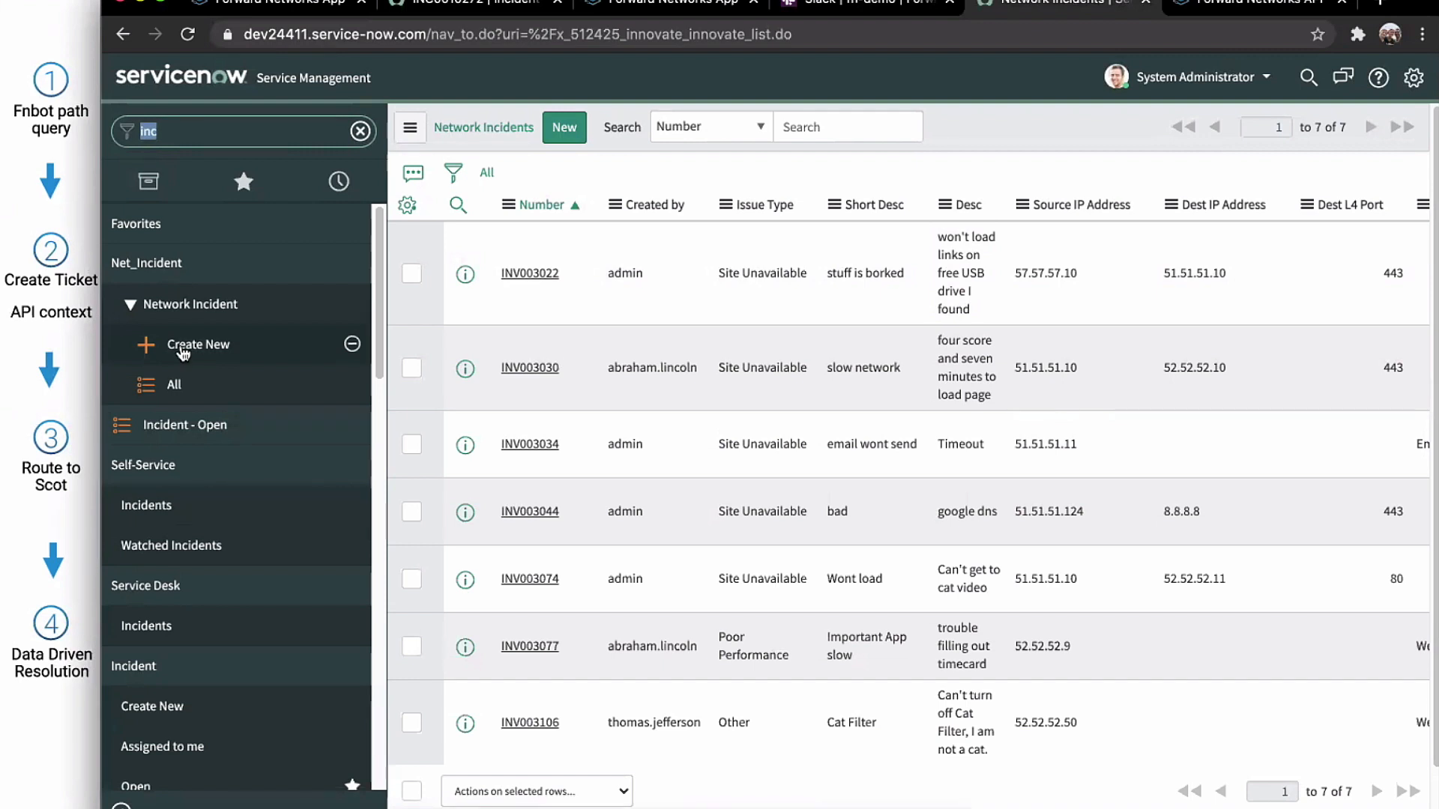
Step: Start a new Site Unavailable network incident with short description and description 'blocked', service unset
left_click(198, 345)
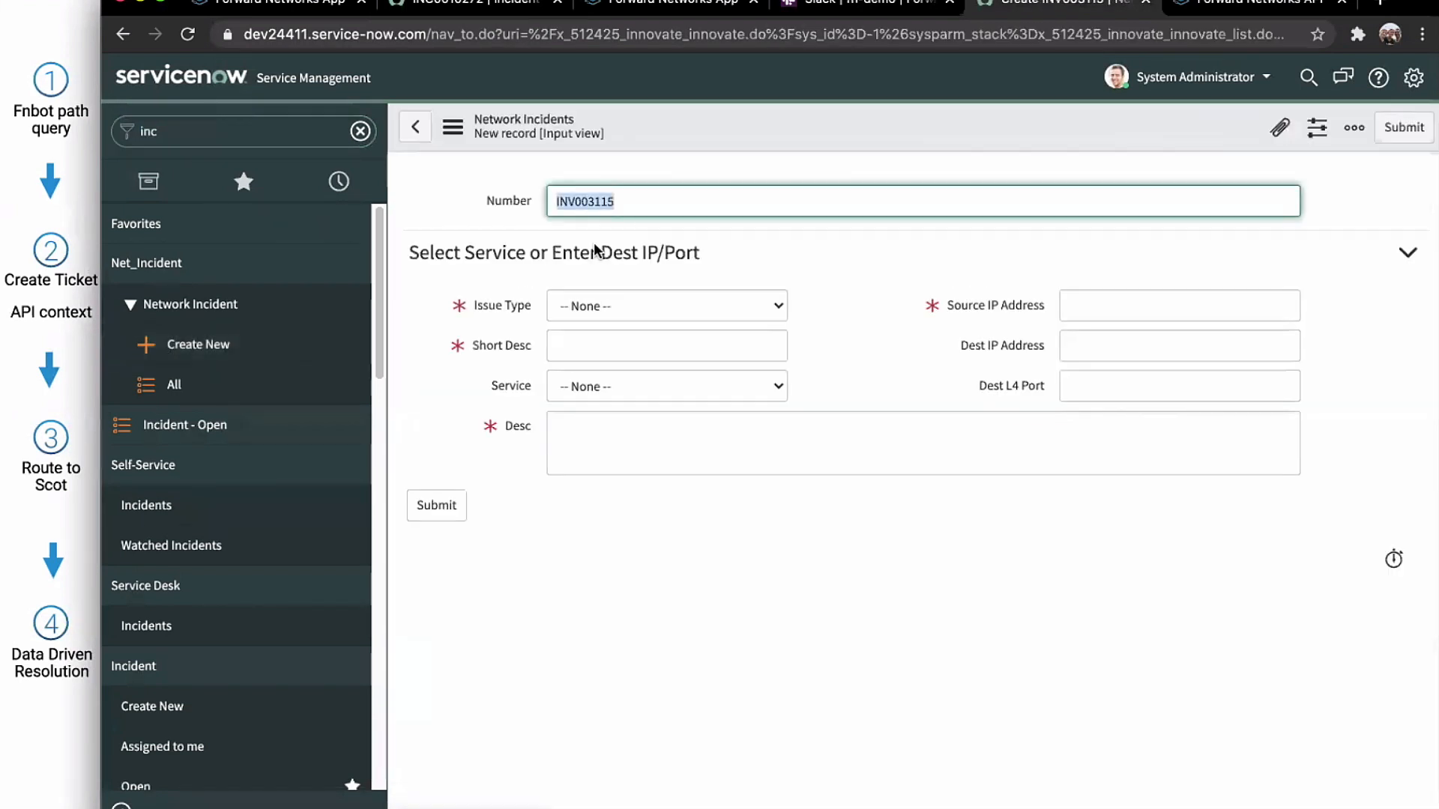
left_click(666, 306)
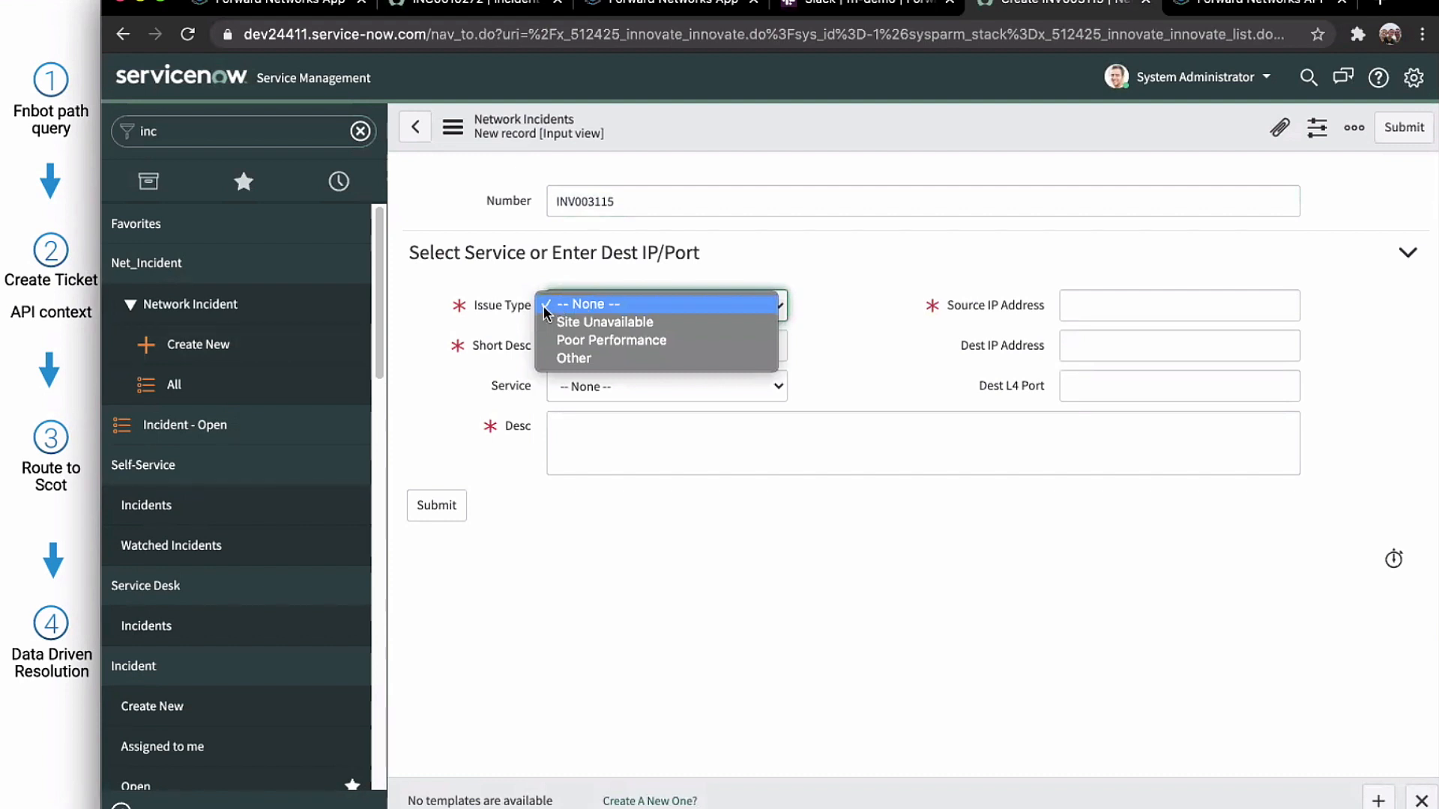
mouse_move(604, 322)
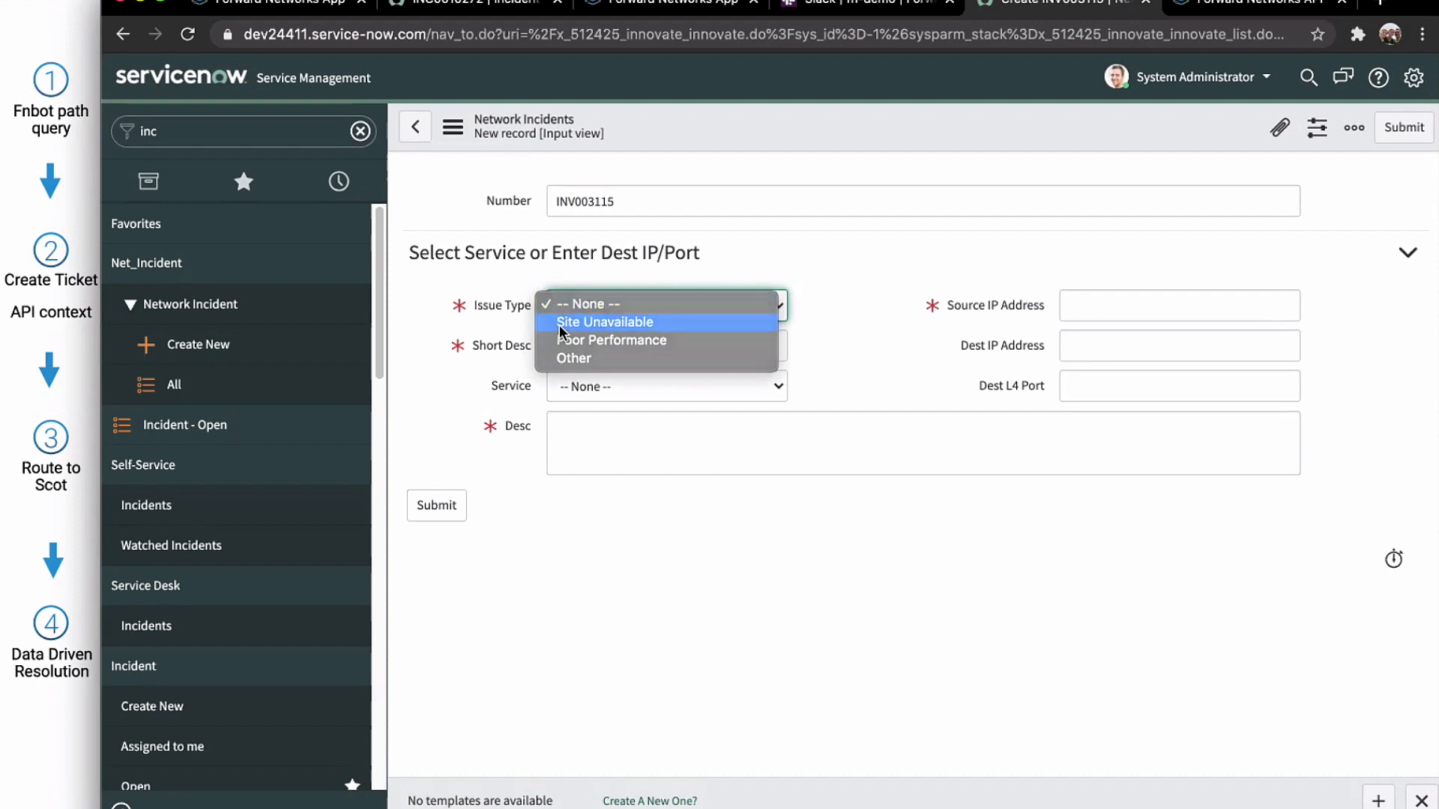
left_click(604, 322)
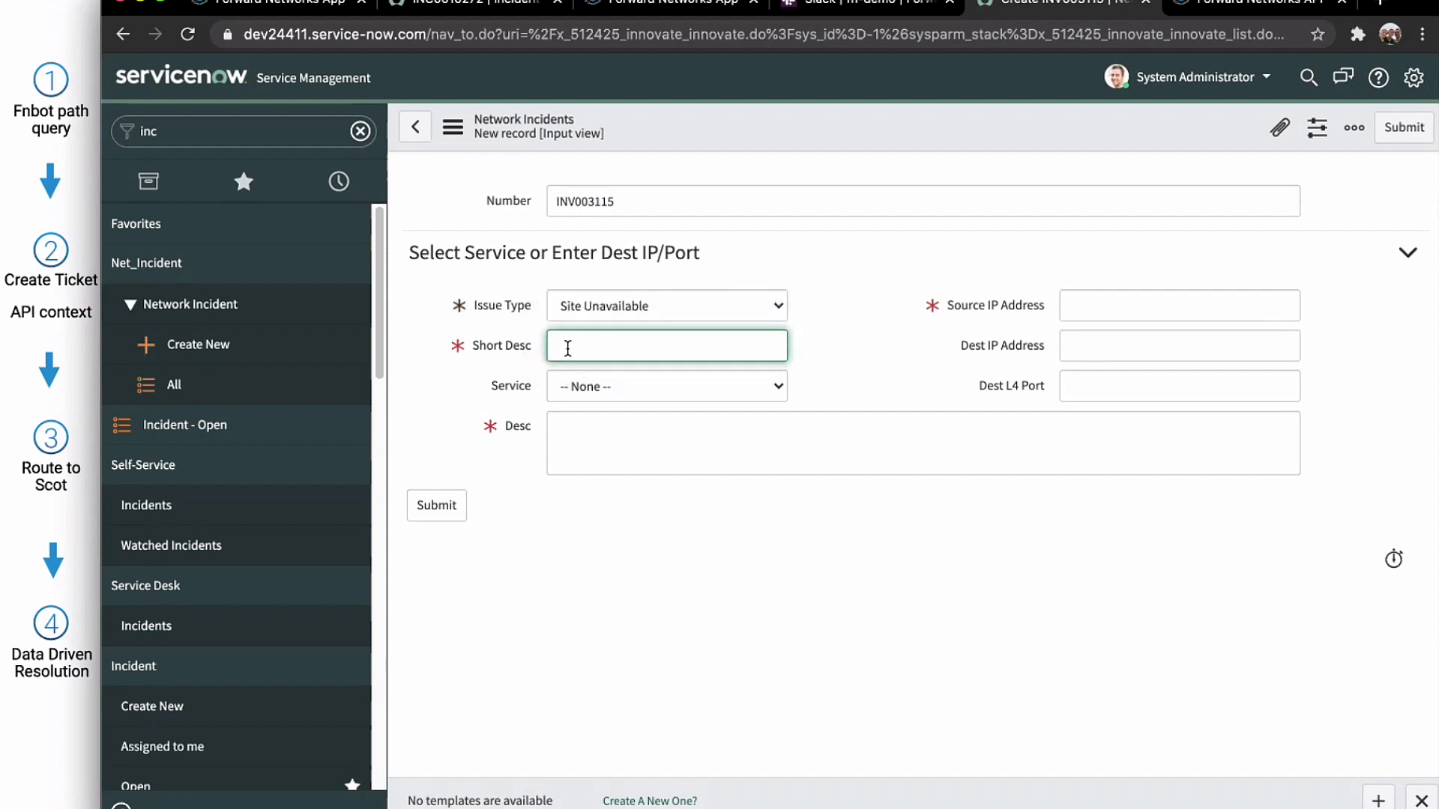
type("blocked")
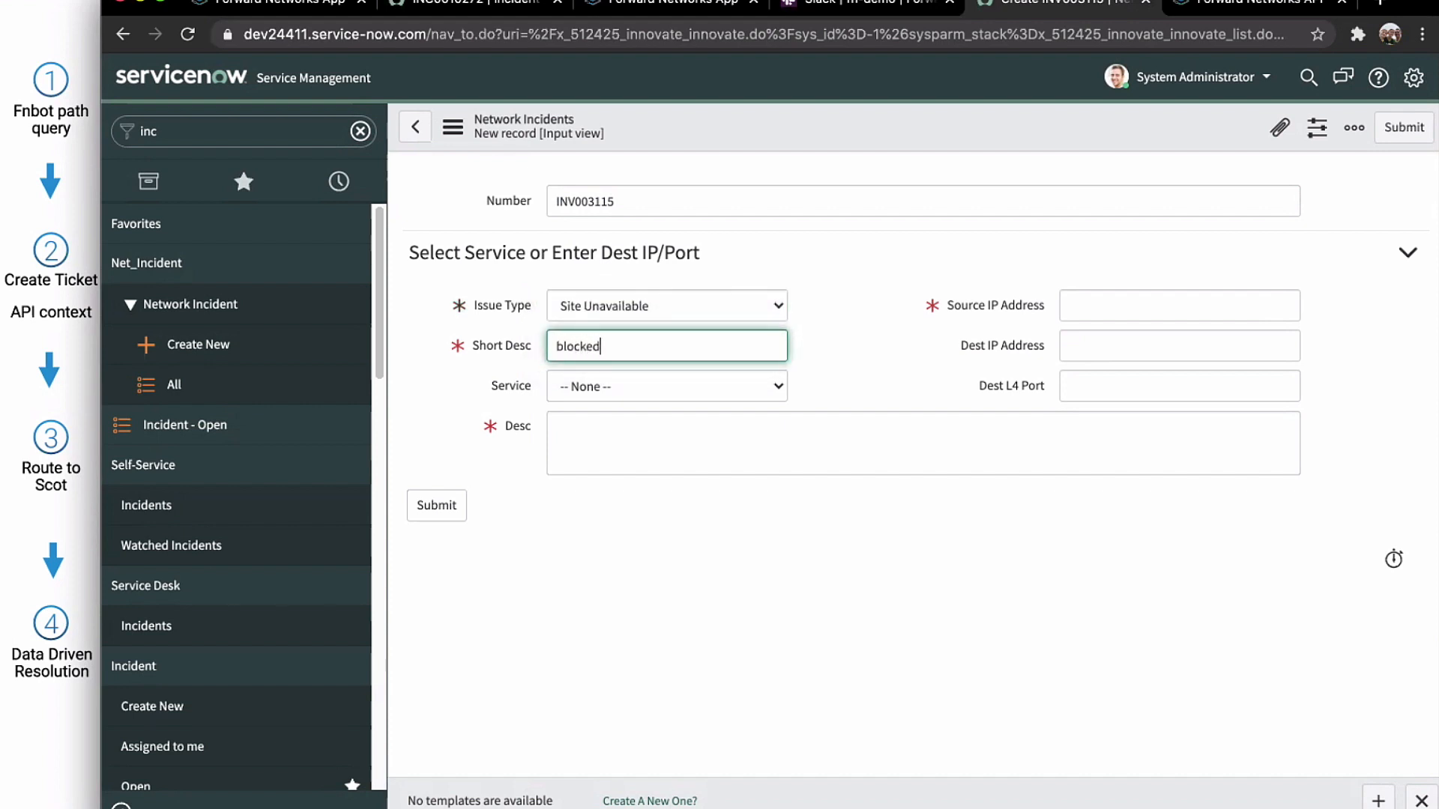
left_click(666, 385)
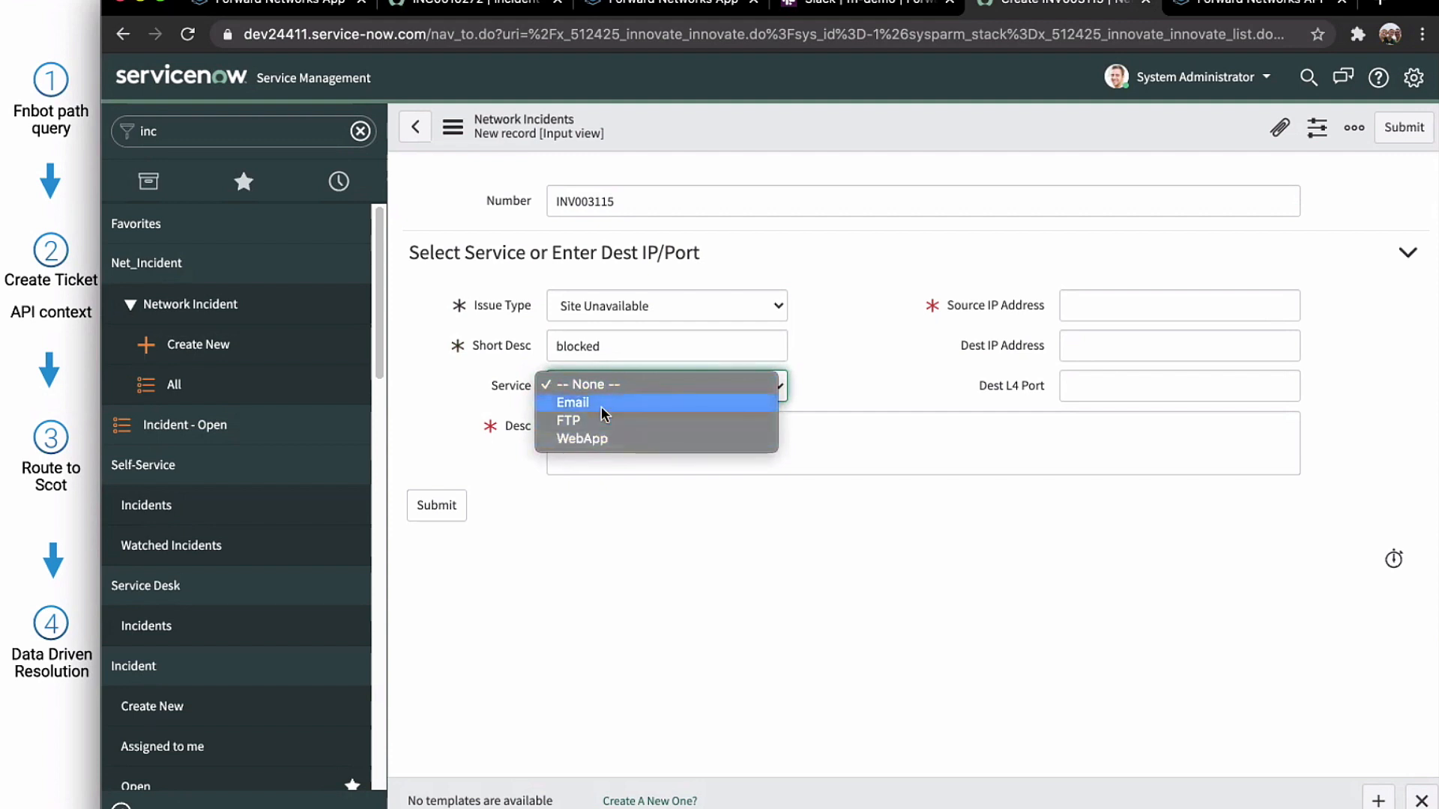
mouse_move(596, 385)
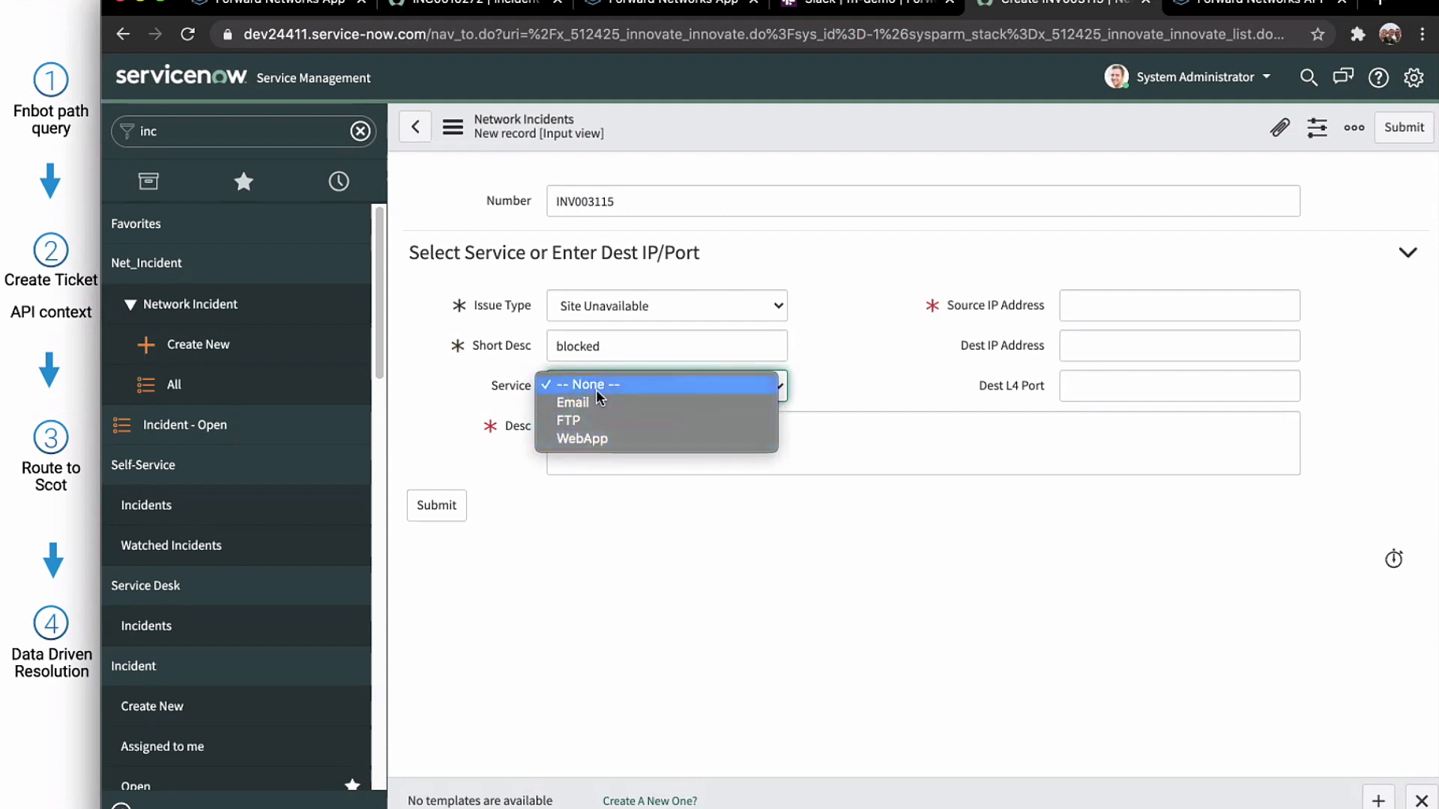
left_click(586, 385)
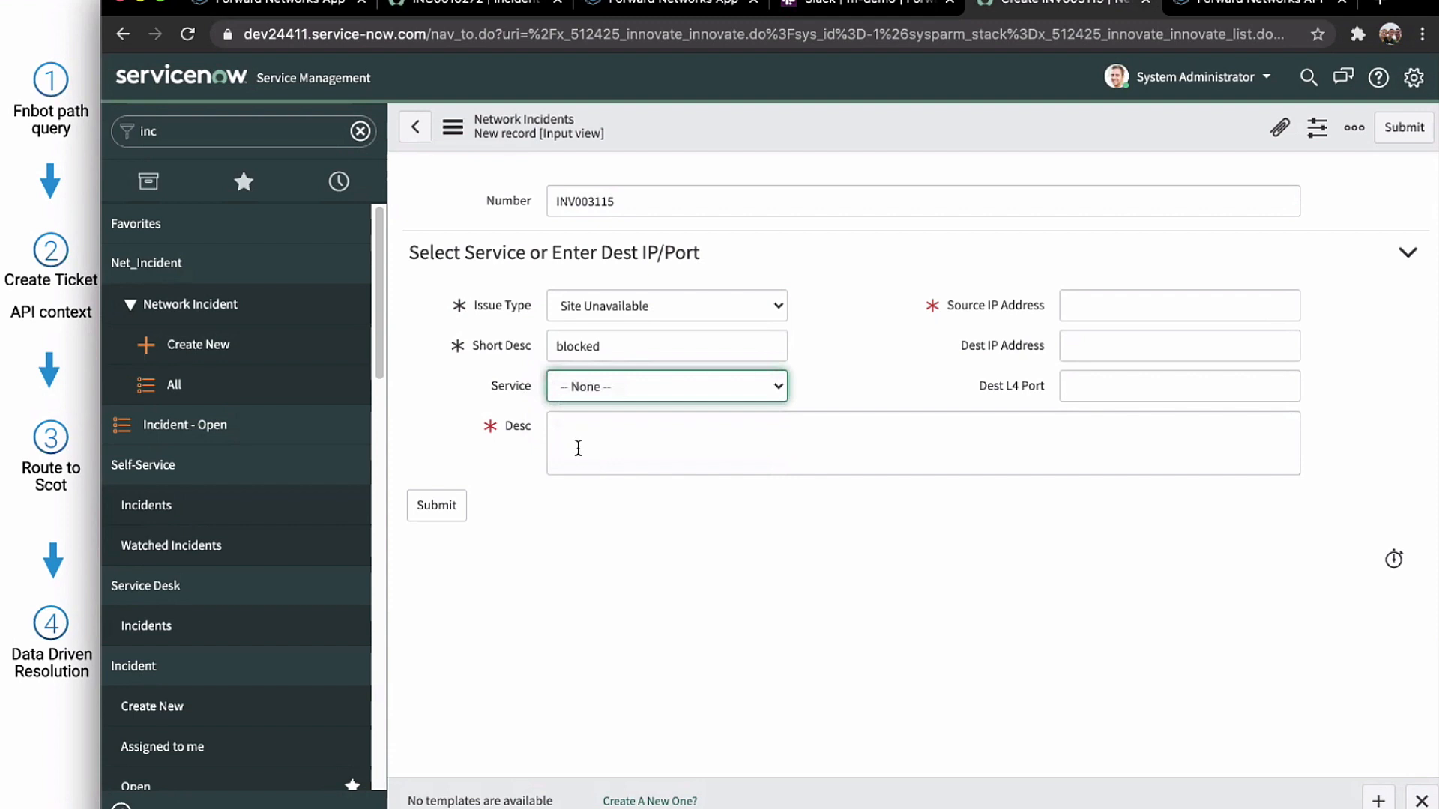
type("blocked")
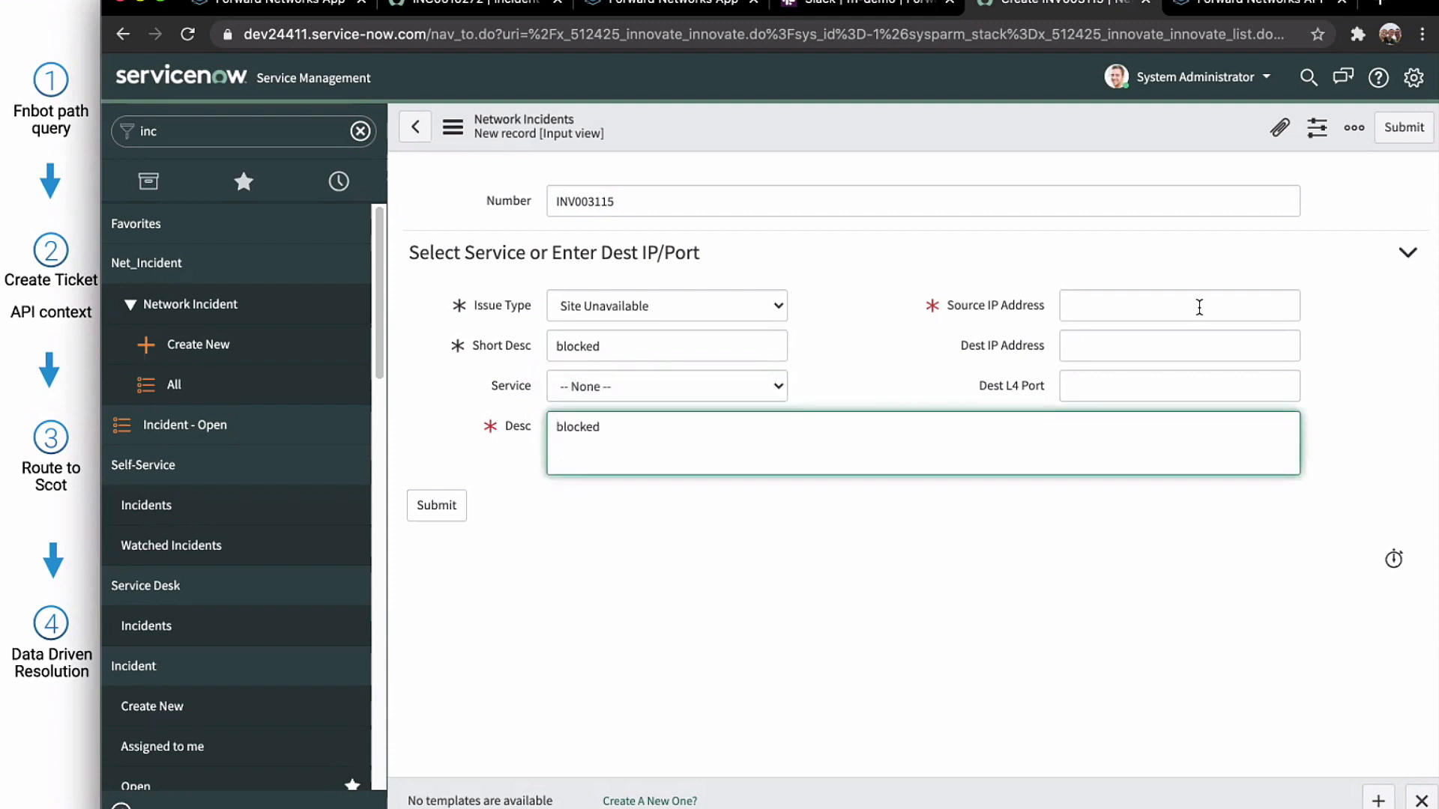
Step: Enter source 51.51.51.10, destination 52.52.52.10 with L4 port 443, and submit the incident
type("51.51.51.10")
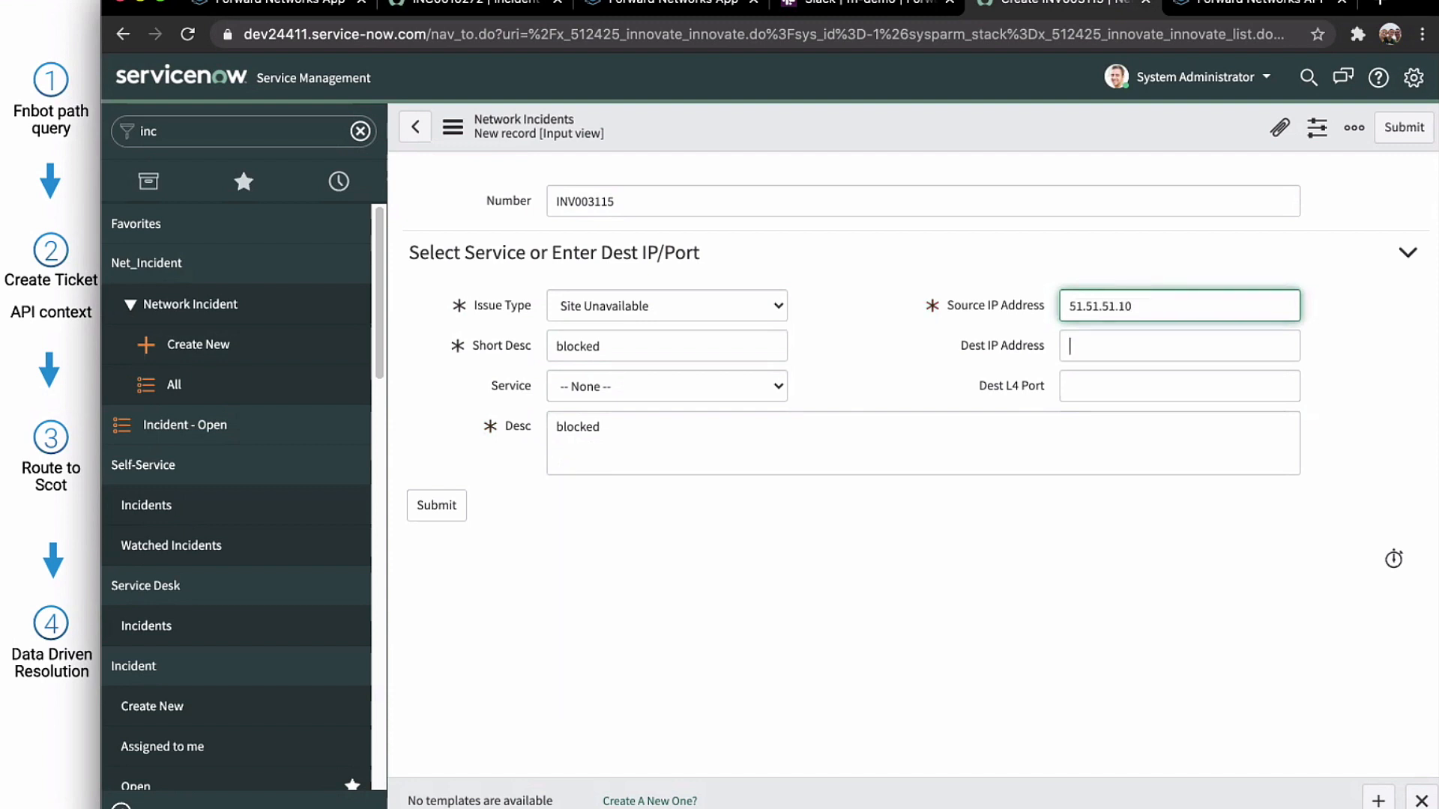
type("52.52.52.10")
left_click(1180, 387)
type("4")
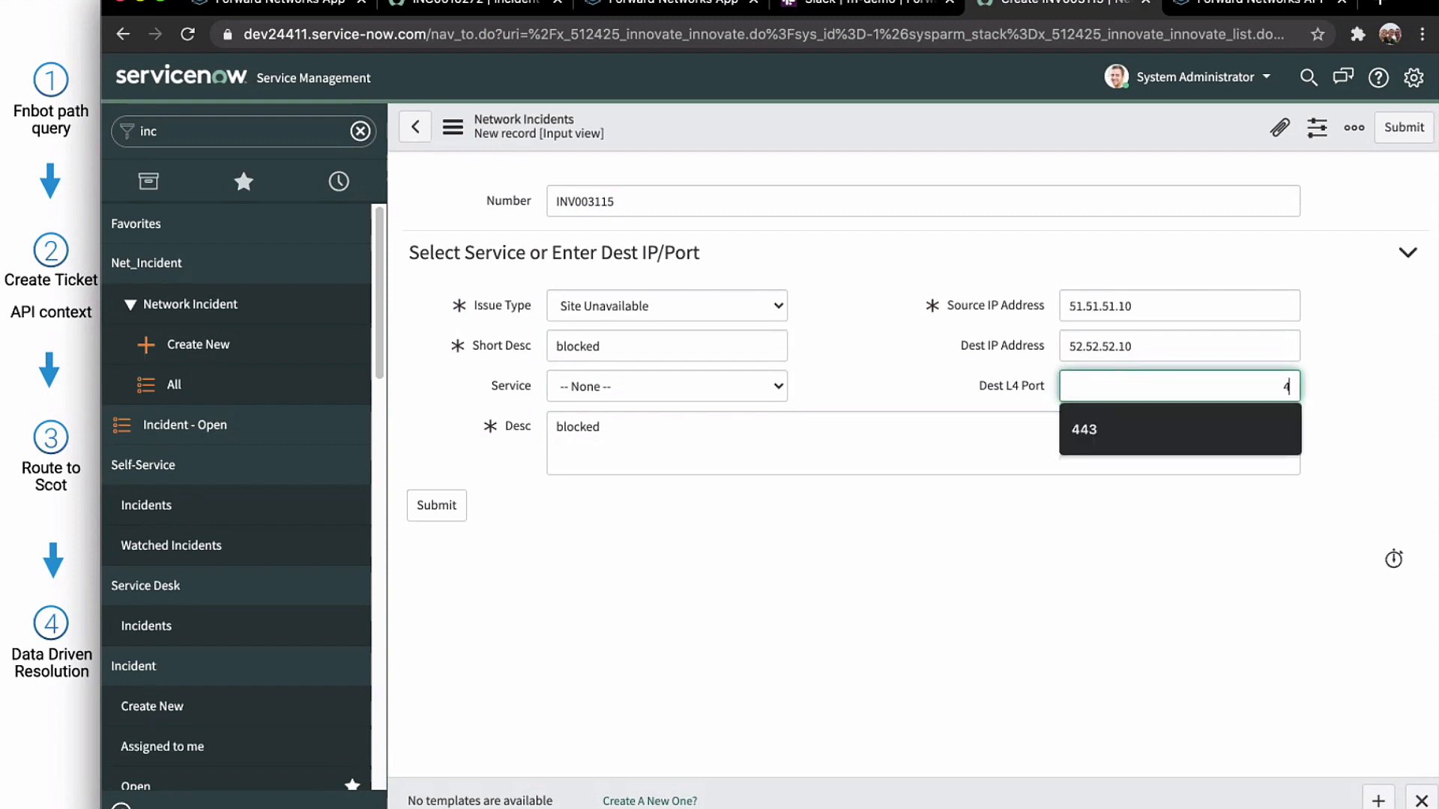
left_click(1178, 430)
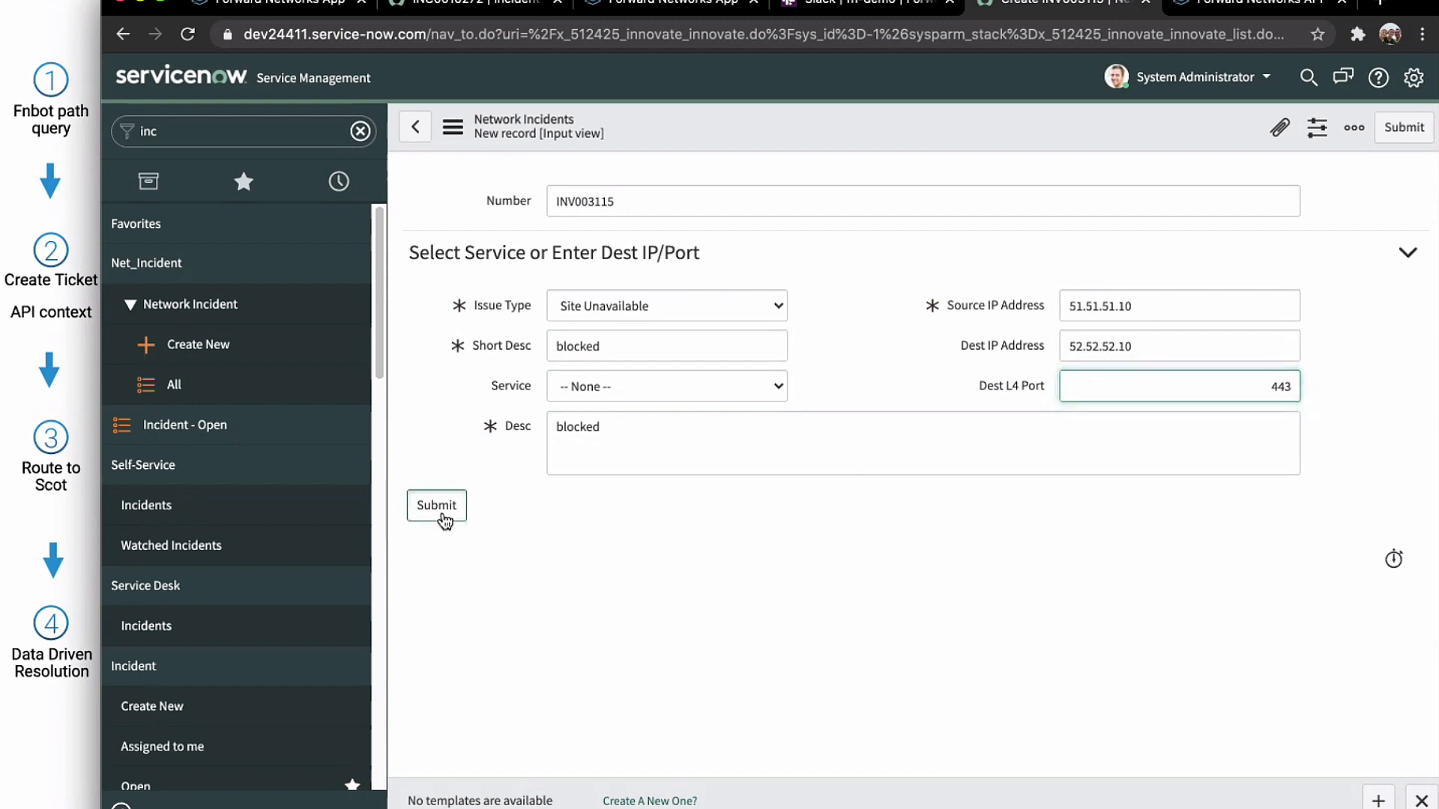
left_click(436, 506)
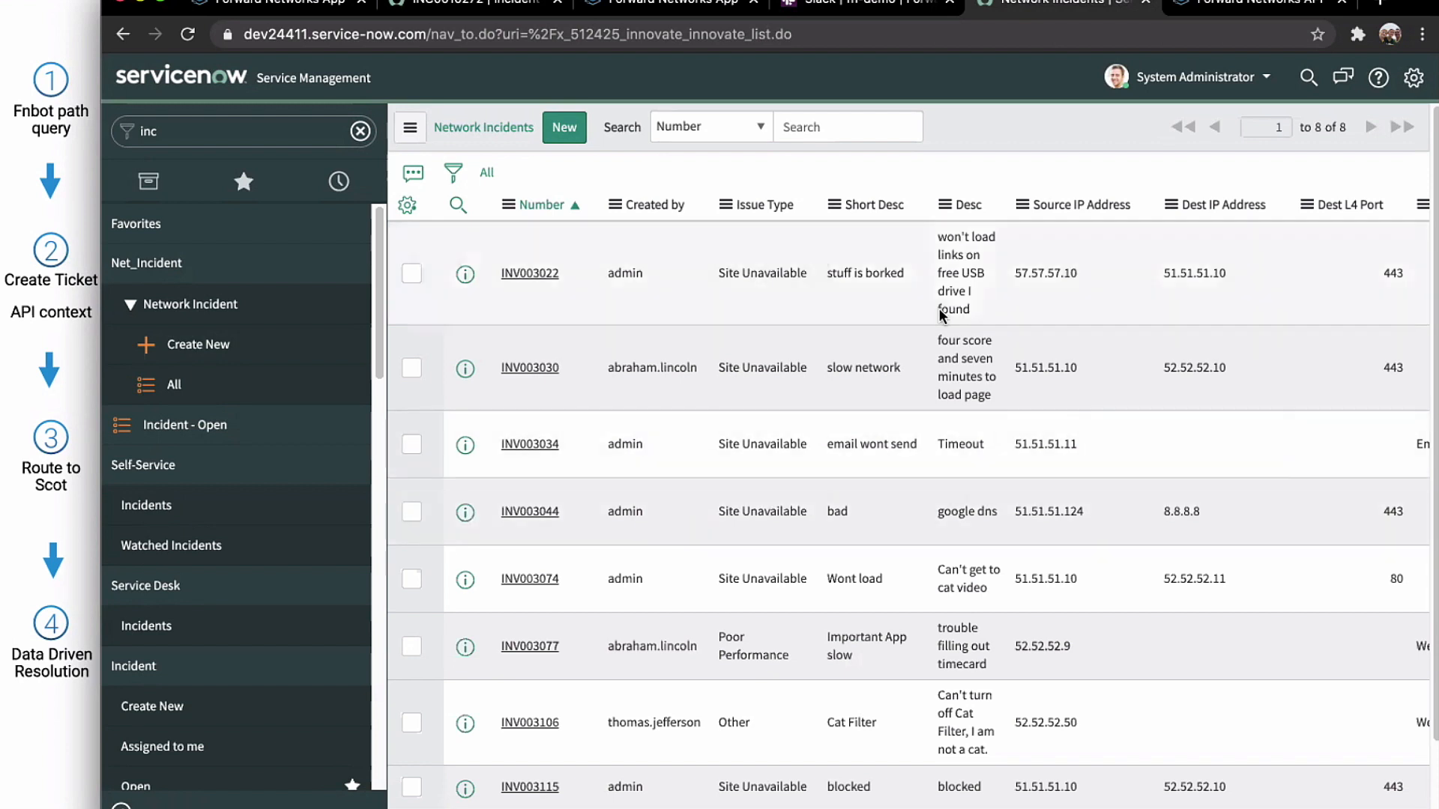
mouse_move(728, 712)
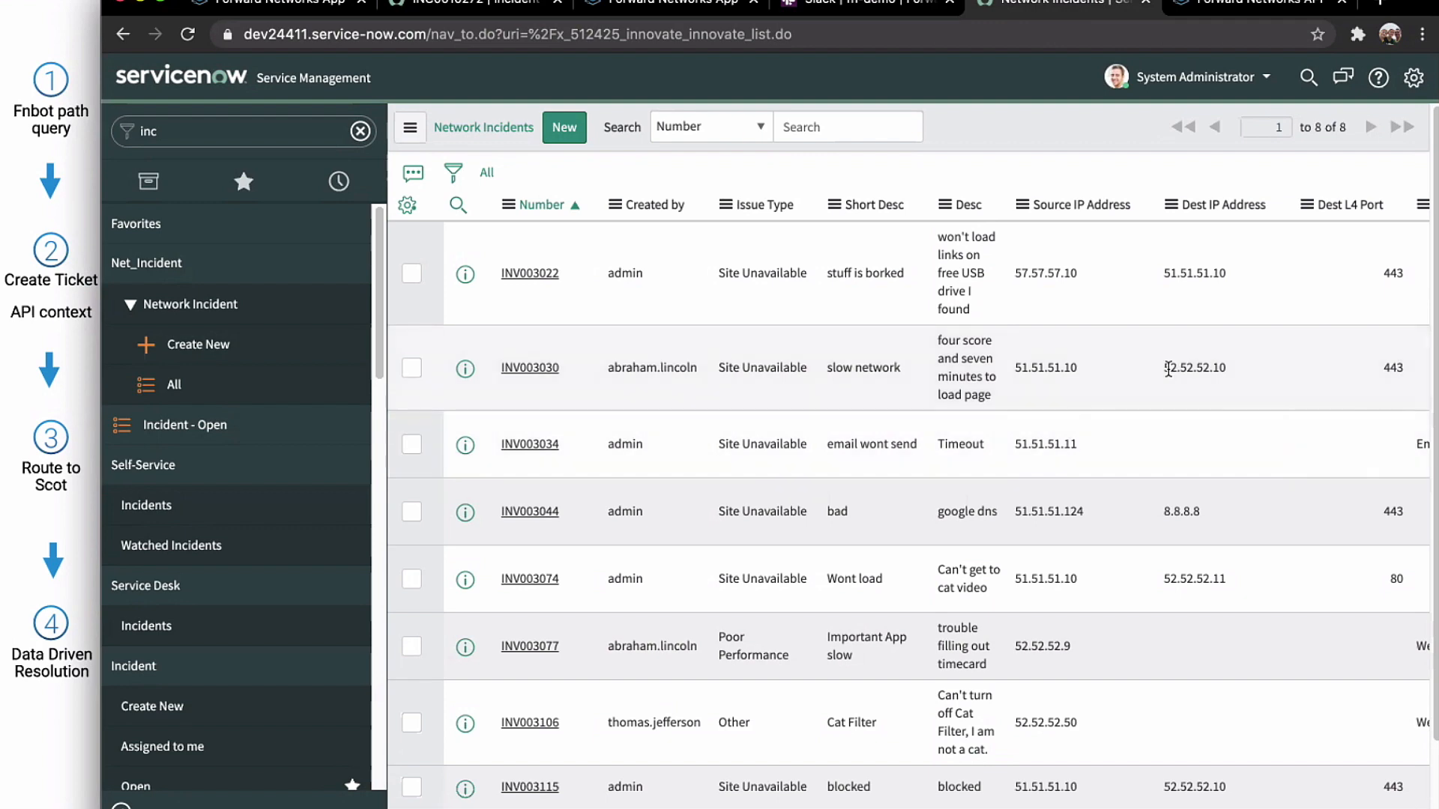
Step: Scroll the Network Incidents list right to reveal the Forward outcome columns
scroll("right", 3)
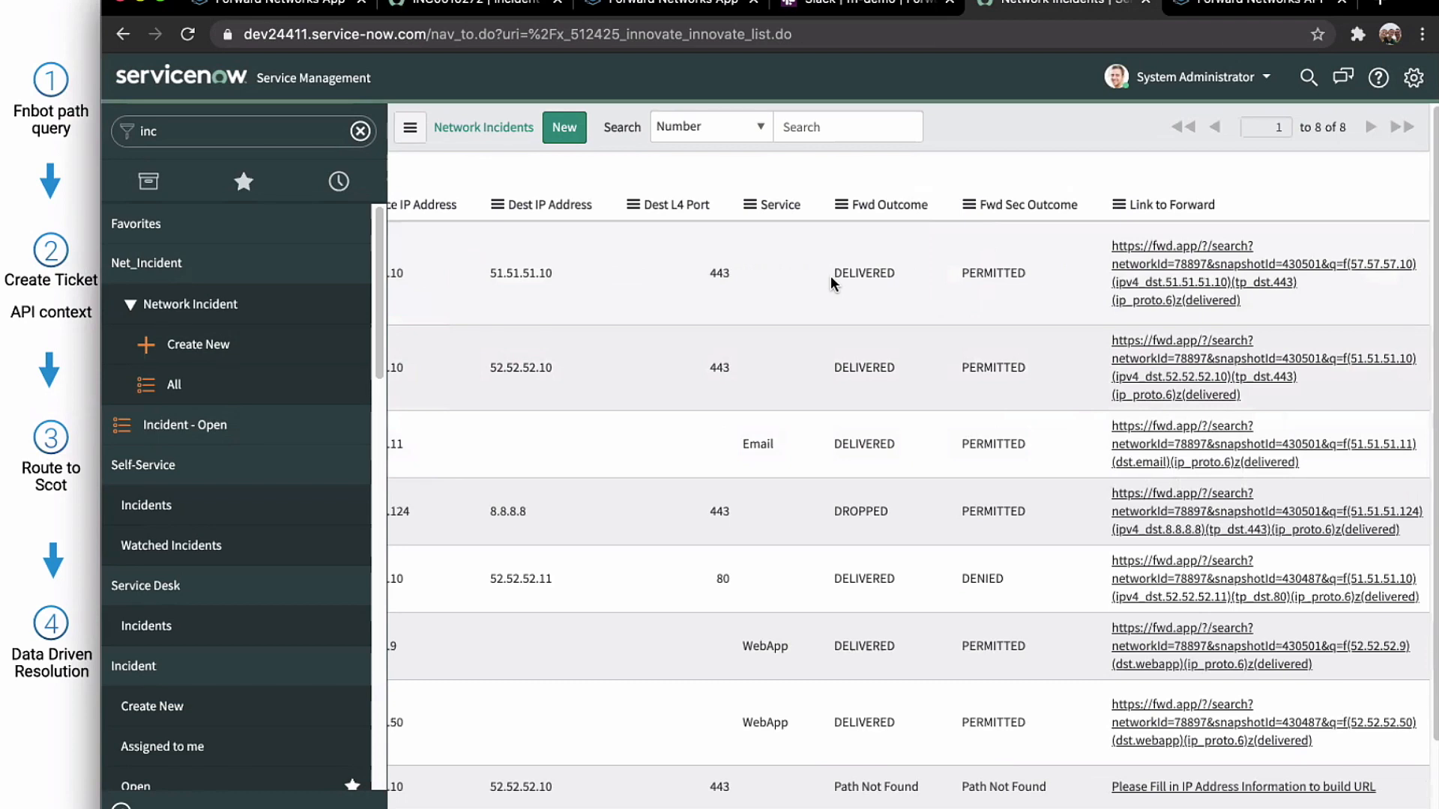
mouse_move(1049, 264)
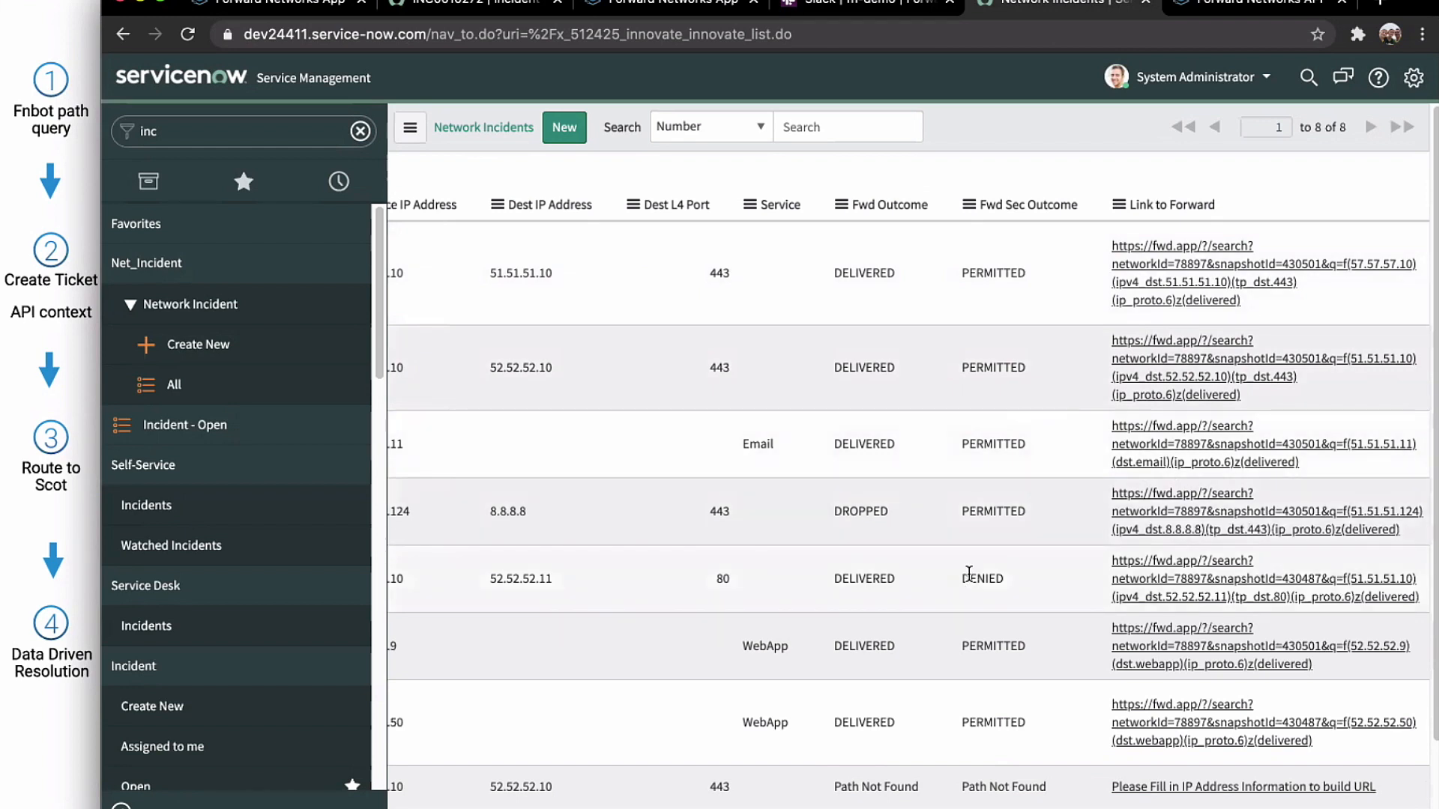
mouse_move(856, 514)
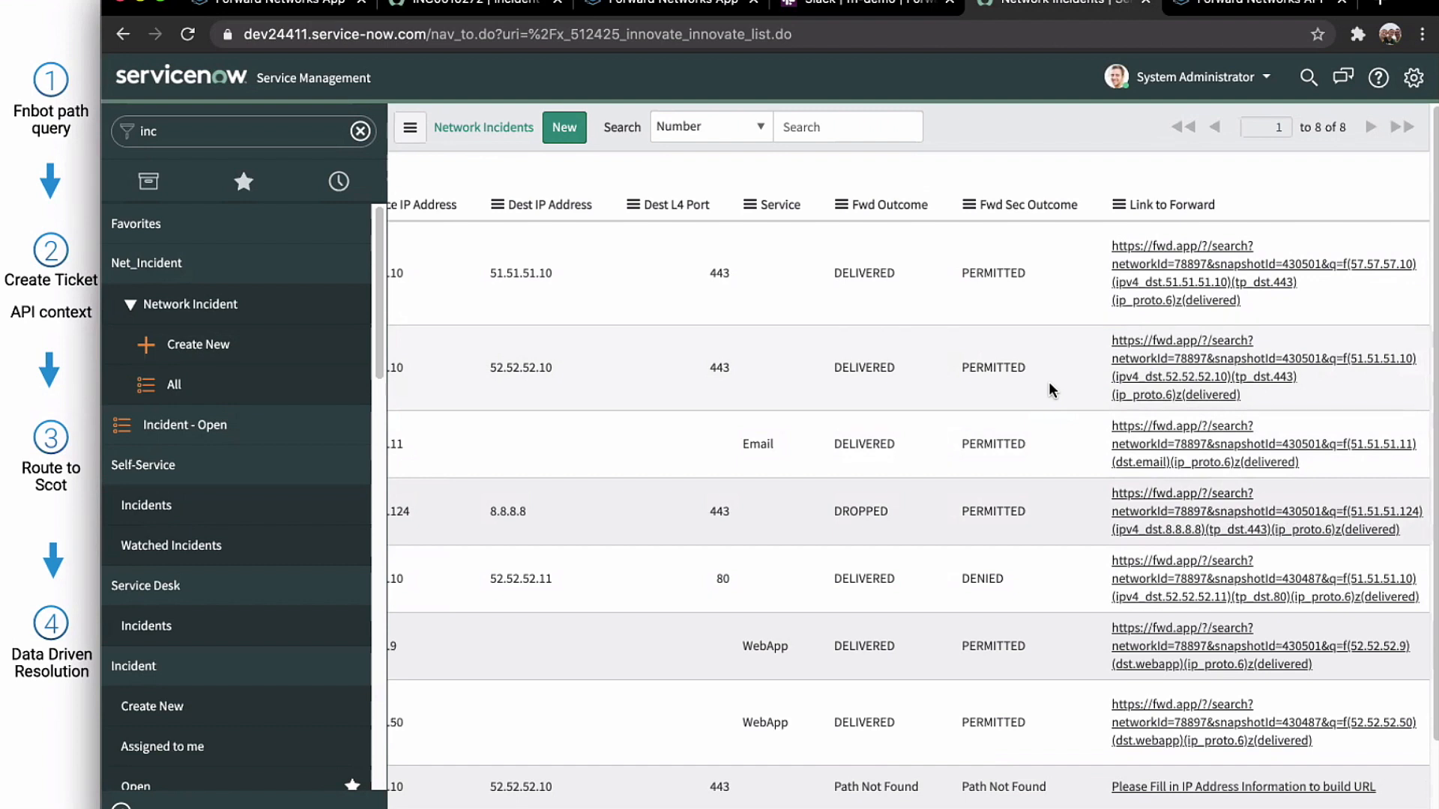
mouse_move(1031, 568)
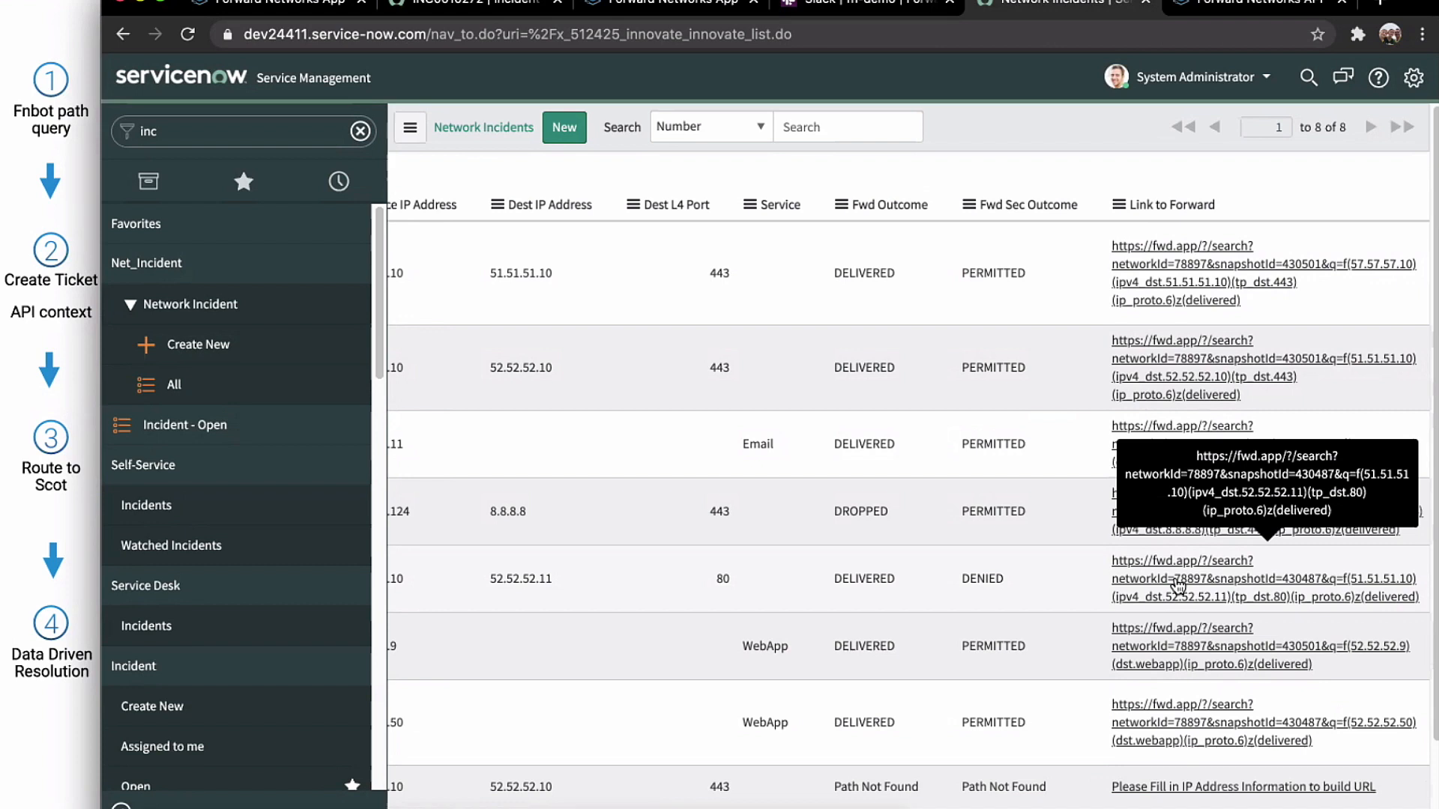
mouse_move(1161, 588)
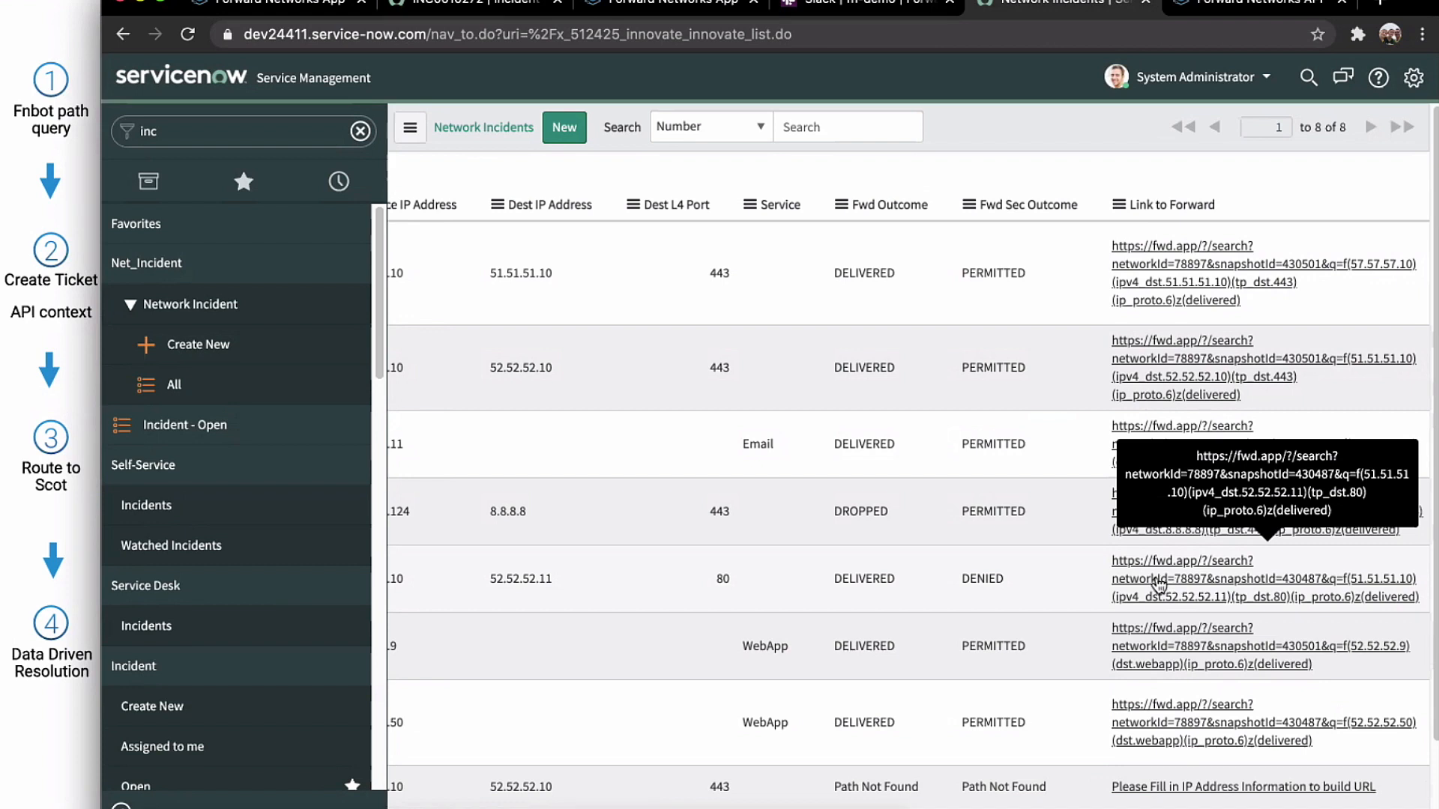
mouse_move(1166, 590)
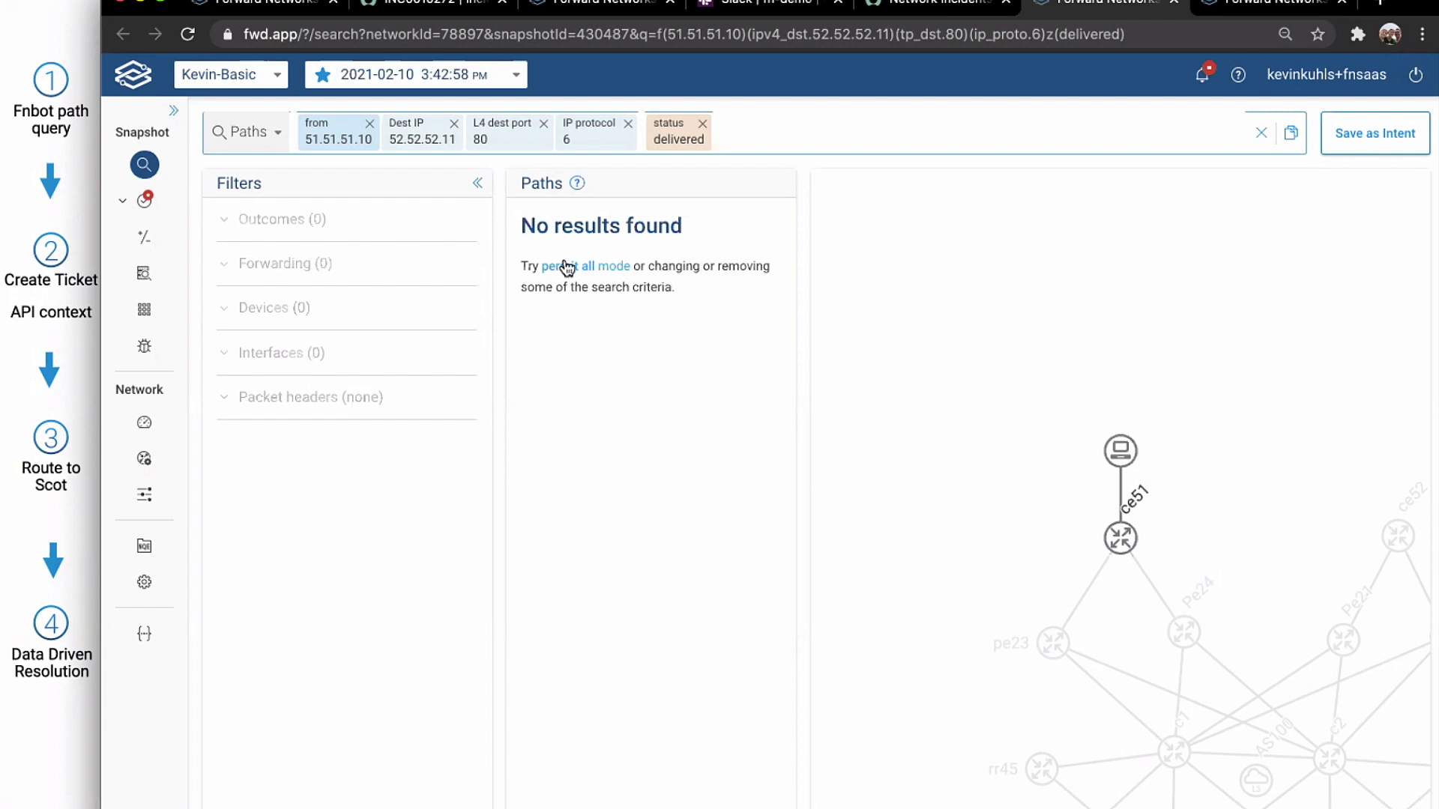
Step: Rerun the path search in permit all mode and inspect the ce52 hop's edge-filter ACL denying TCP port 80
left_click(583, 267)
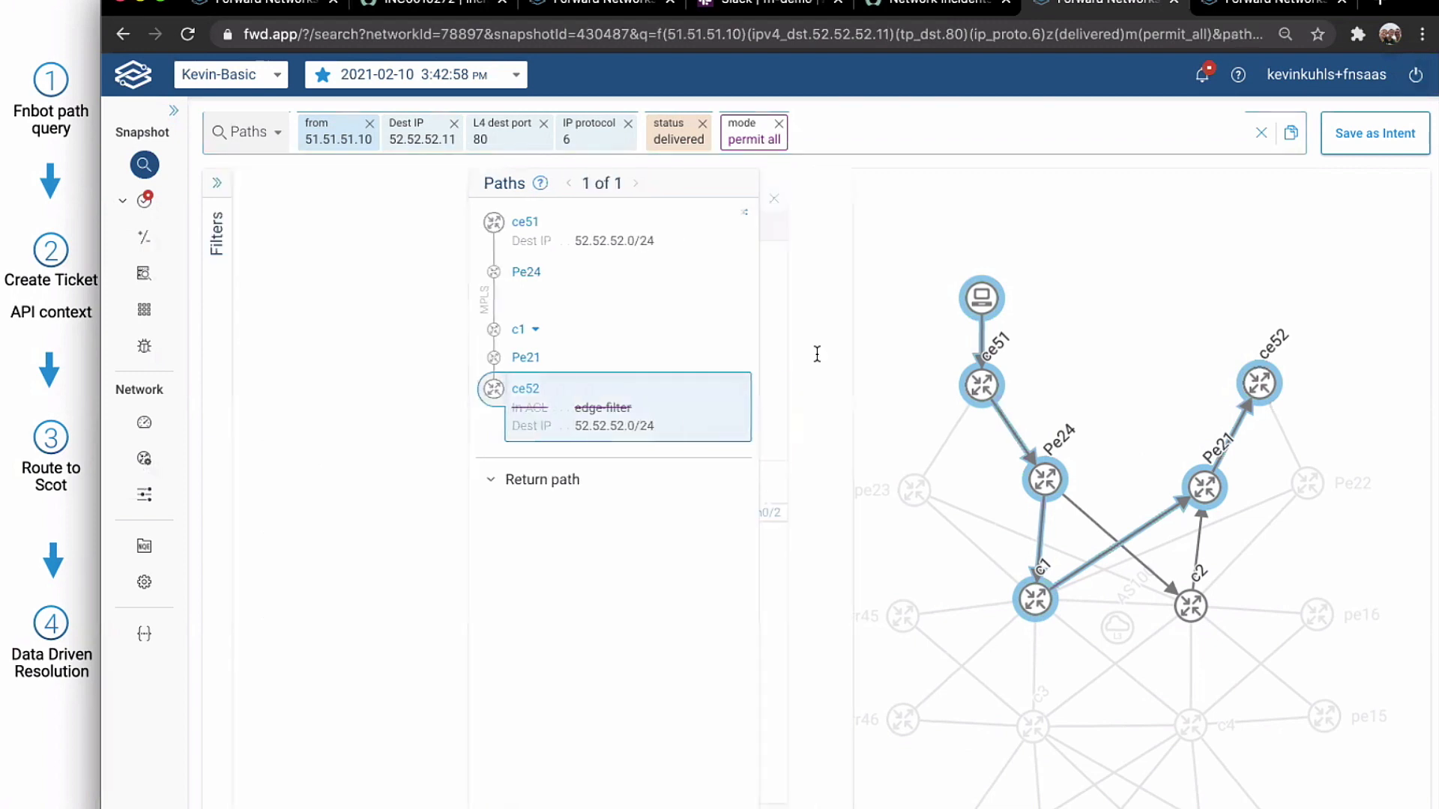
left_click(524, 388)
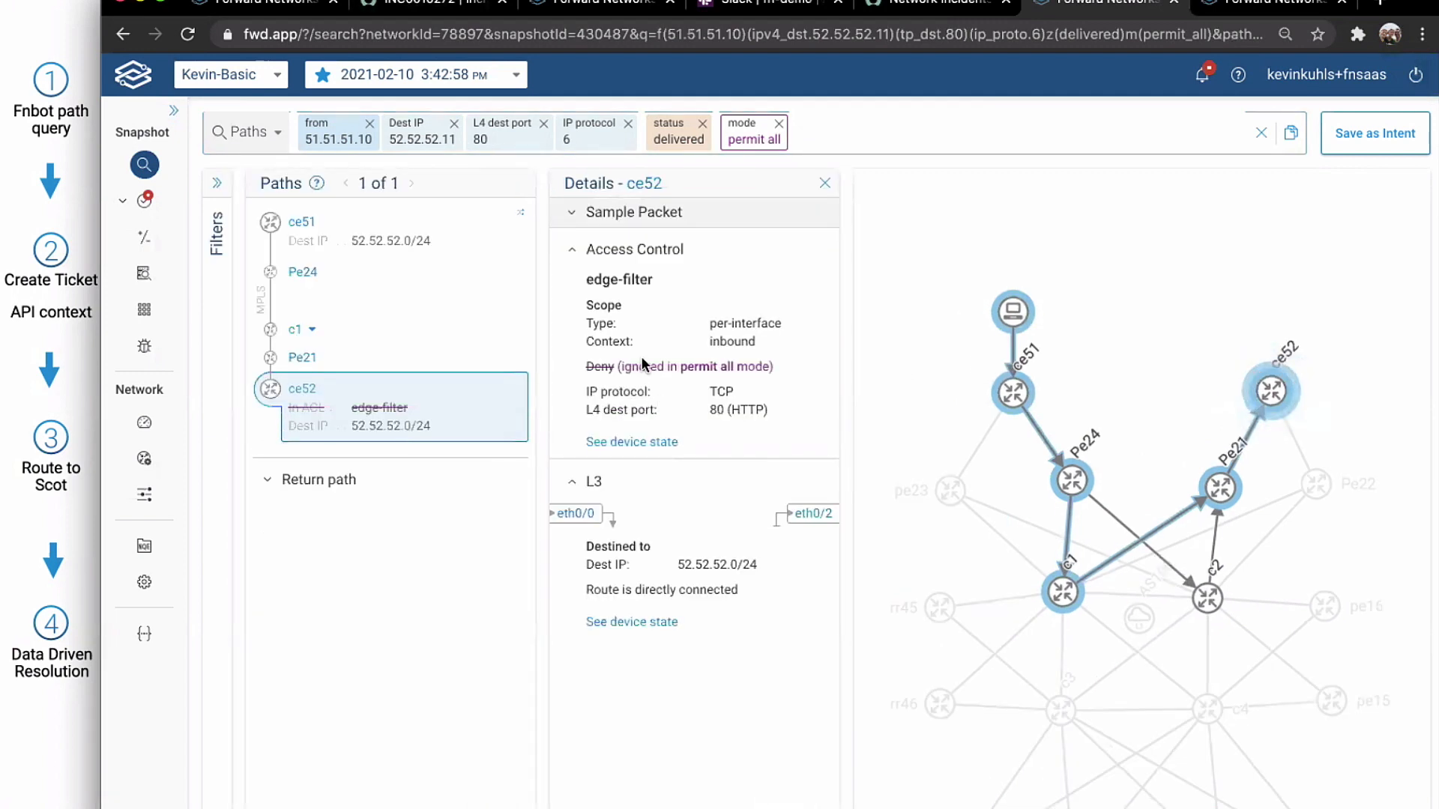
left_click(631, 440)
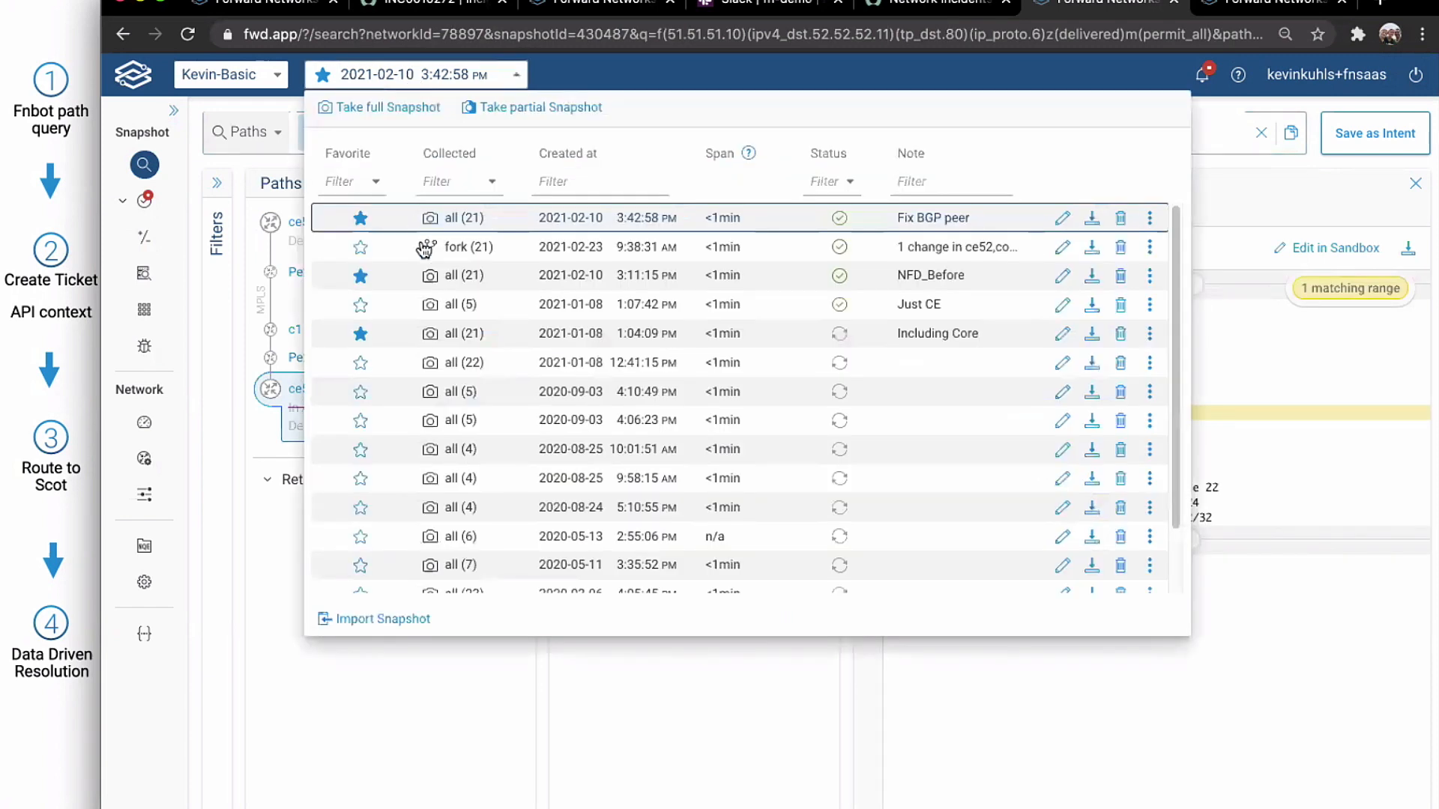
Step: Switch to the 2021-02-23 9:38:31 fork snapshot and drop permit all mode from the search
left_click(467, 246)
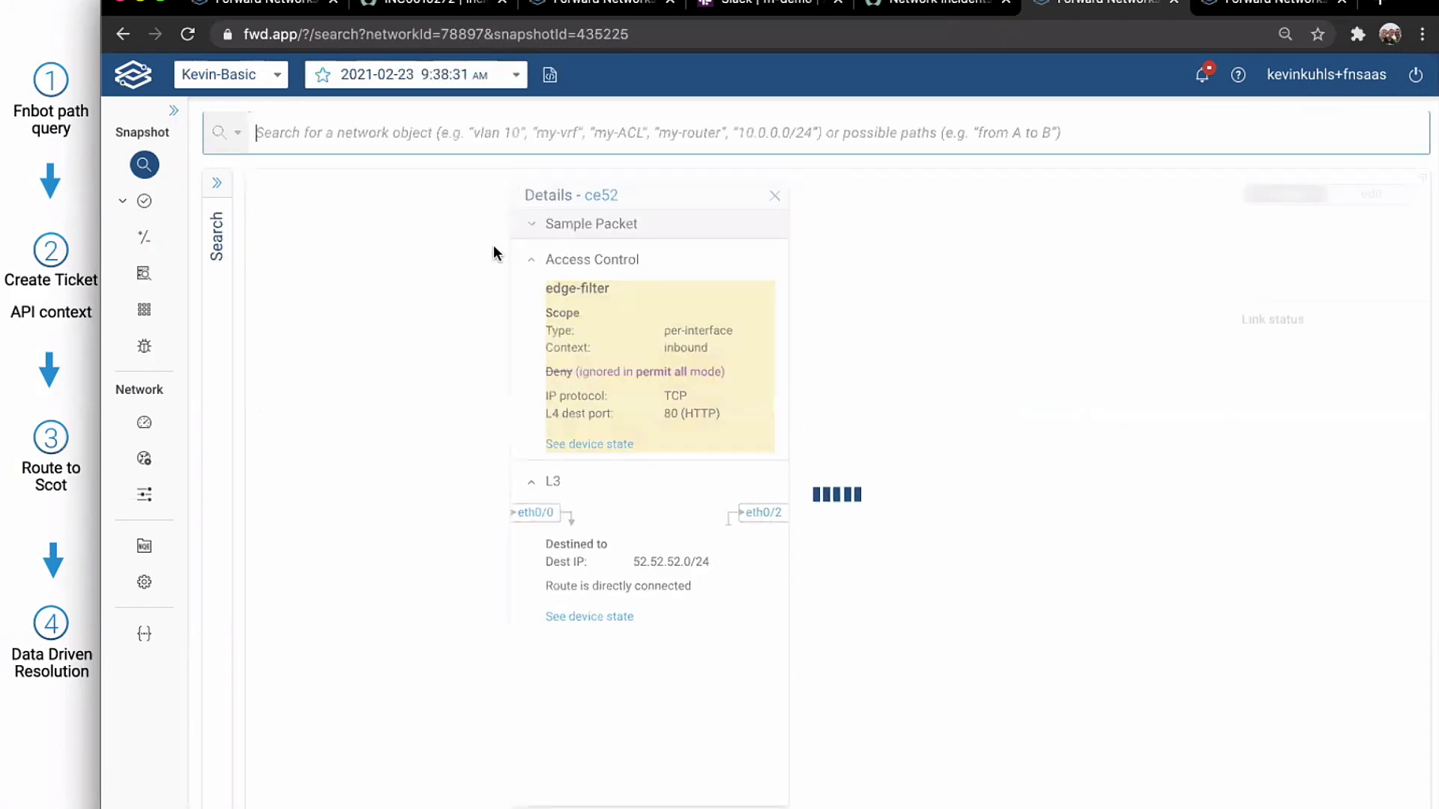
left_click(643, 132)
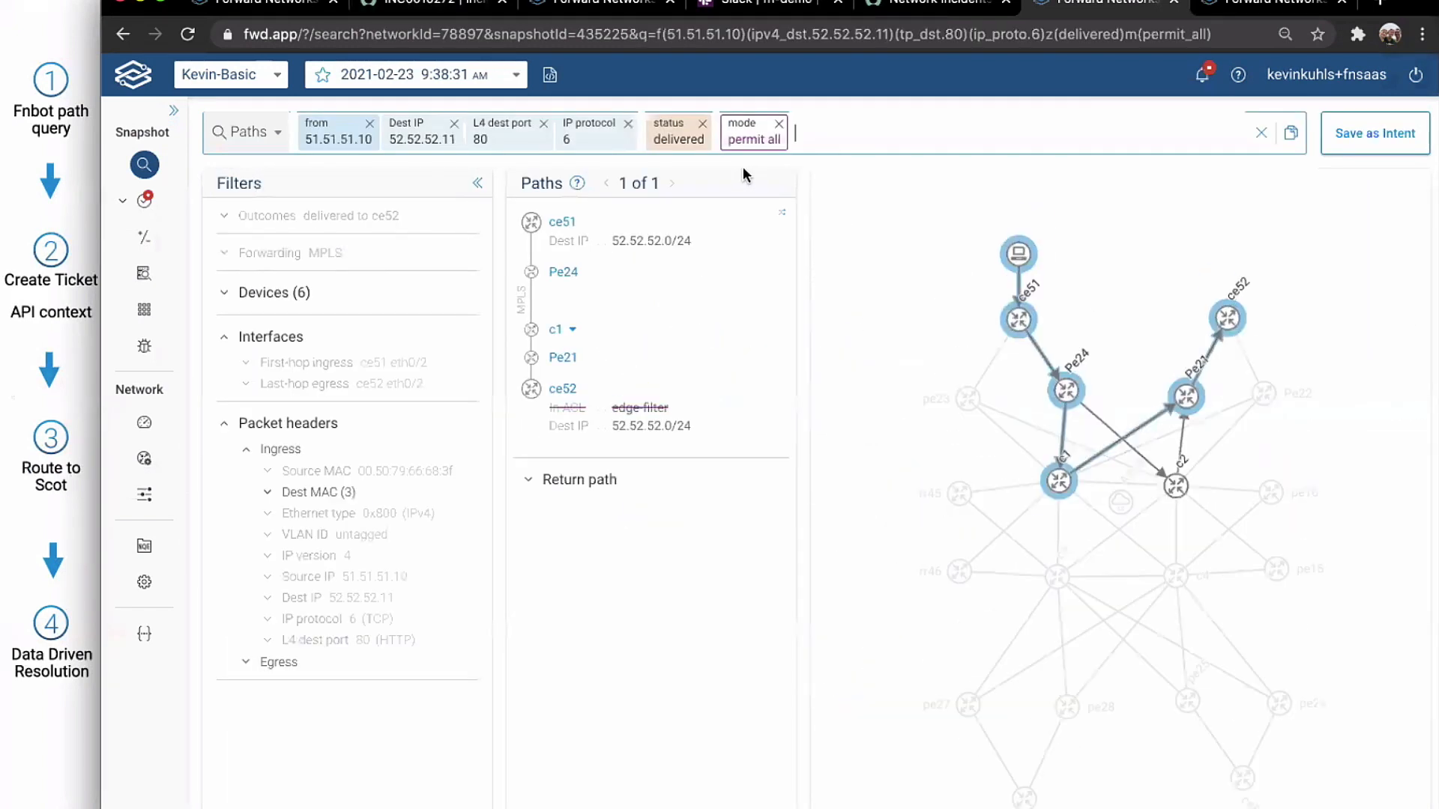
left_click(782, 124)
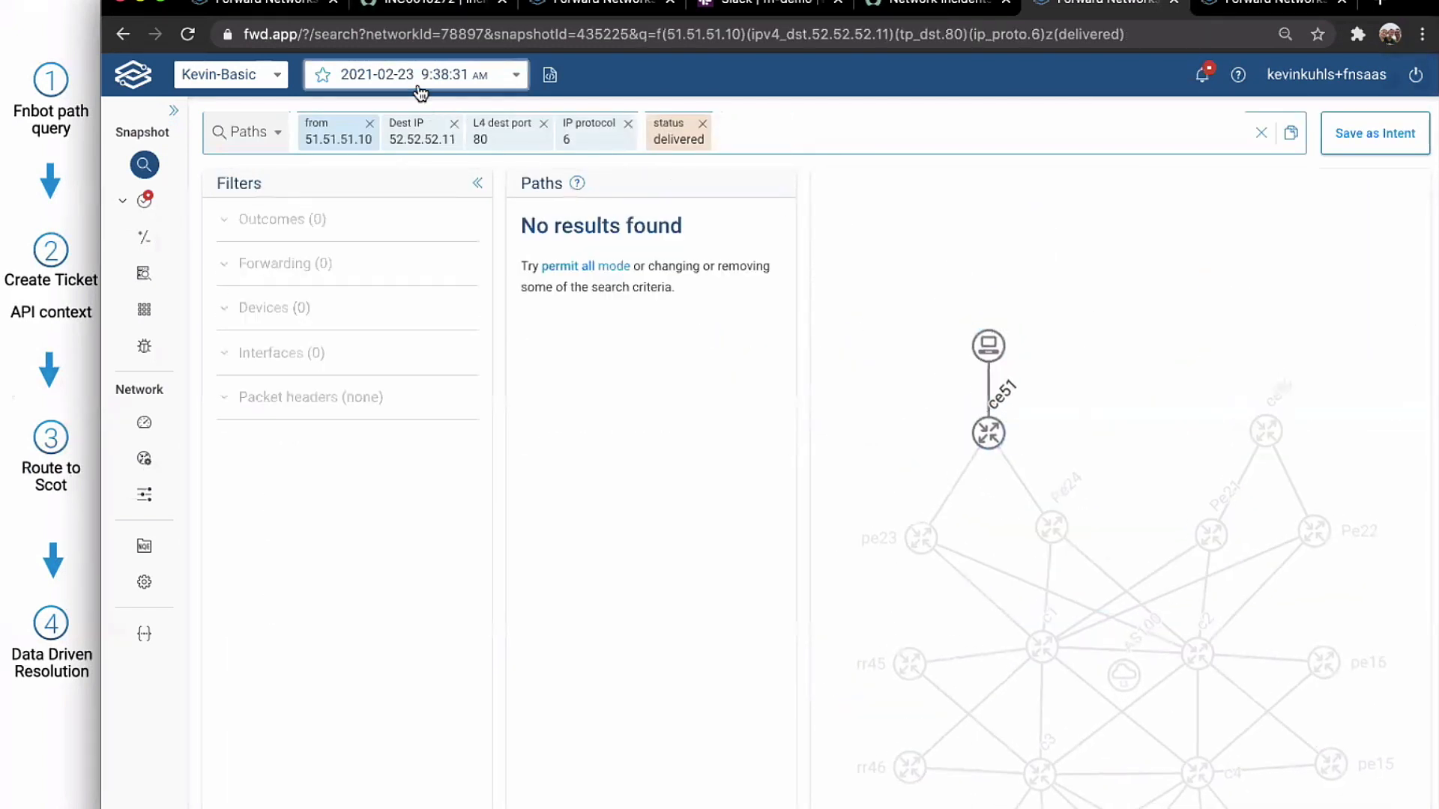
left_click(415, 75)
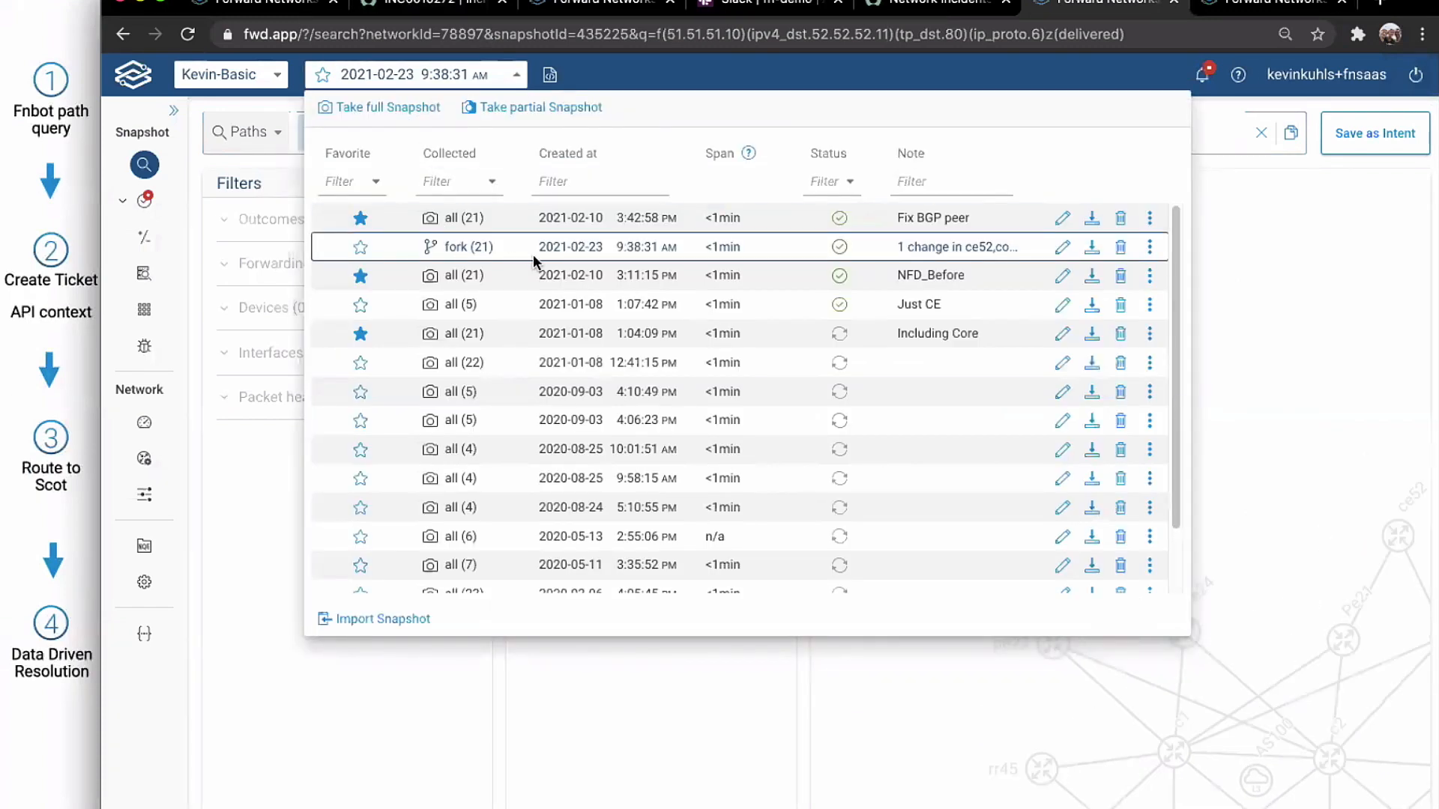